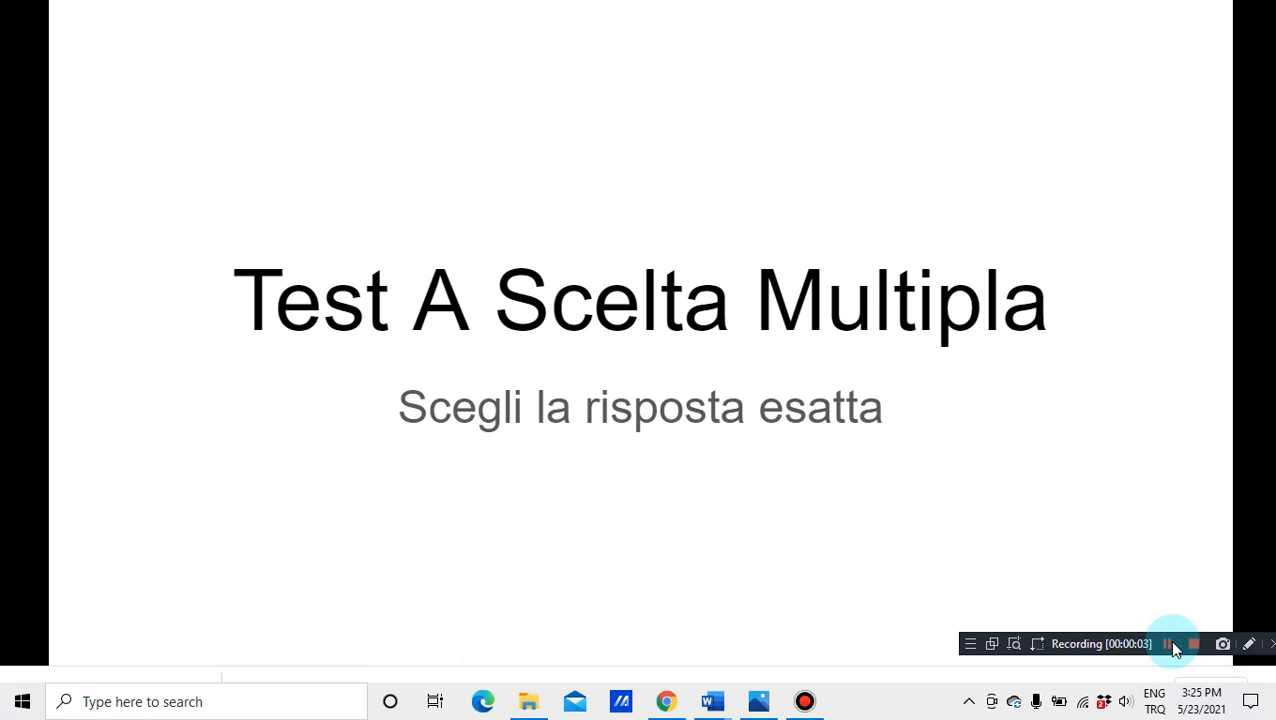
mouse_move(556, 438)
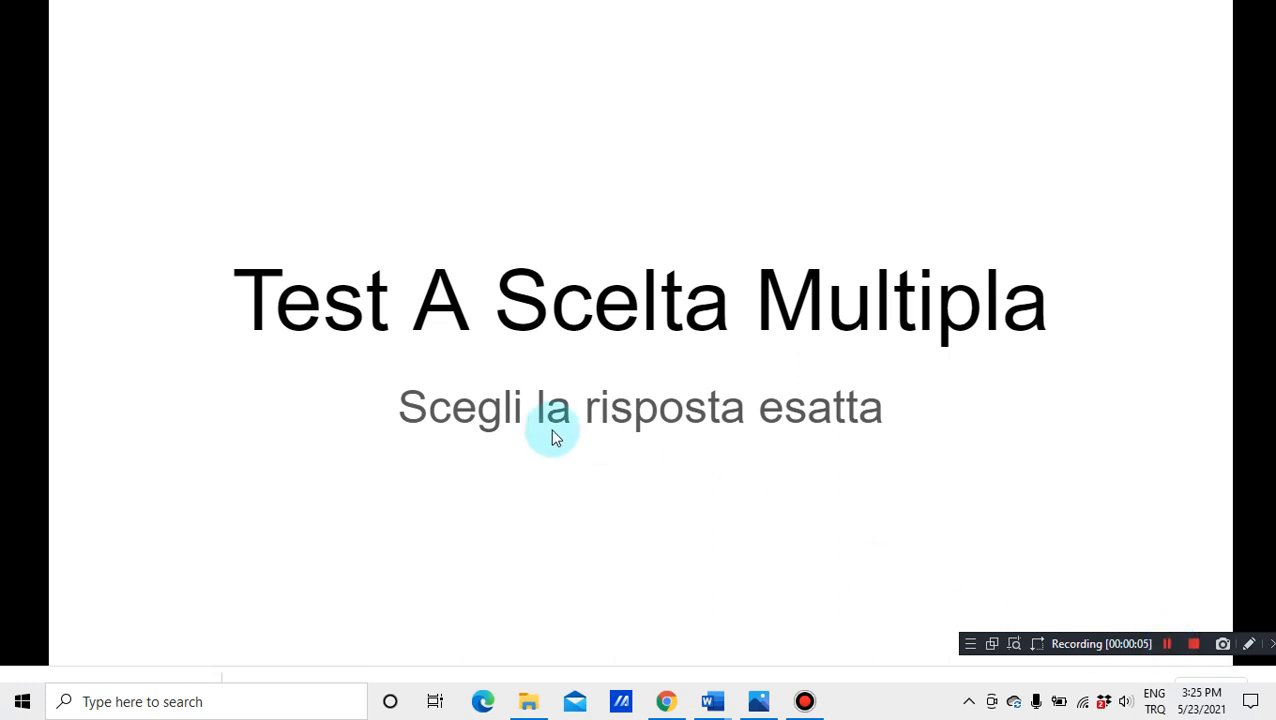
mouse_move(944, 380)
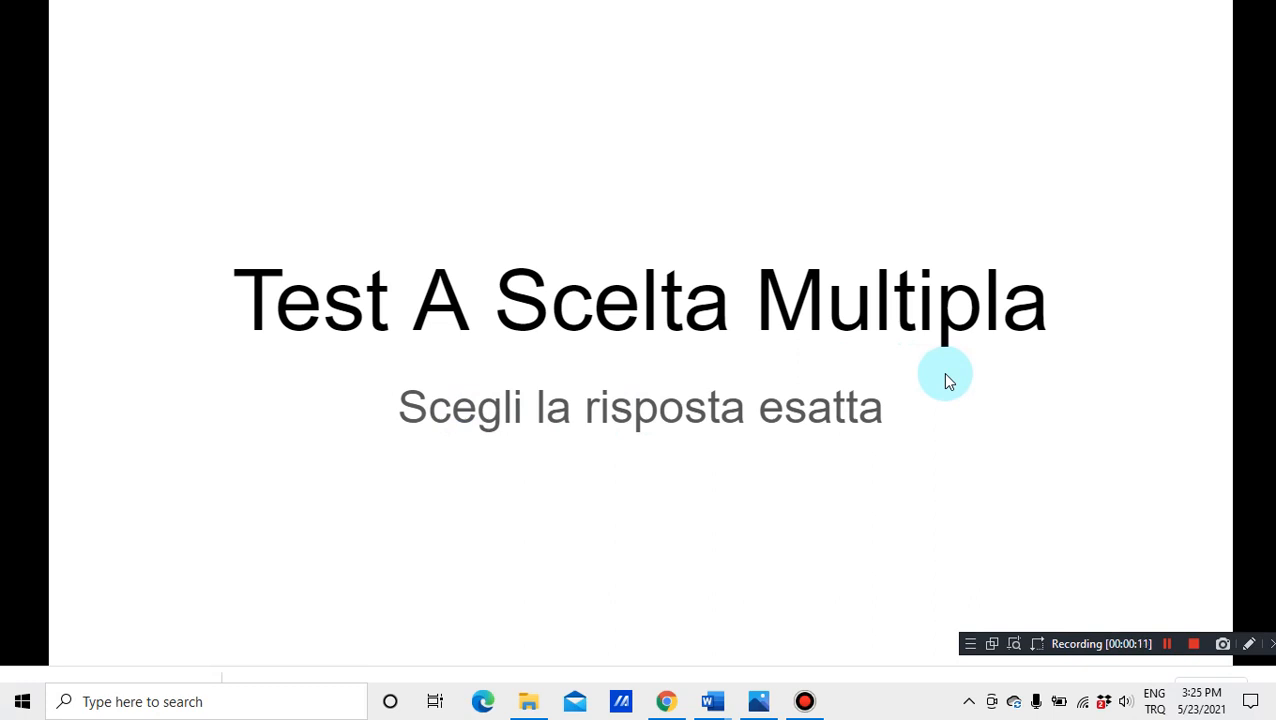
mouse_move(448, 498)
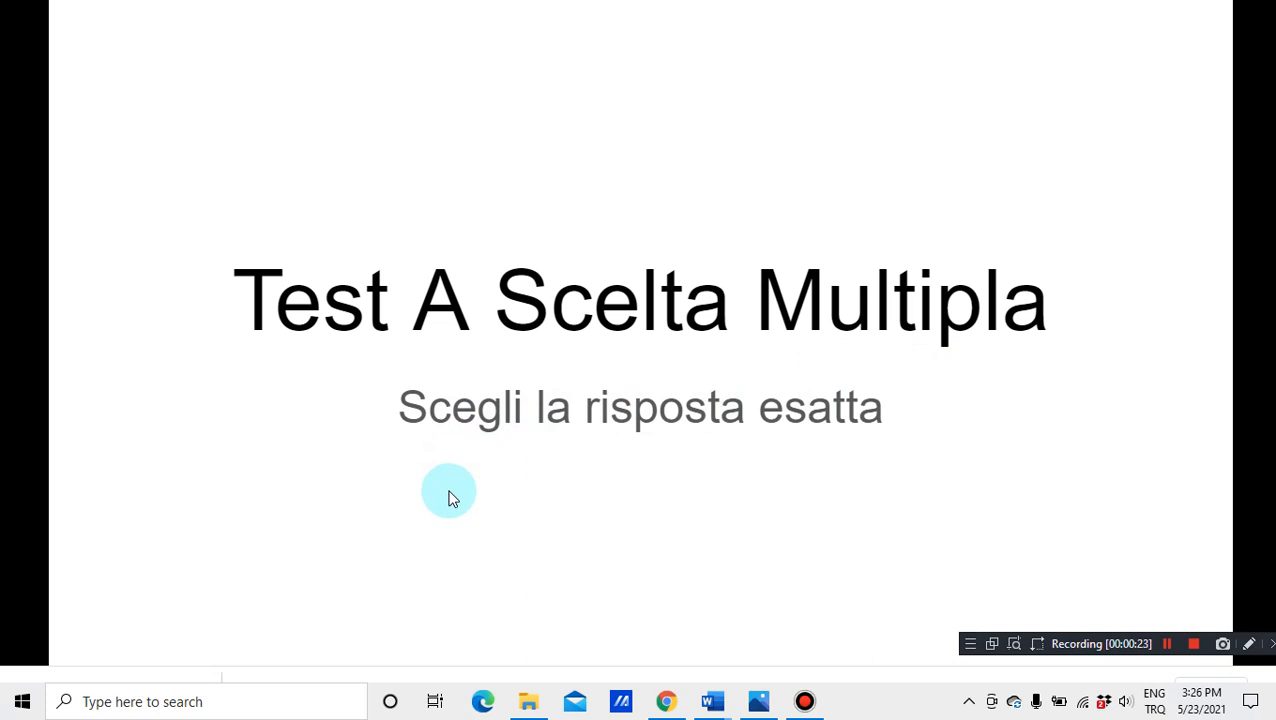
mouse_move(424, 498)
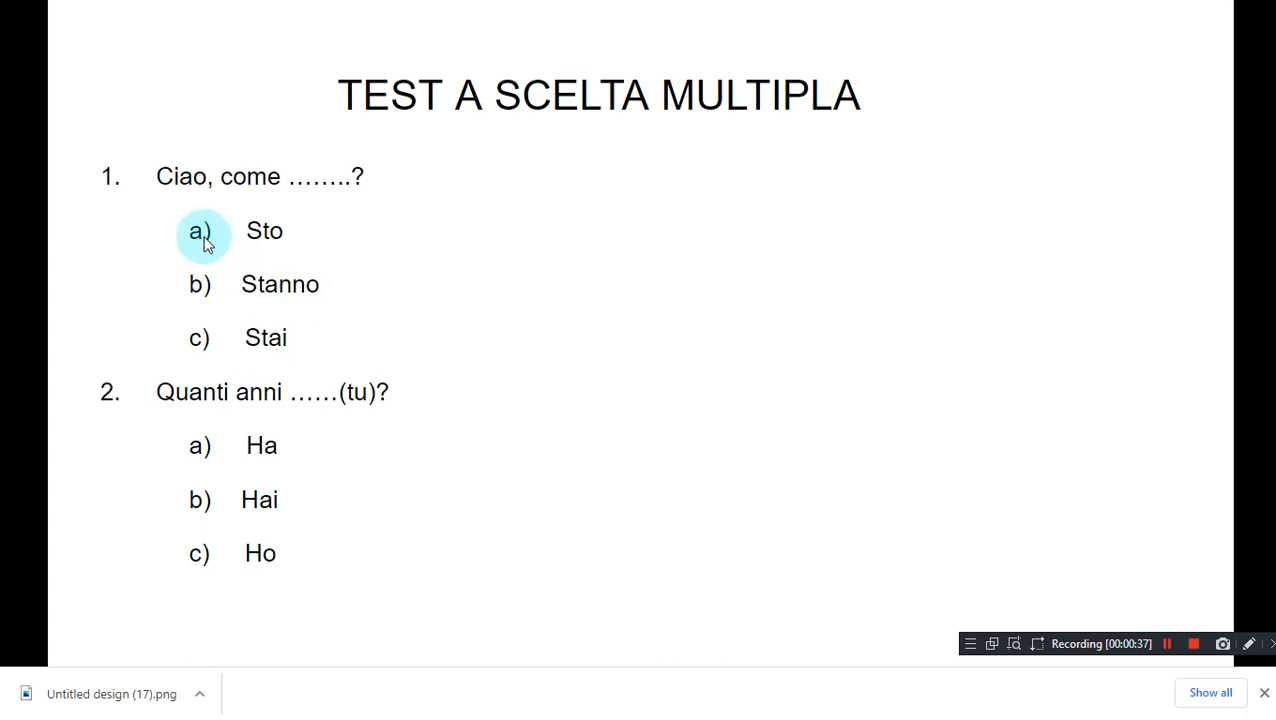
mouse_move(218, 350)
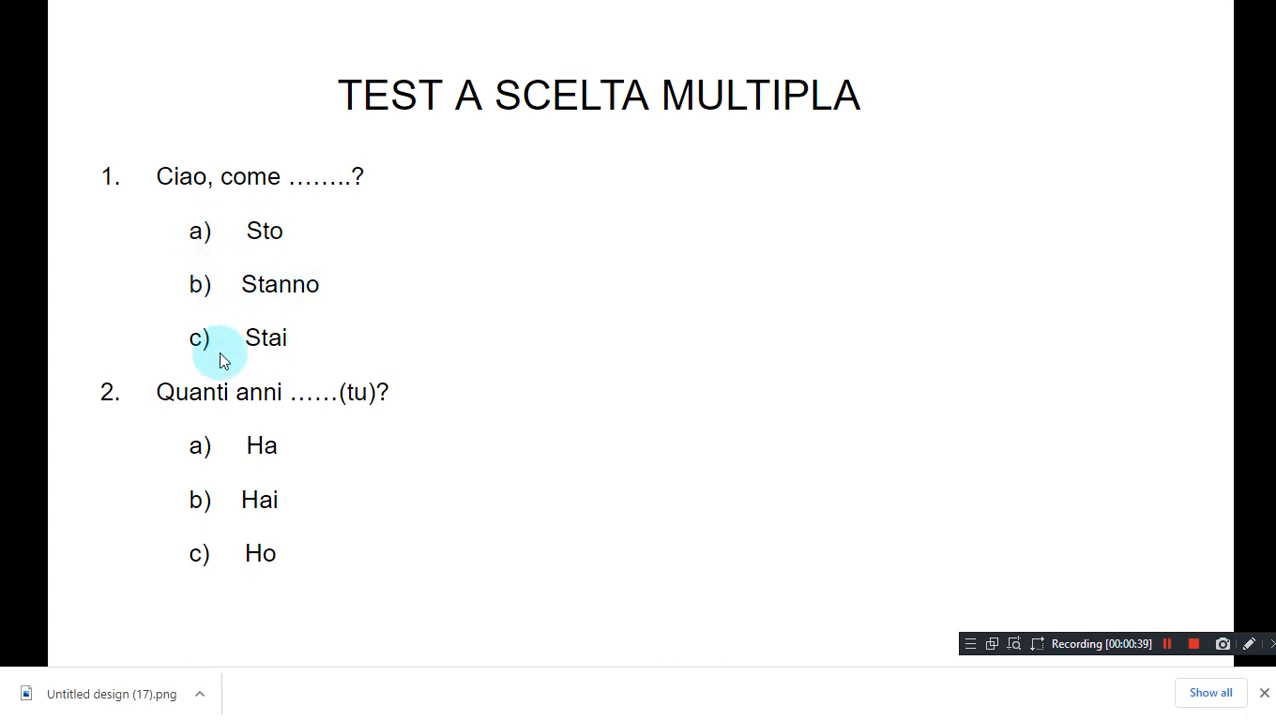
mouse_move(970, 444)
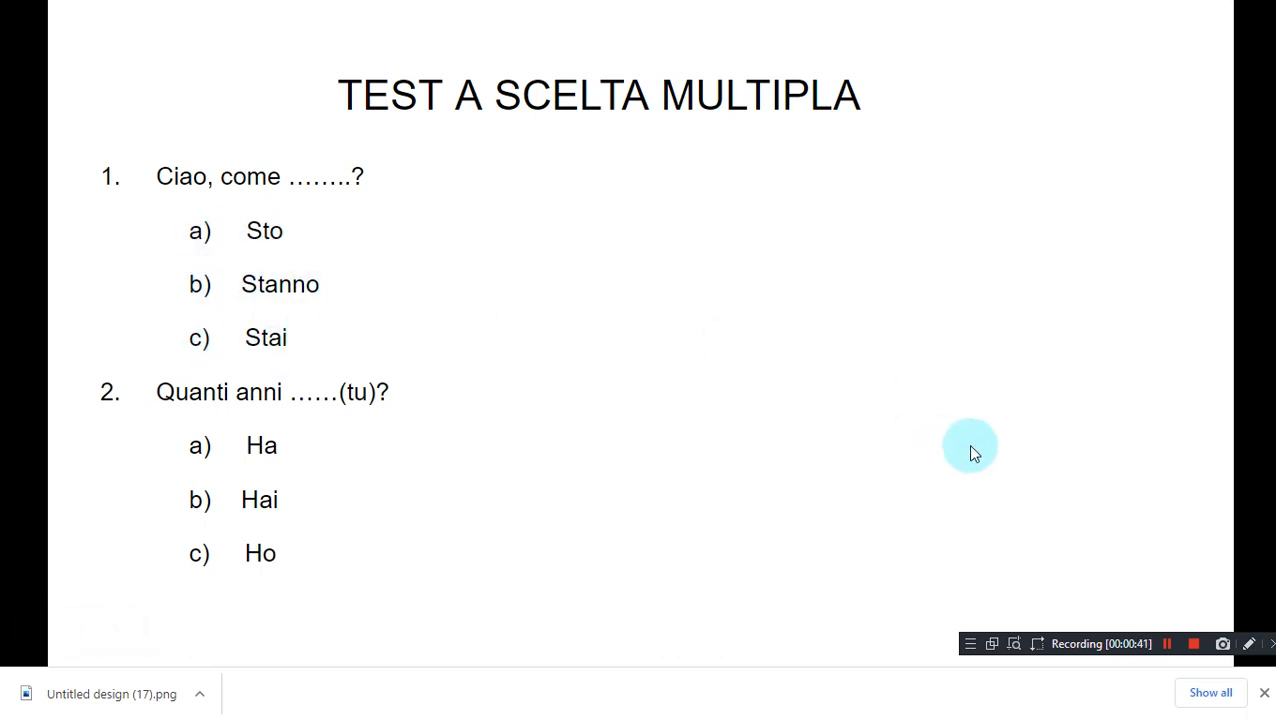
Start annotating over the slide showing questions 1 and 2.
click(1248, 644)
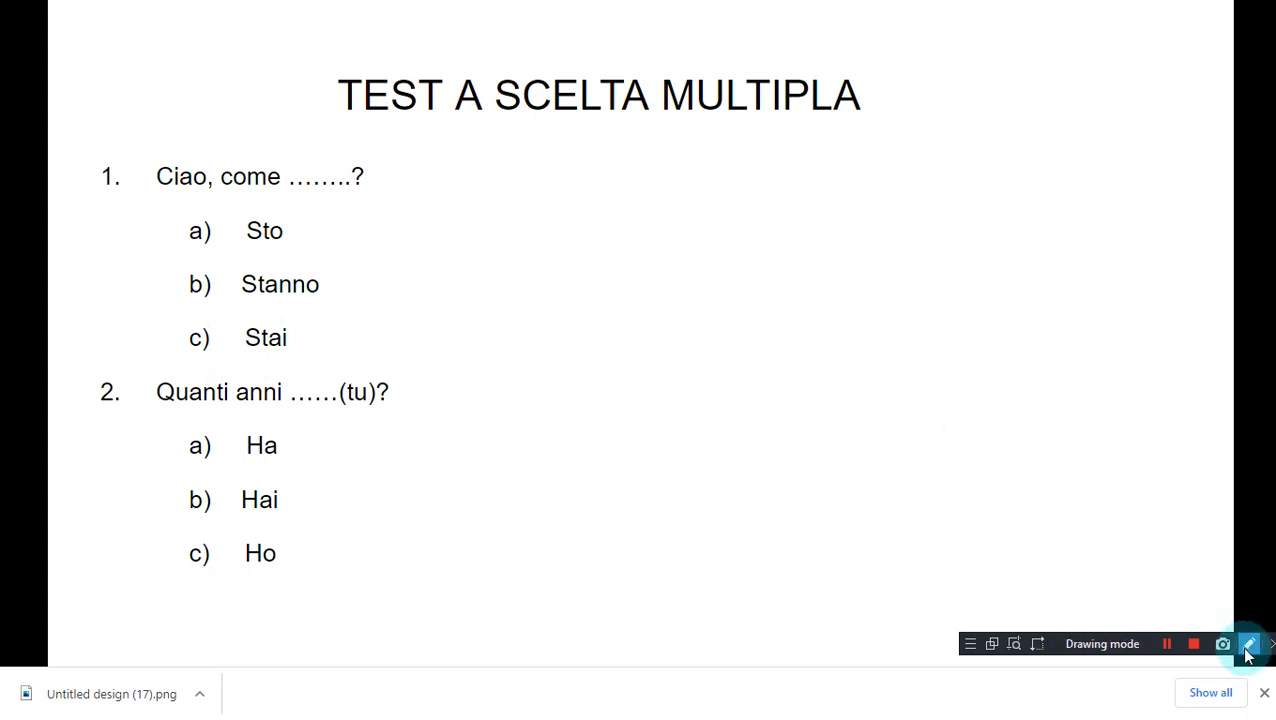
Circle answer c) Stai for question 1 with the green highlighter.
click(1248, 644)
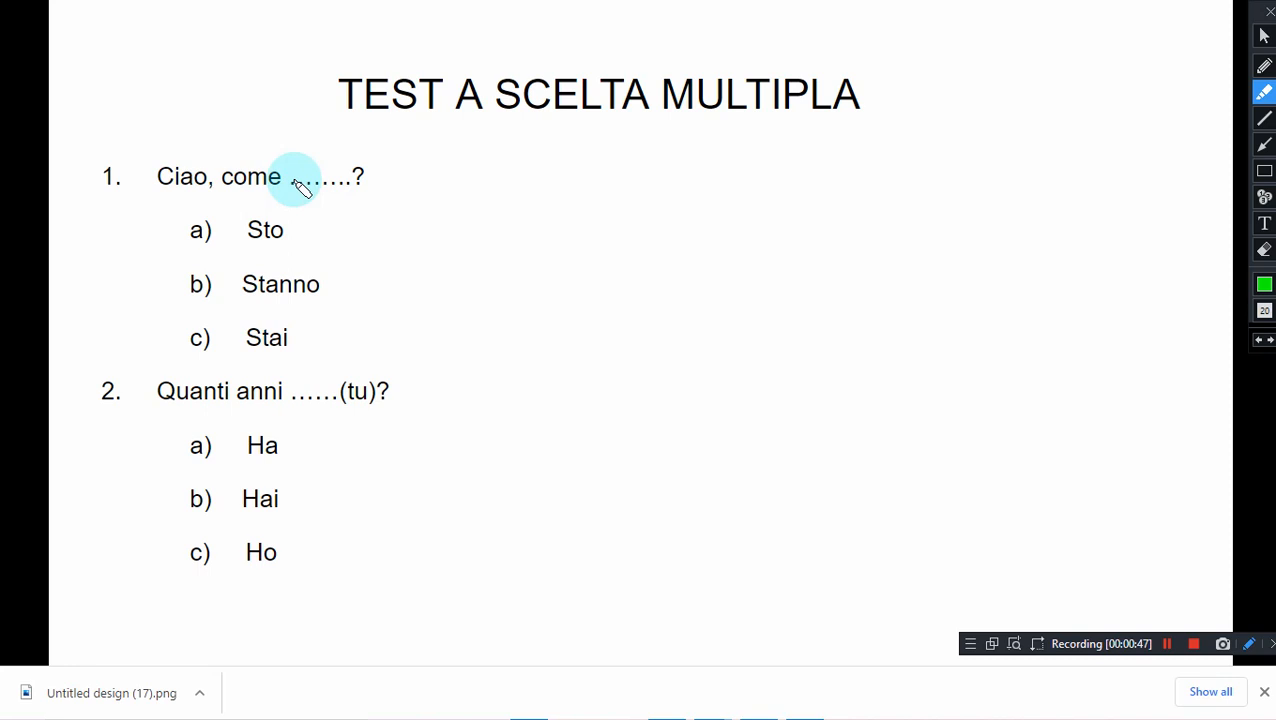
mouse_move(364, 310)
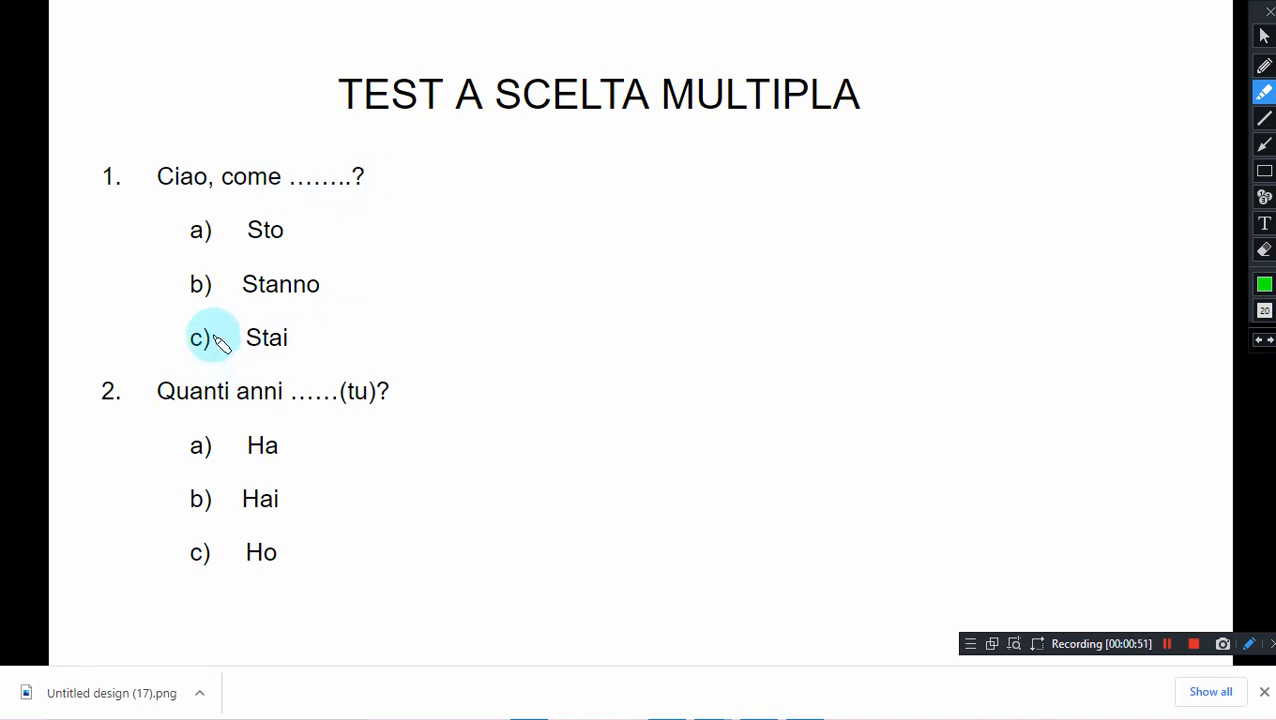
drag(216, 330, 210, 376)
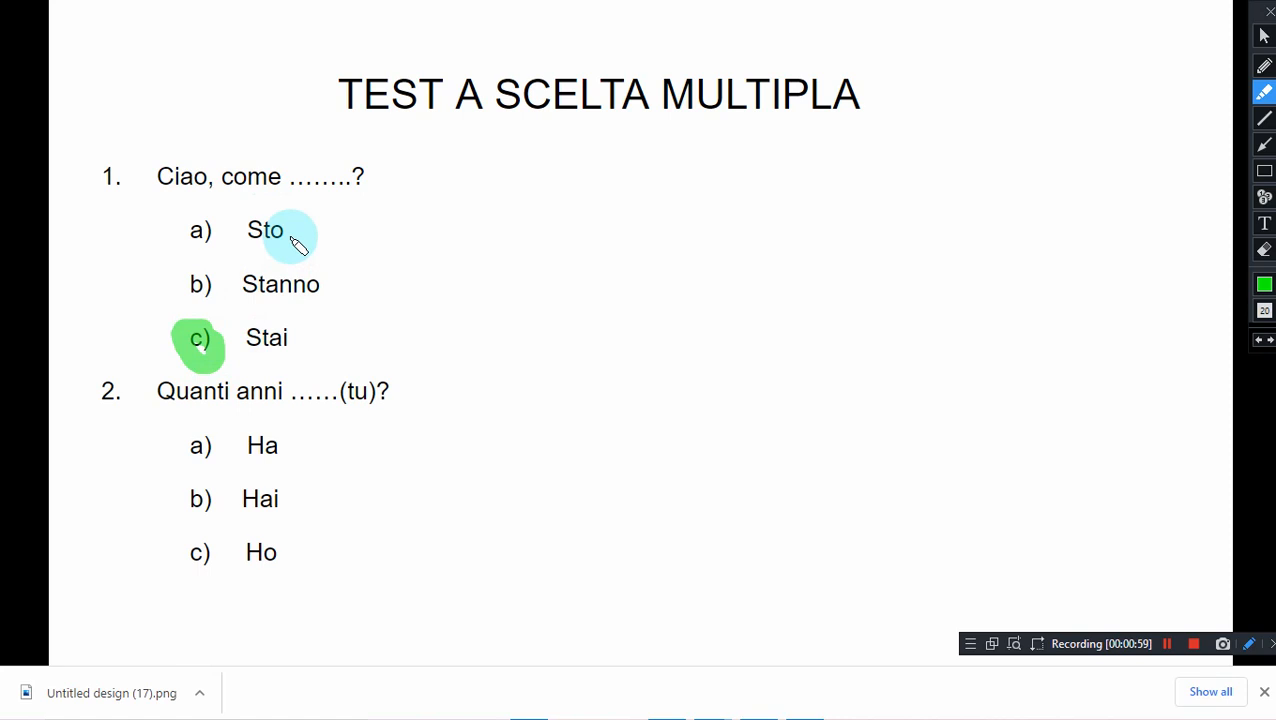
mouse_move(284, 360)
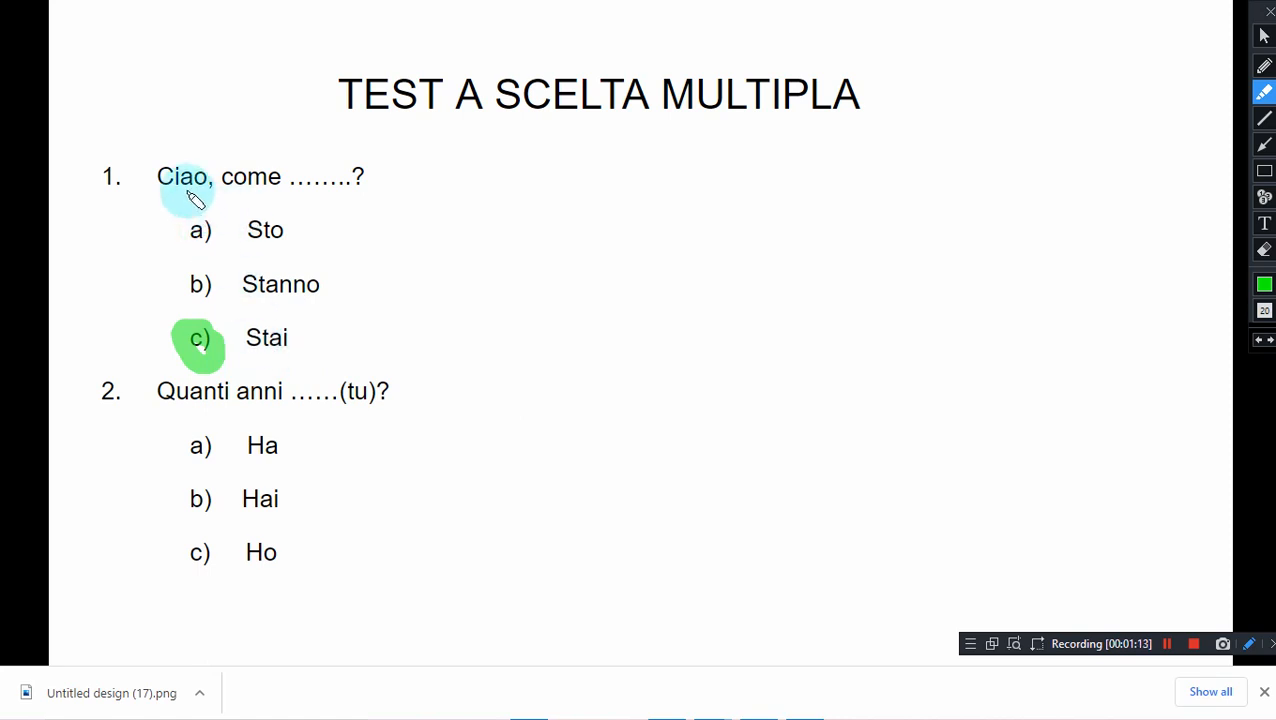
mouse_move(296, 218)
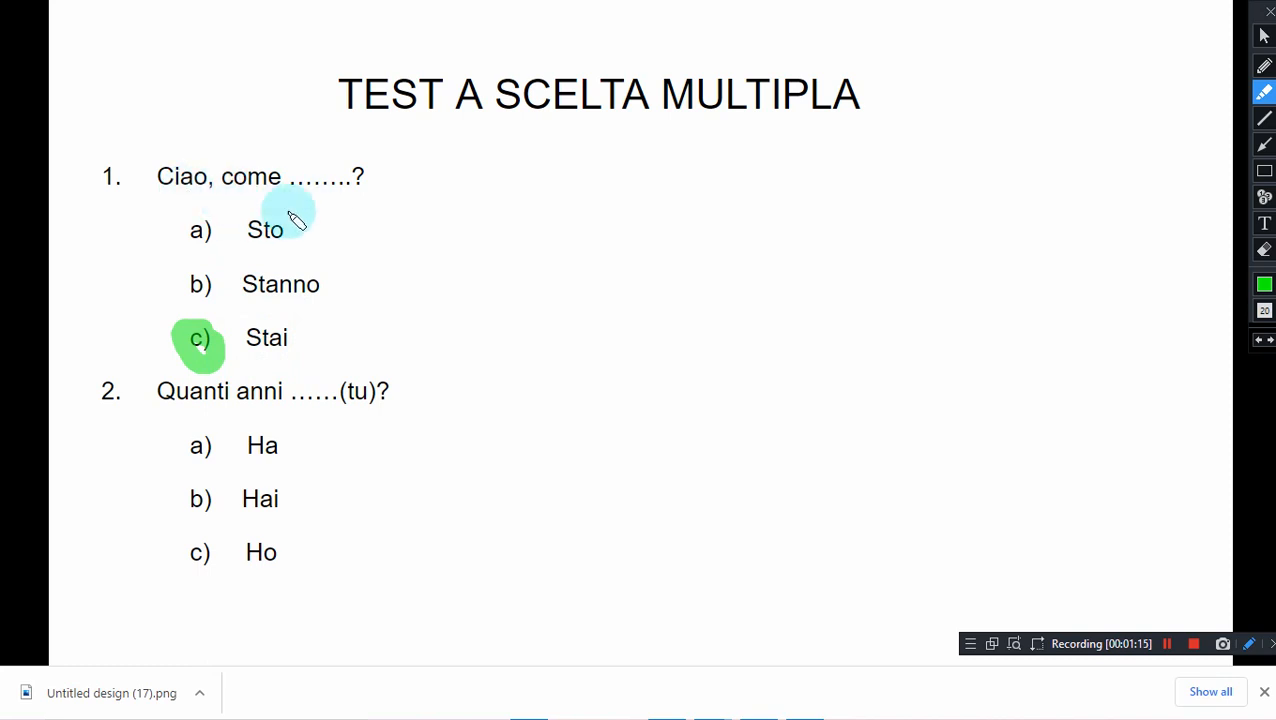
mouse_move(310, 360)
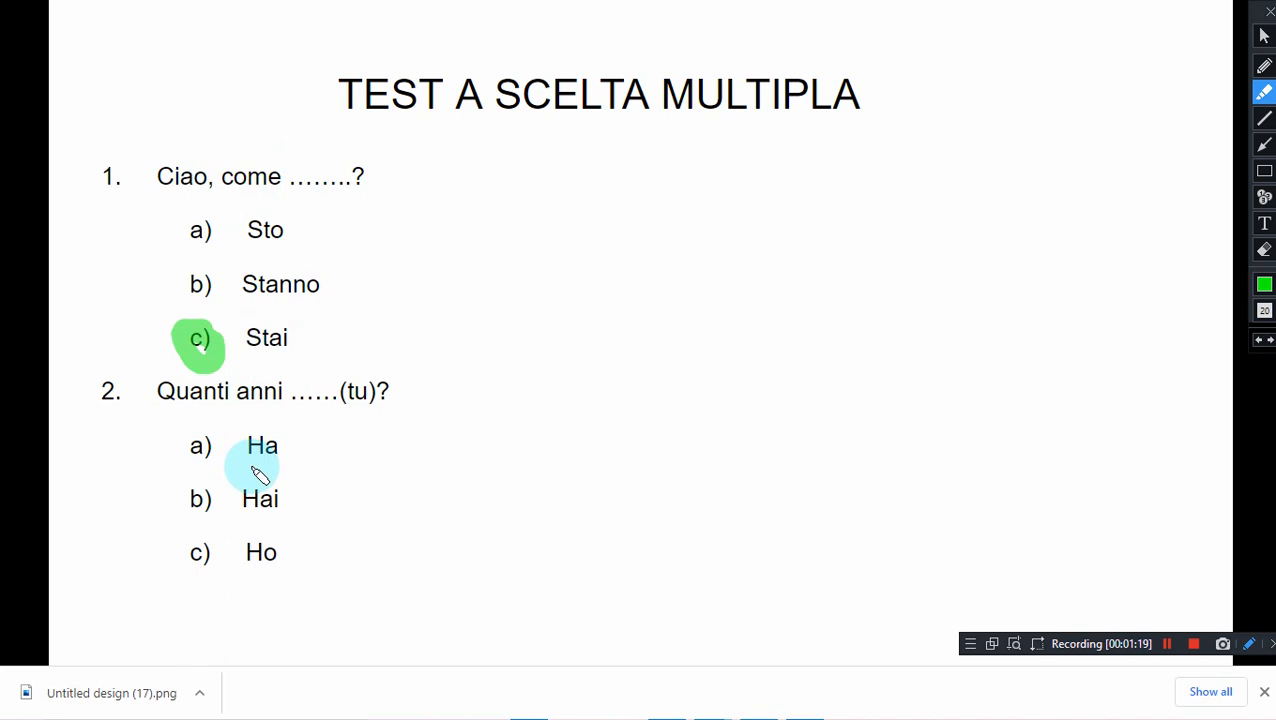
mouse_move(264, 414)
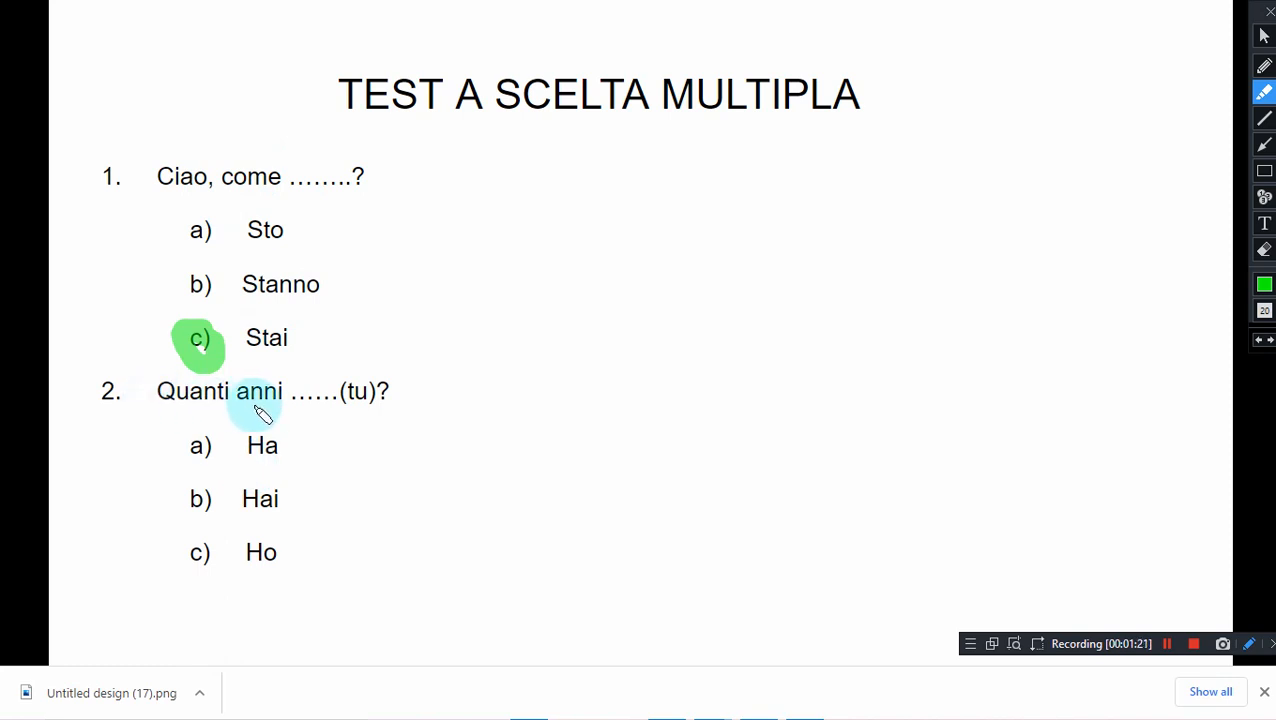
mouse_move(370, 410)
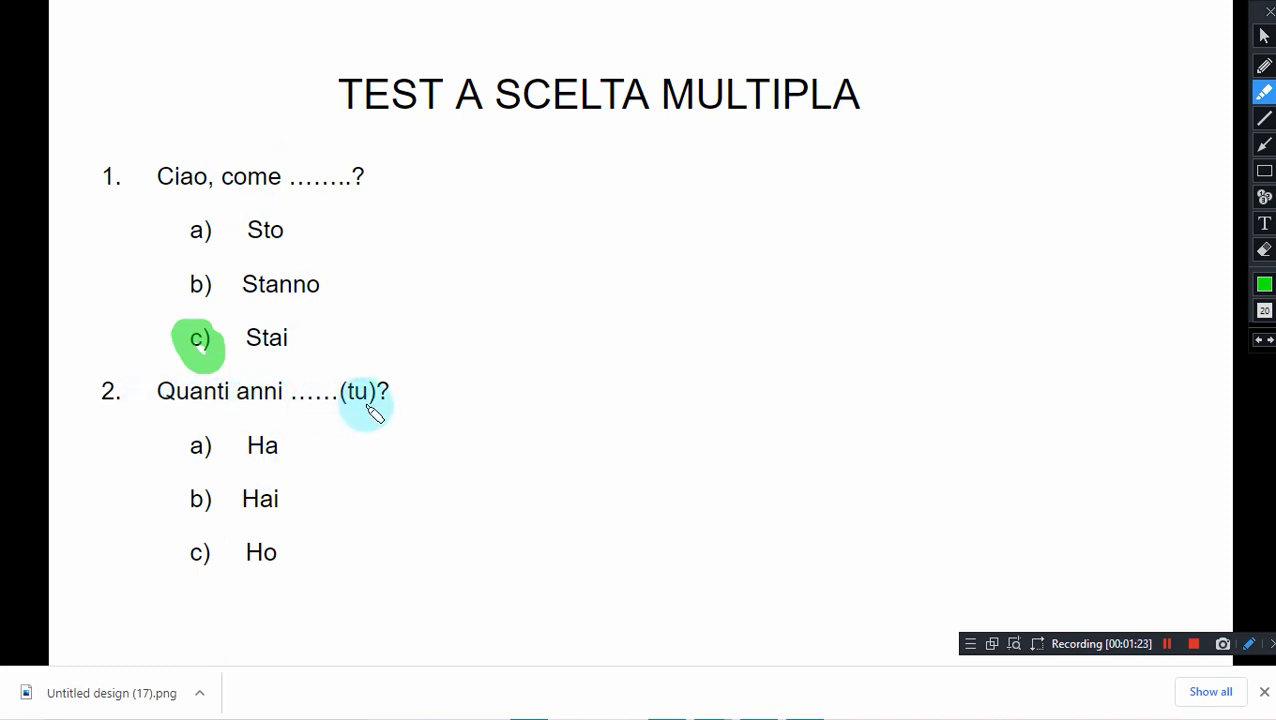
mouse_move(344, 400)
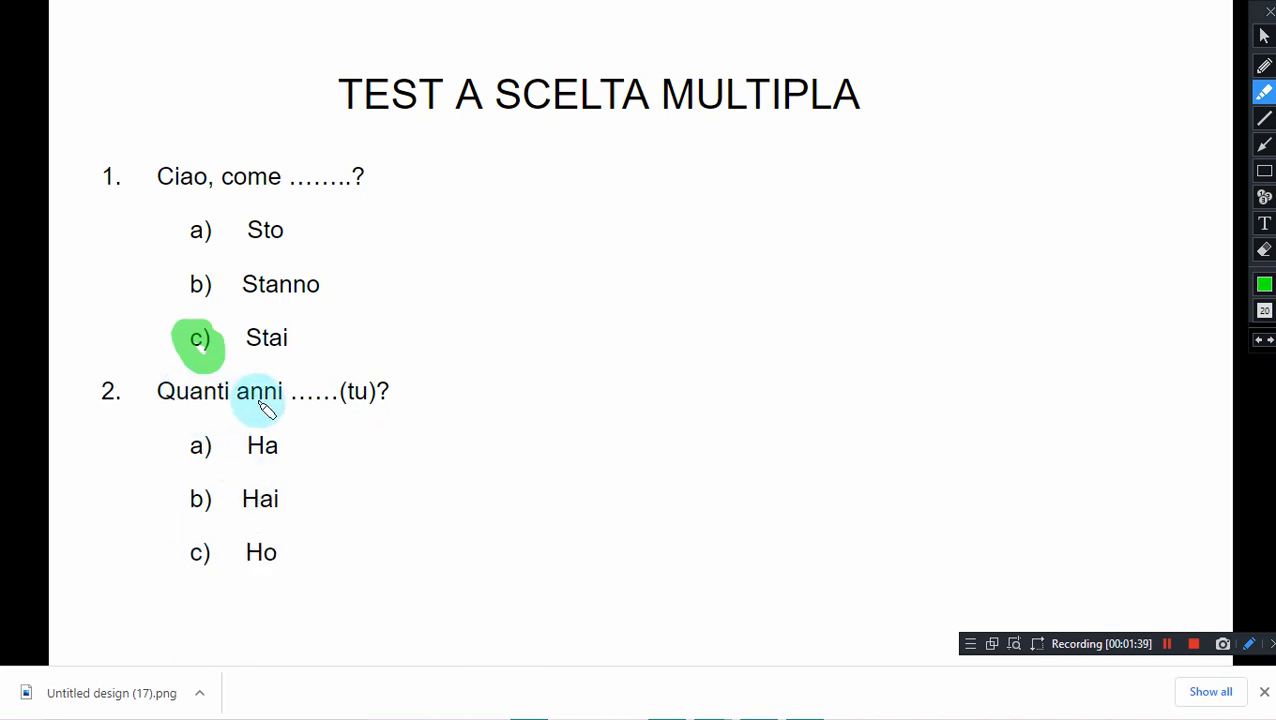
mouse_move(290, 520)
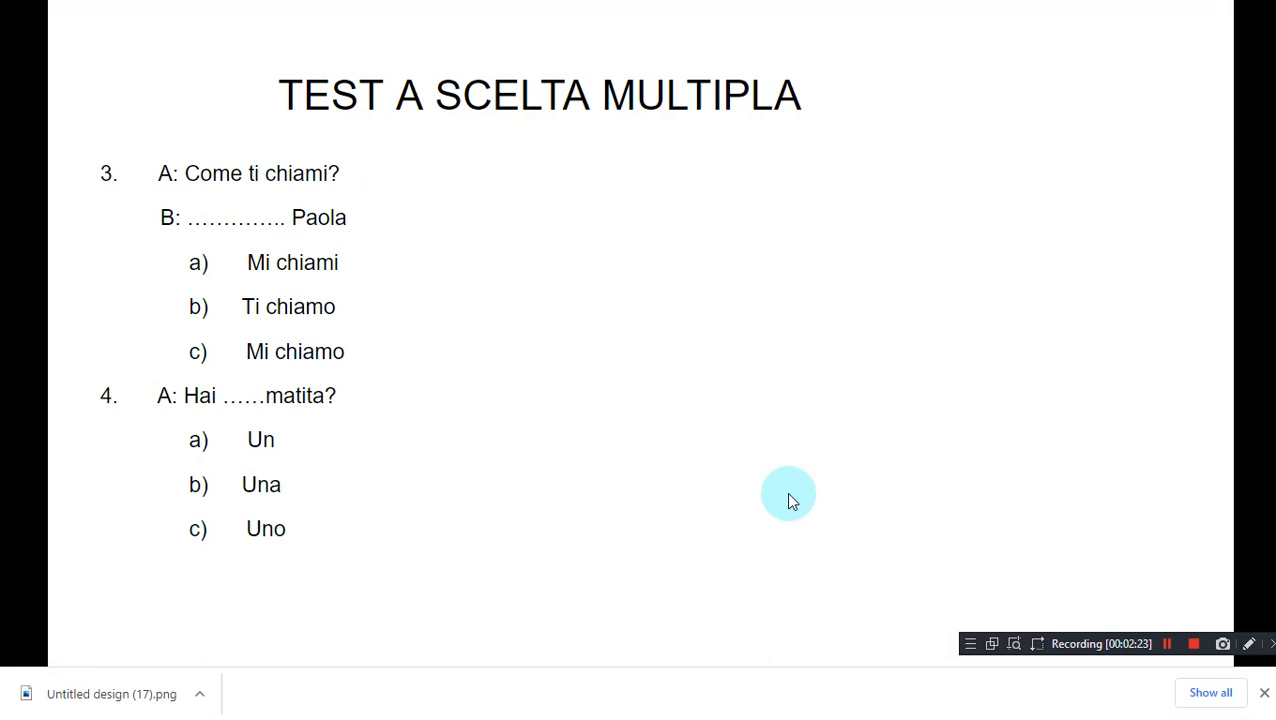
mouse_move(152, 224)
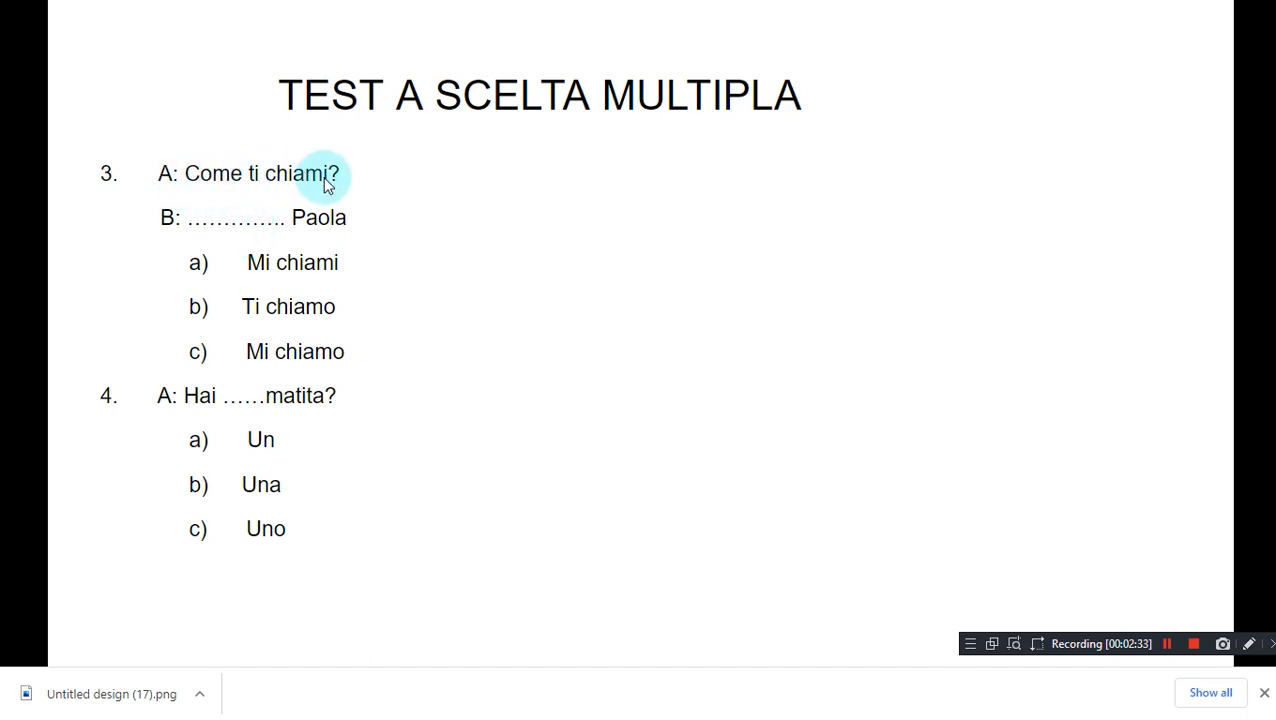
Activate the highlighter and confirm green as its colour for questions 3 and 4.
click(1248, 644)
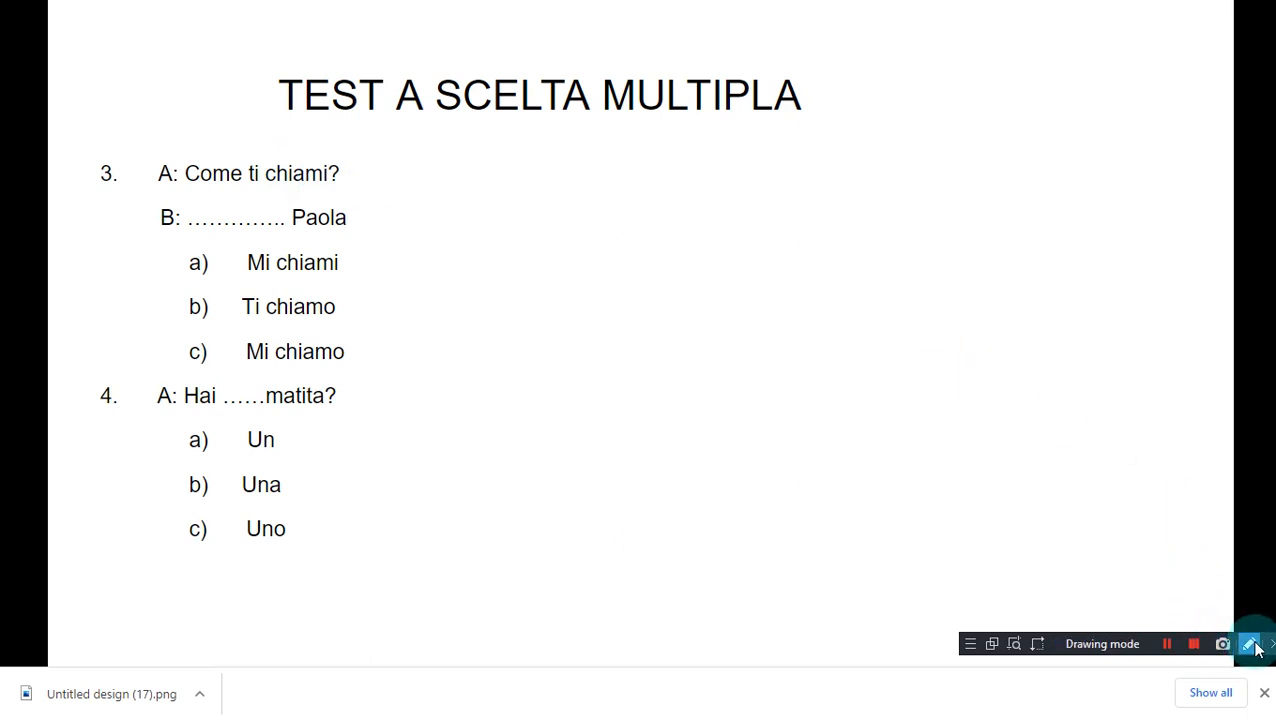
click(1248, 644)
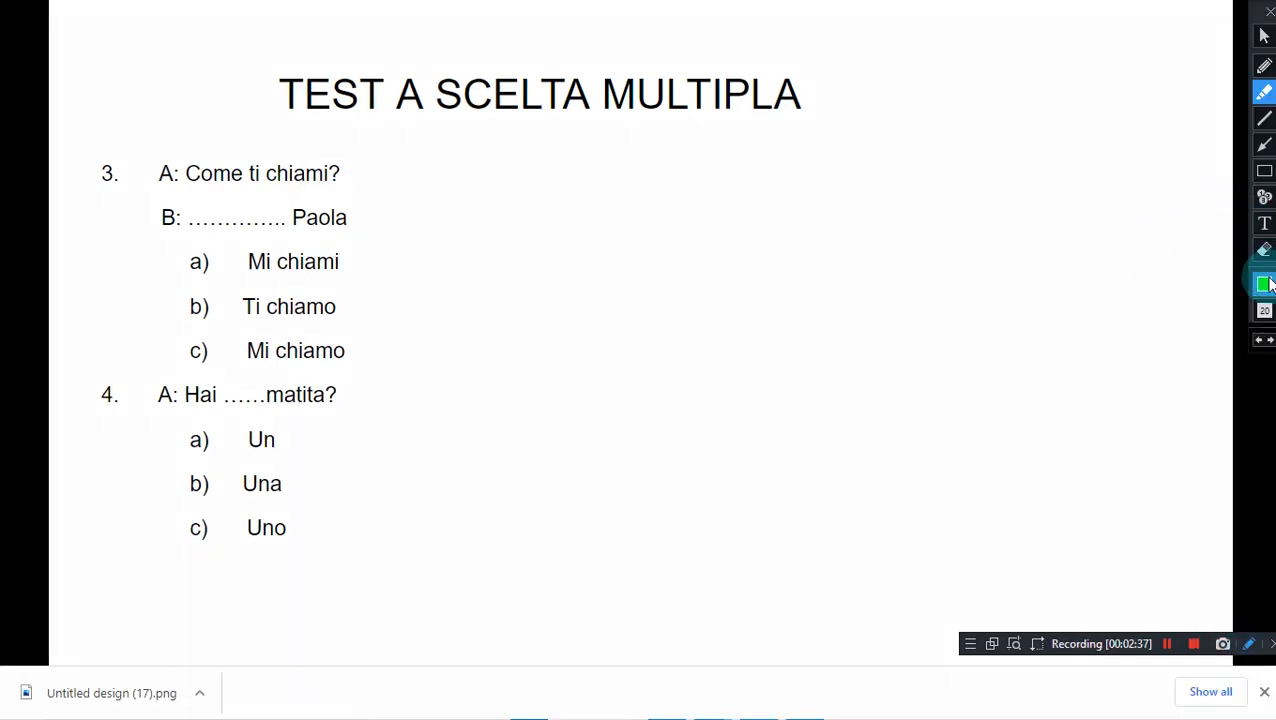
click(1264, 284)
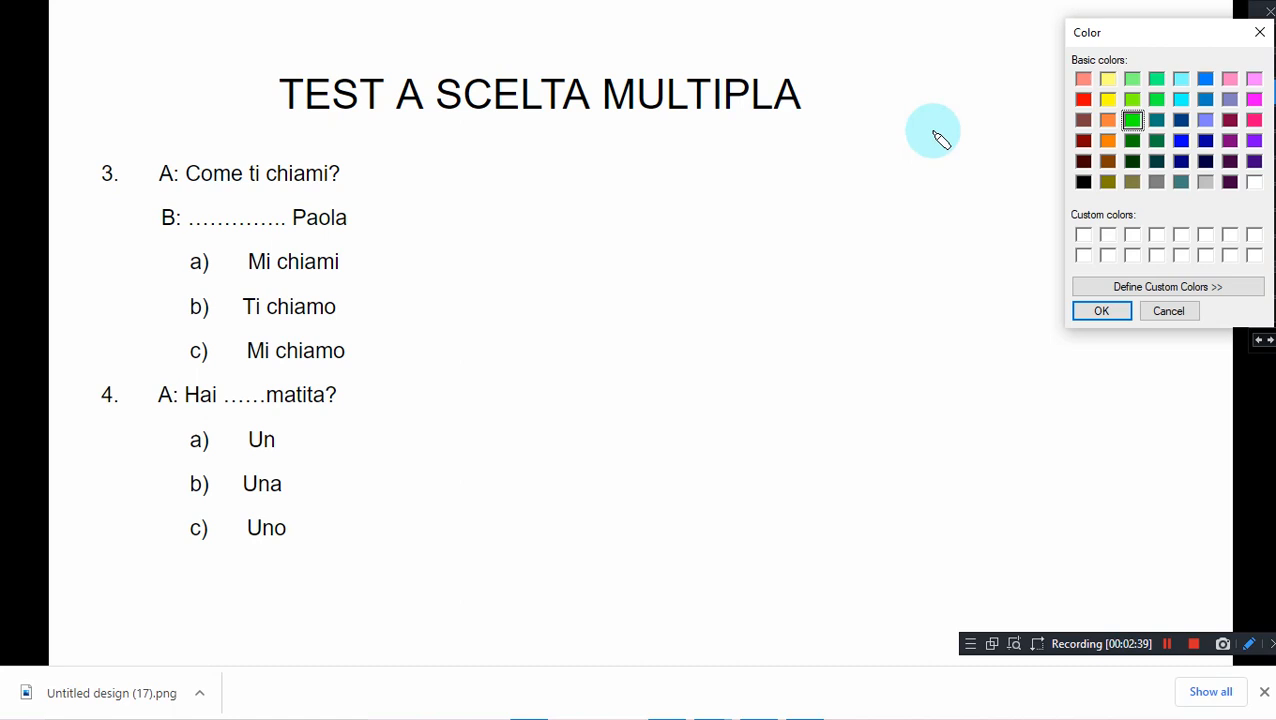
click(1100, 310)
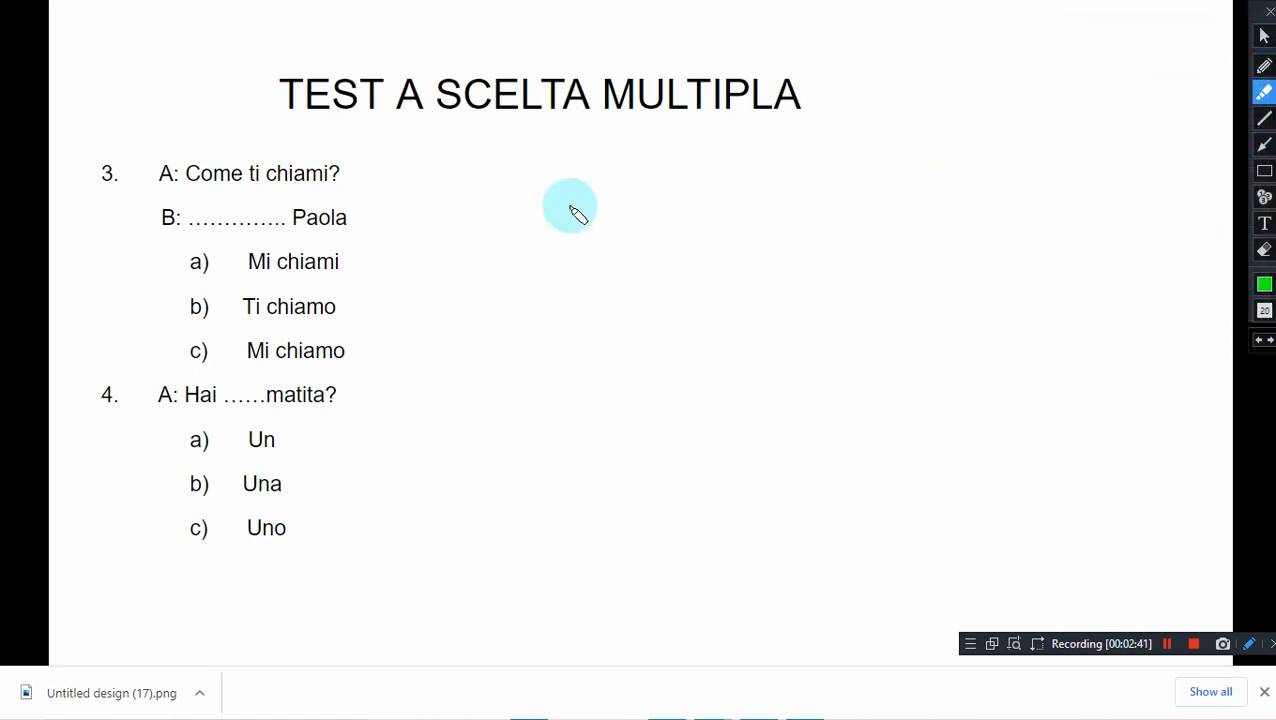
mouse_move(290, 260)
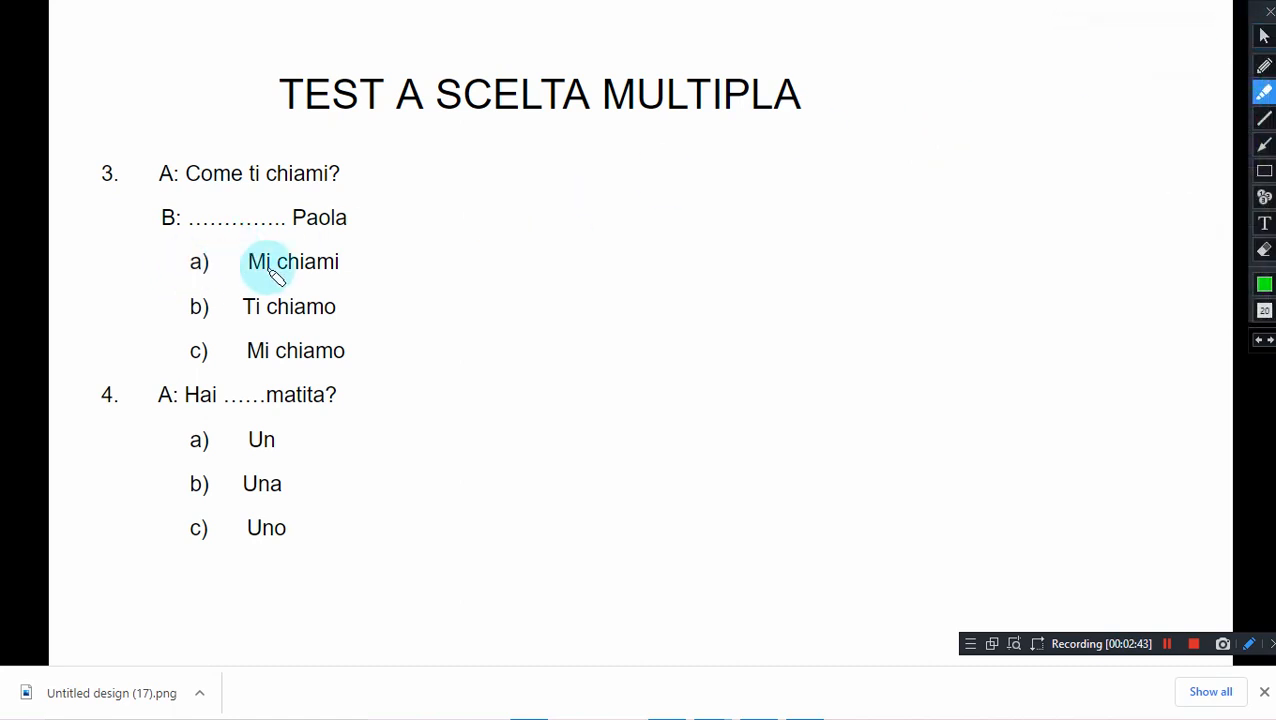
mouse_move(200, 308)
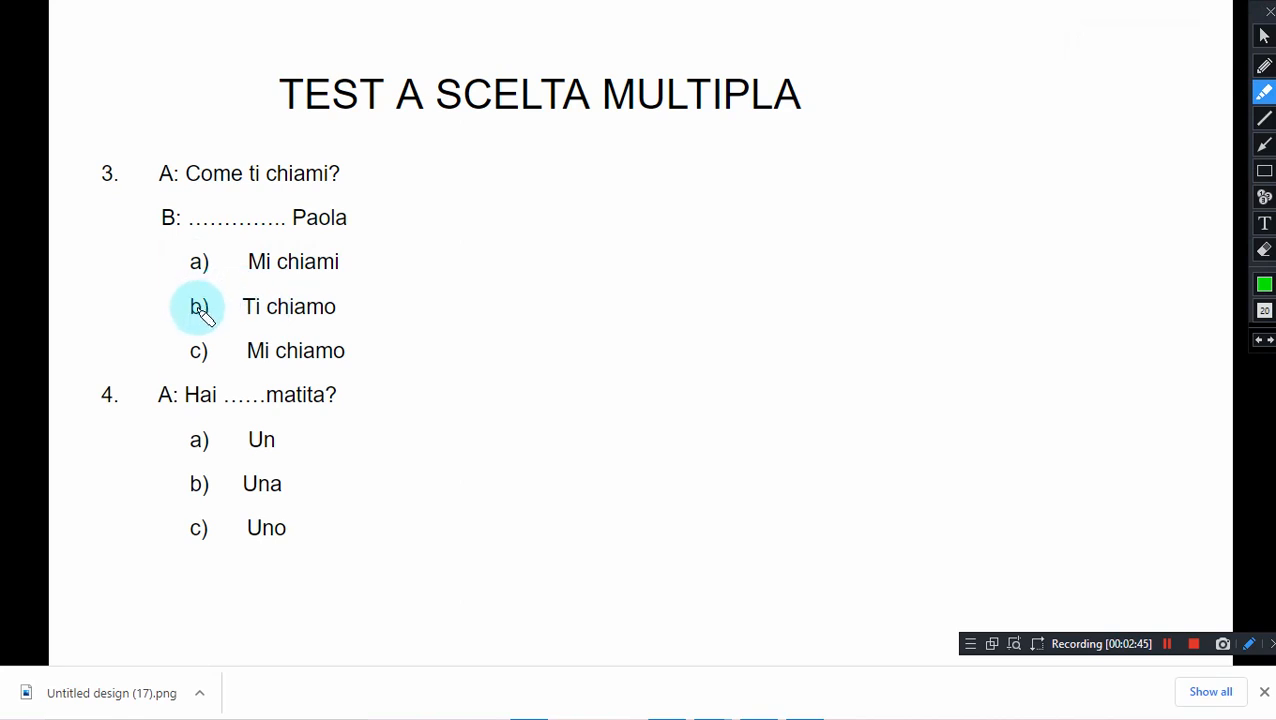
mouse_move(220, 368)
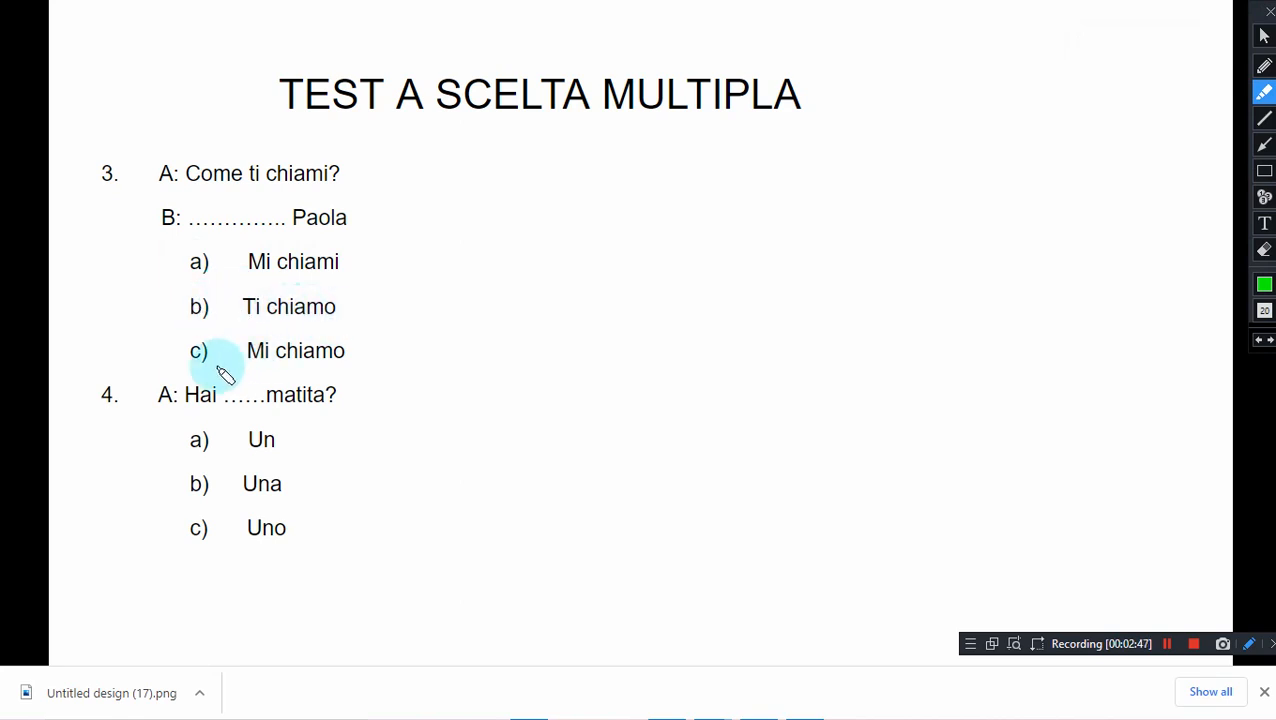
mouse_move(344, 376)
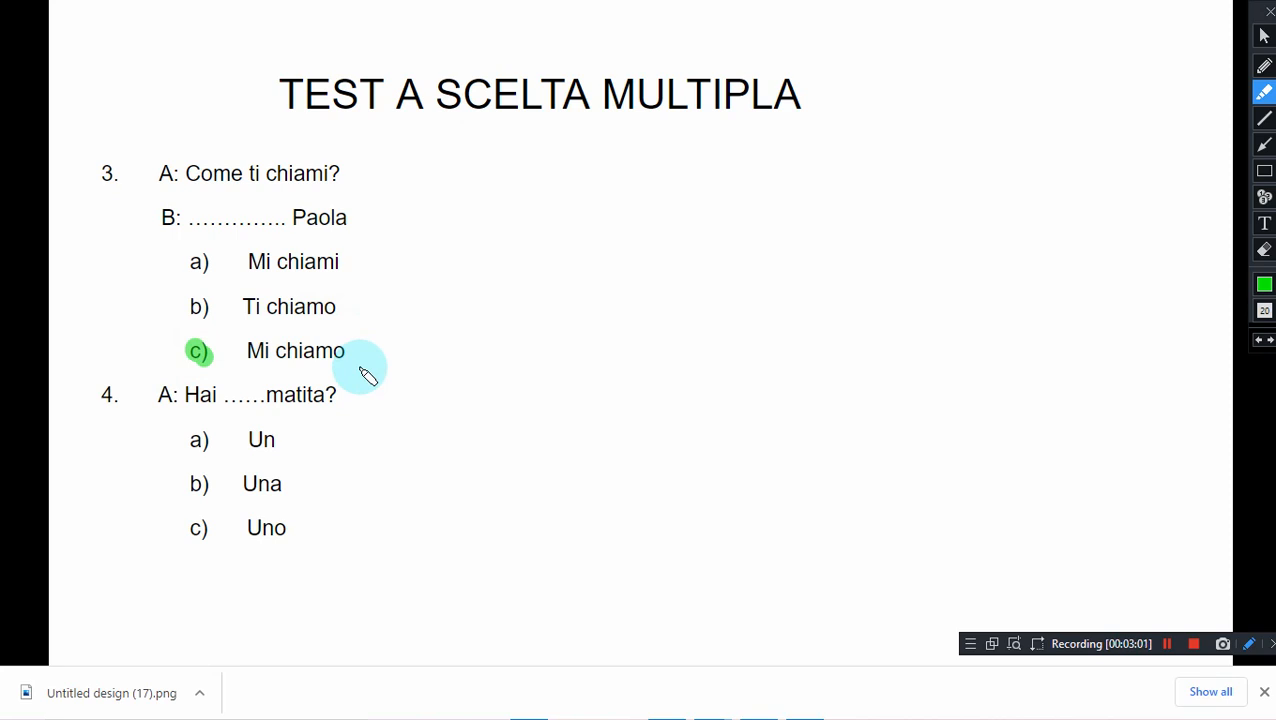
mouse_move(356, 196)
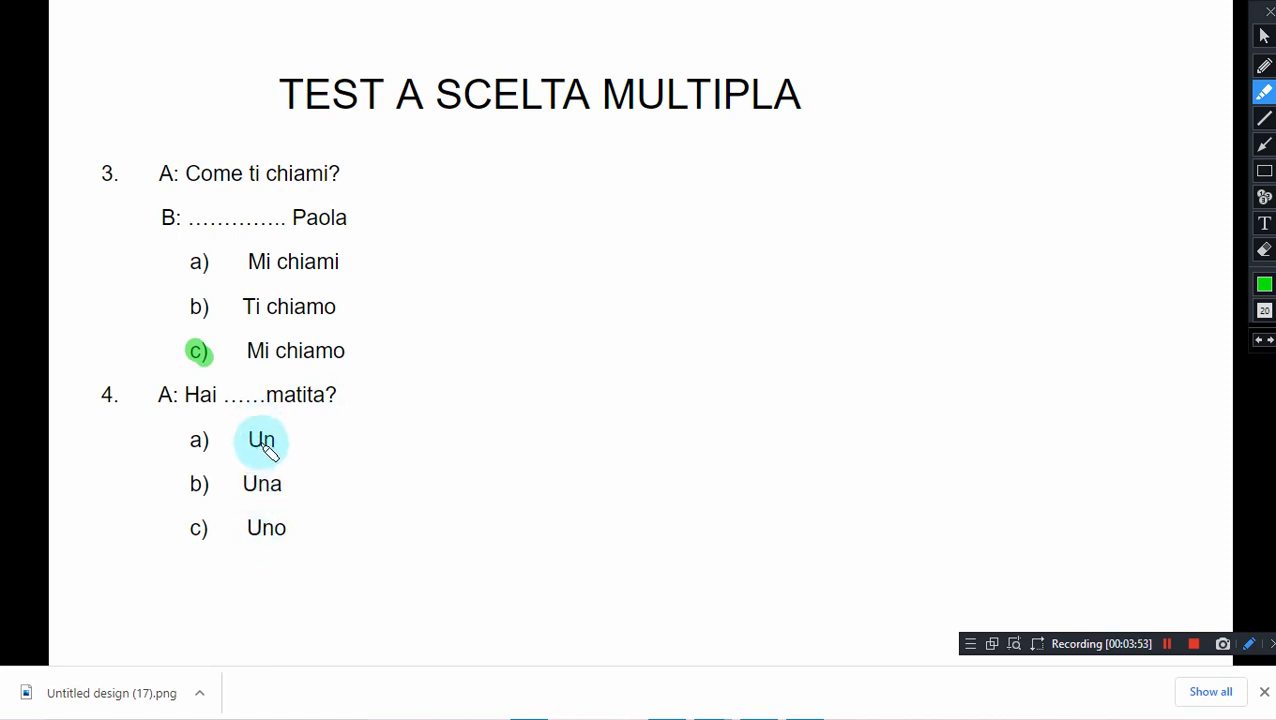
mouse_move(284, 410)
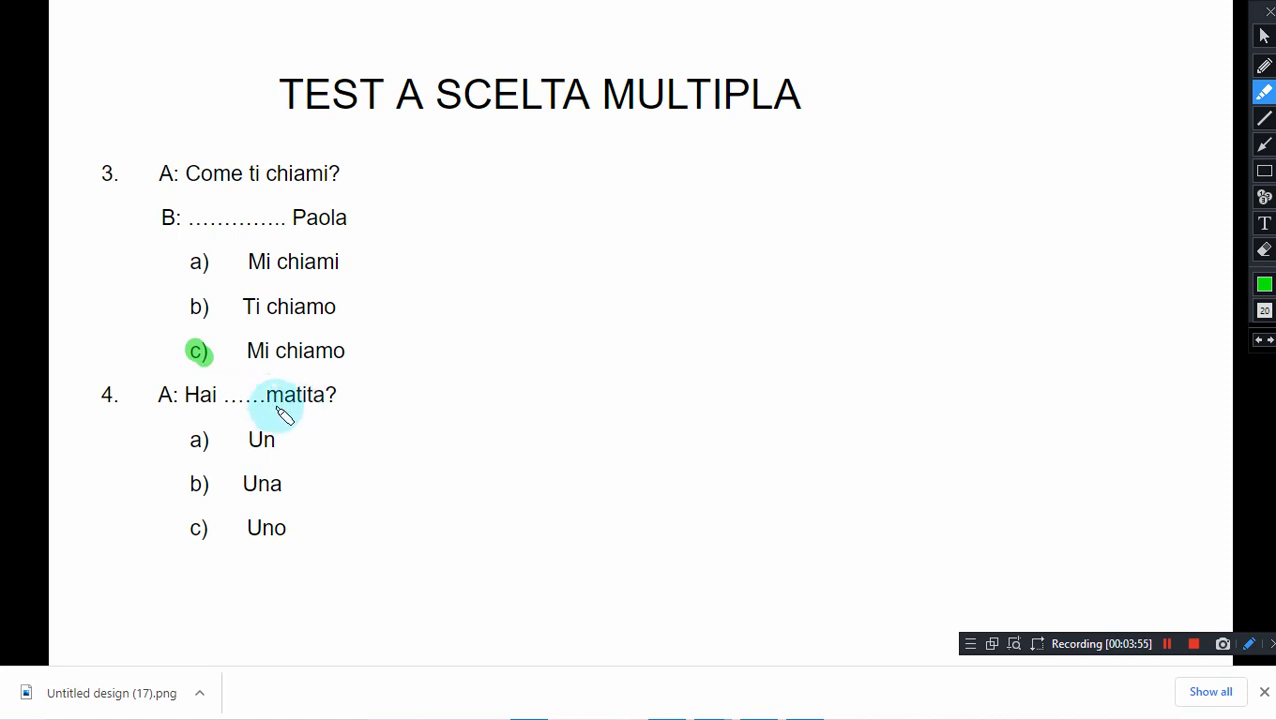
mouse_move(260, 484)
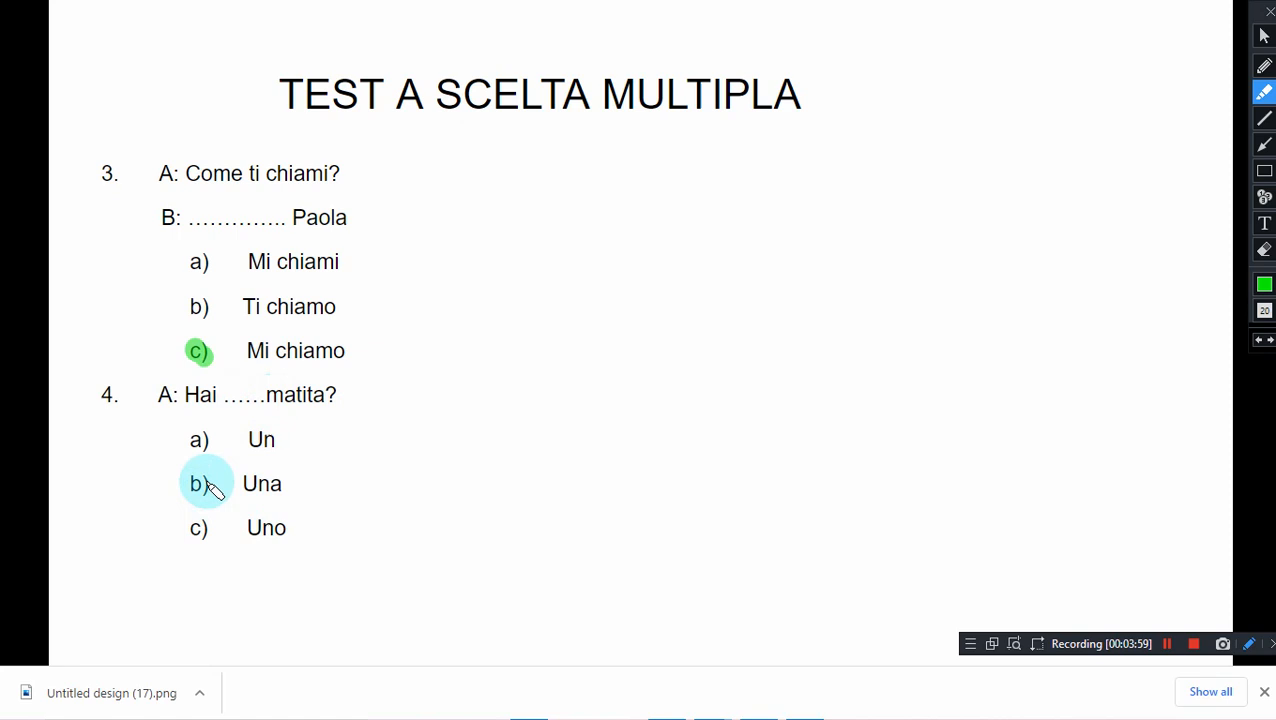
Circle option b) Una in green as the answer to question 4.
click(198, 482)
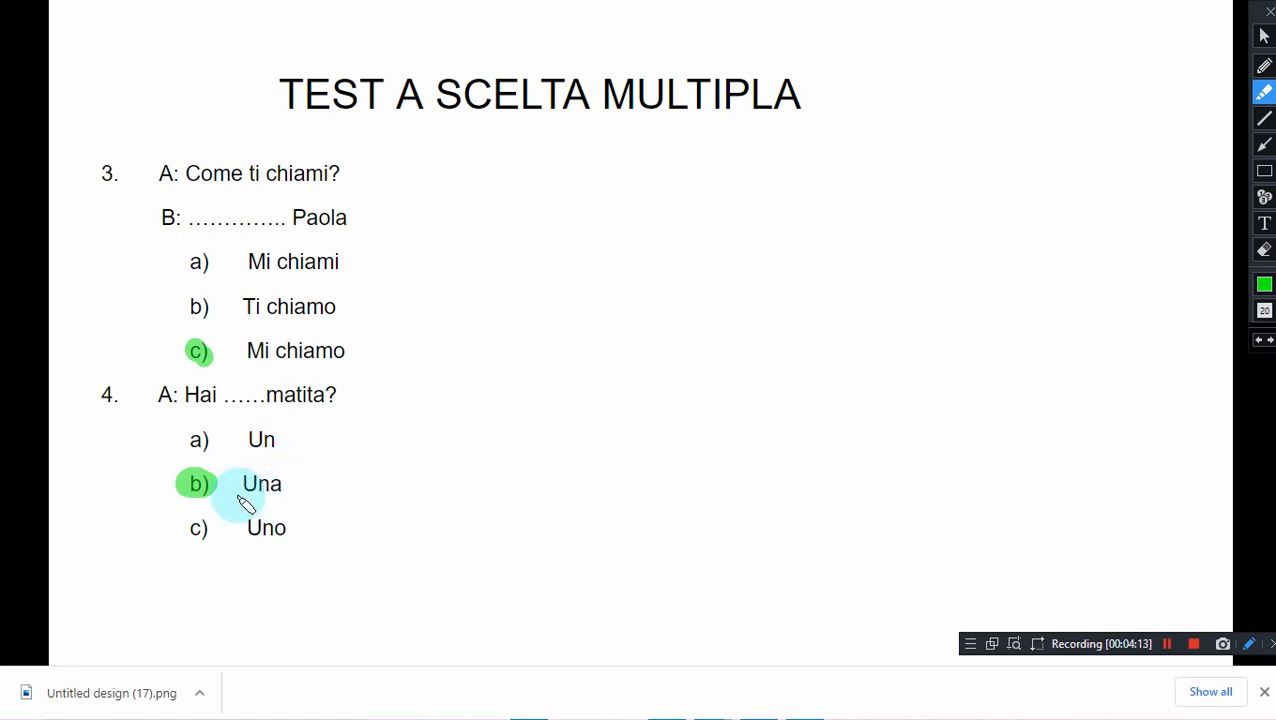
mouse_move(312, 420)
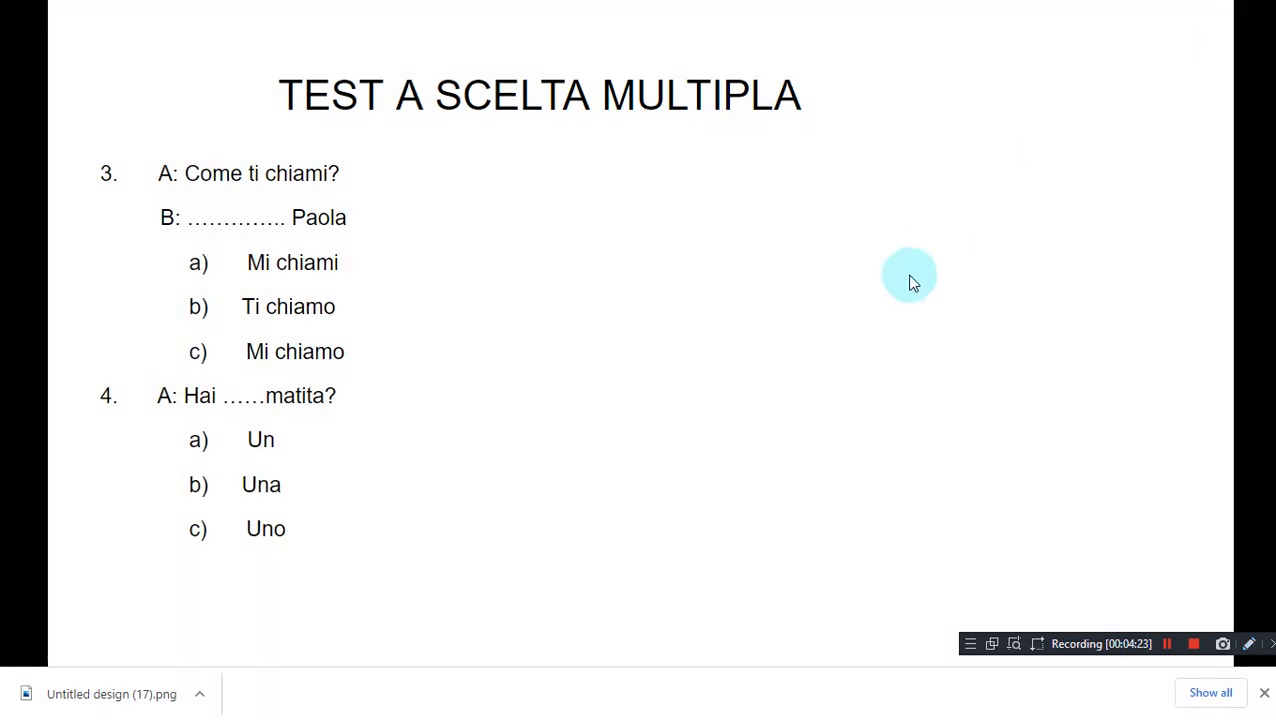
Scroll down to the slide with questions 5 and 6.
scroll(down, 3)
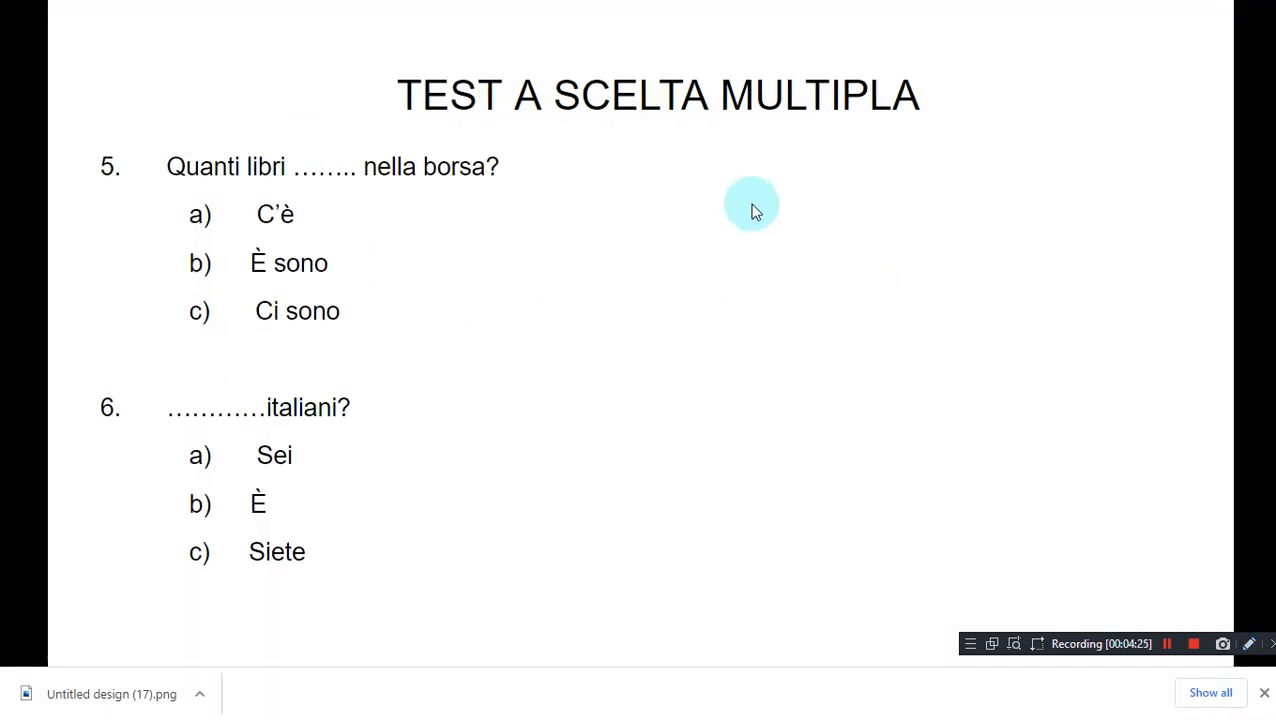
mouse_move(480, 184)
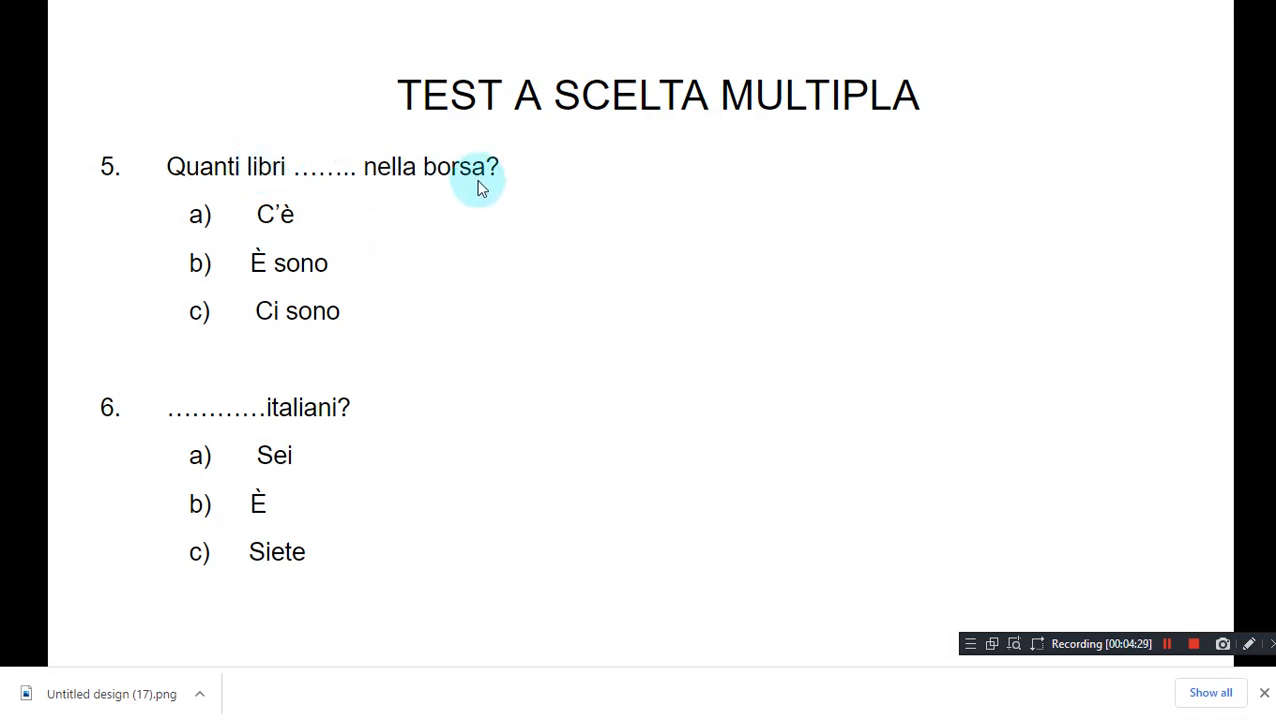
mouse_move(250, 188)
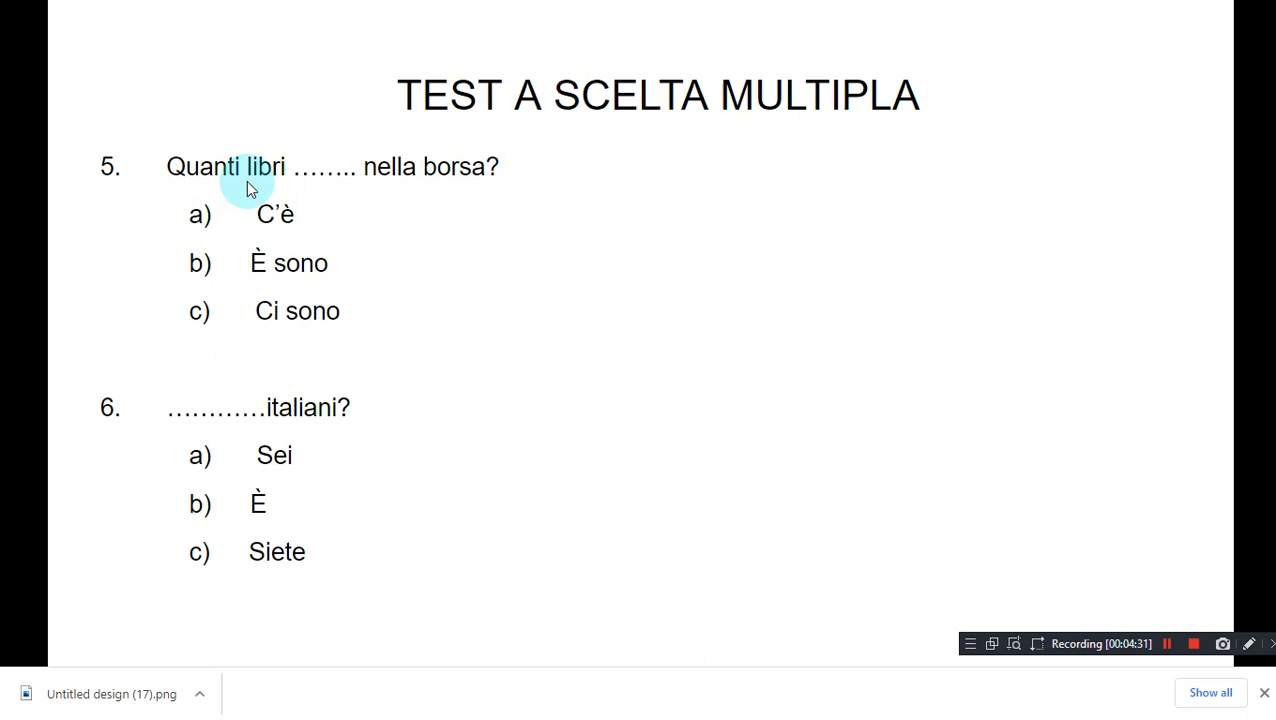
mouse_move(236, 180)
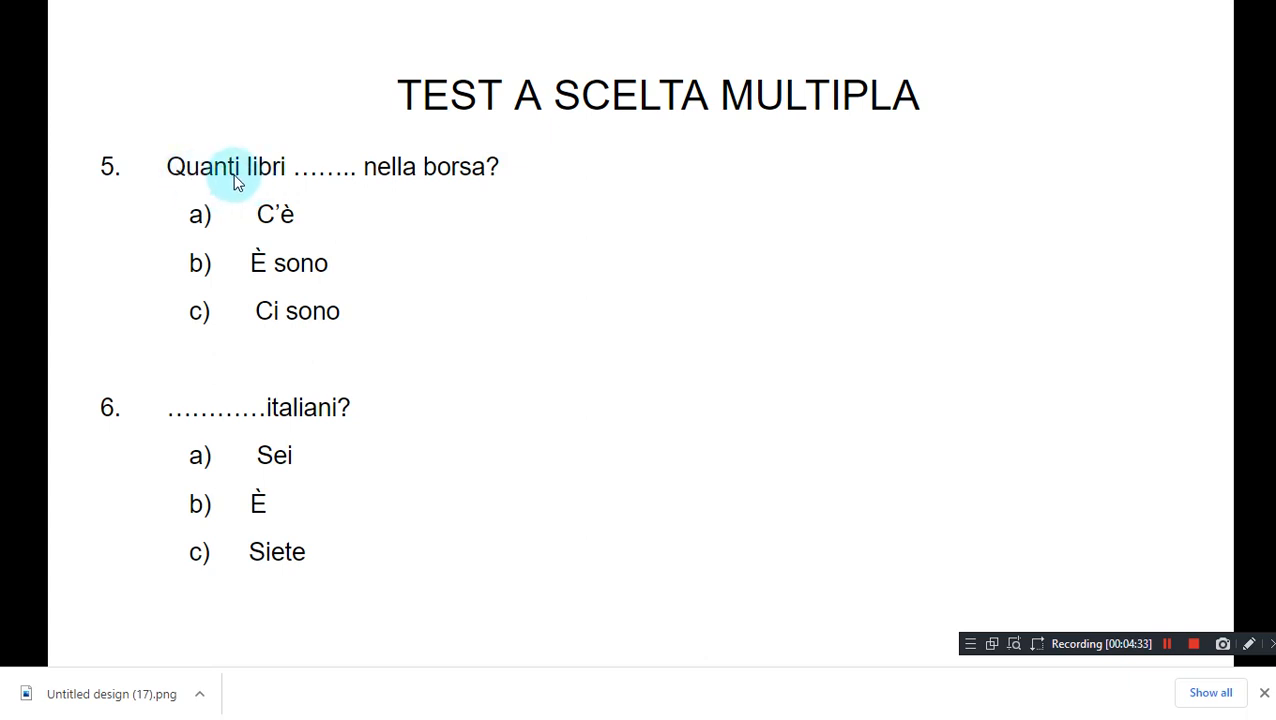
mouse_move(472, 390)
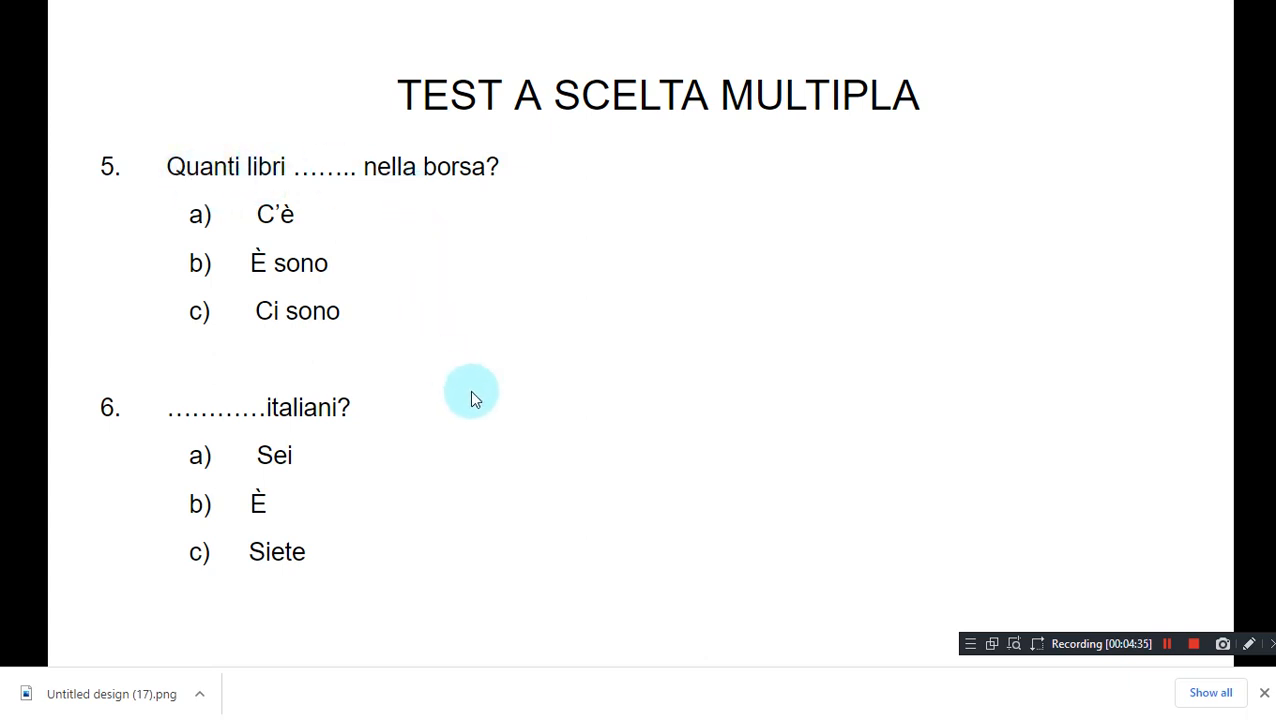
mouse_move(270, 248)
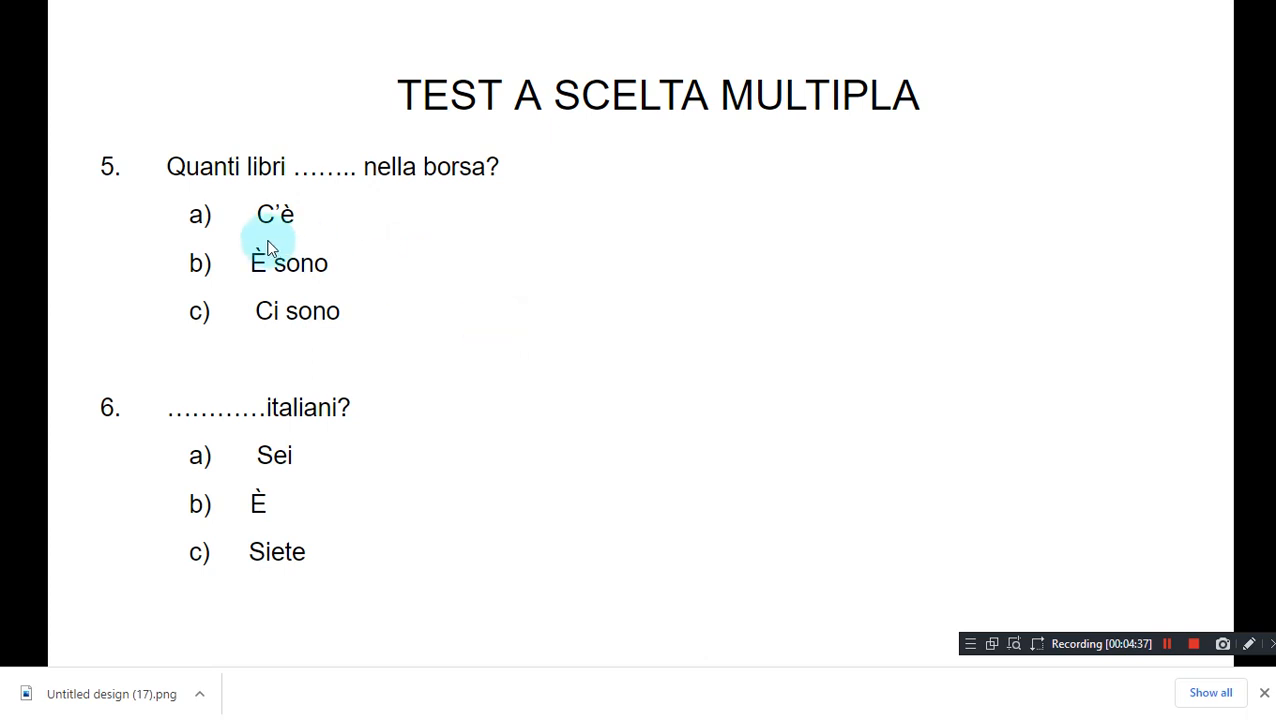
mouse_move(300, 258)
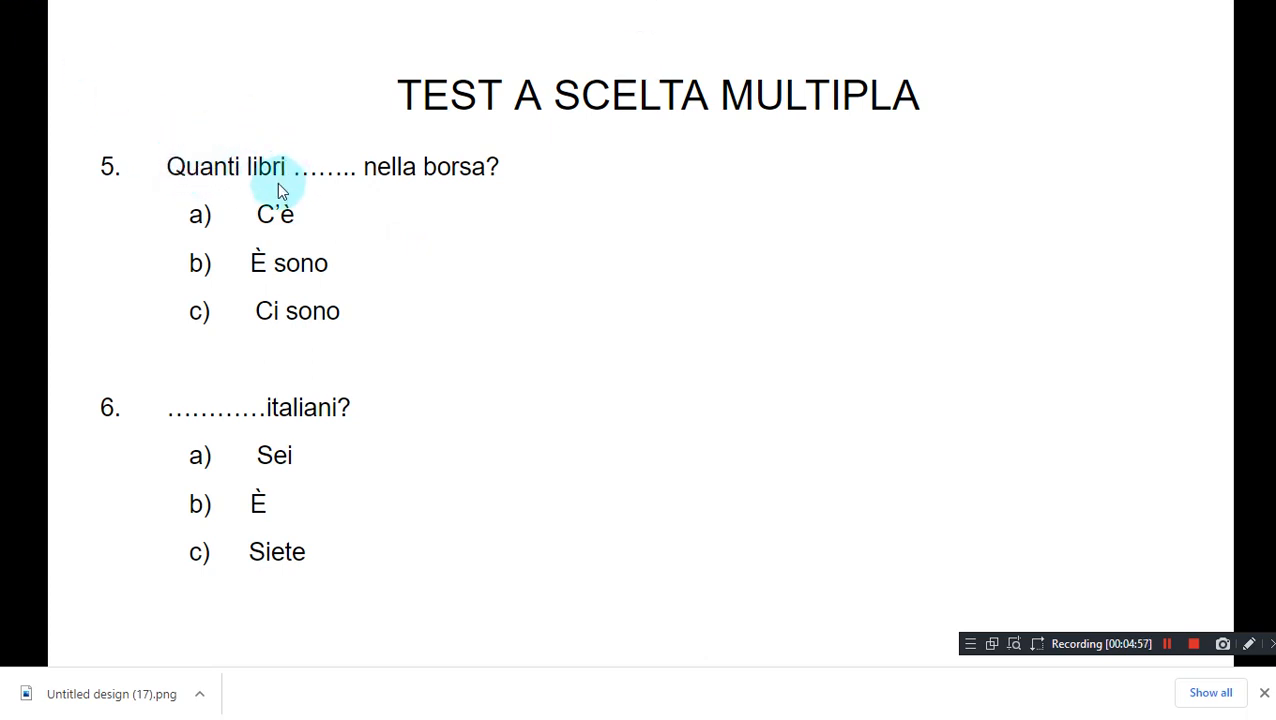
mouse_move(284, 164)
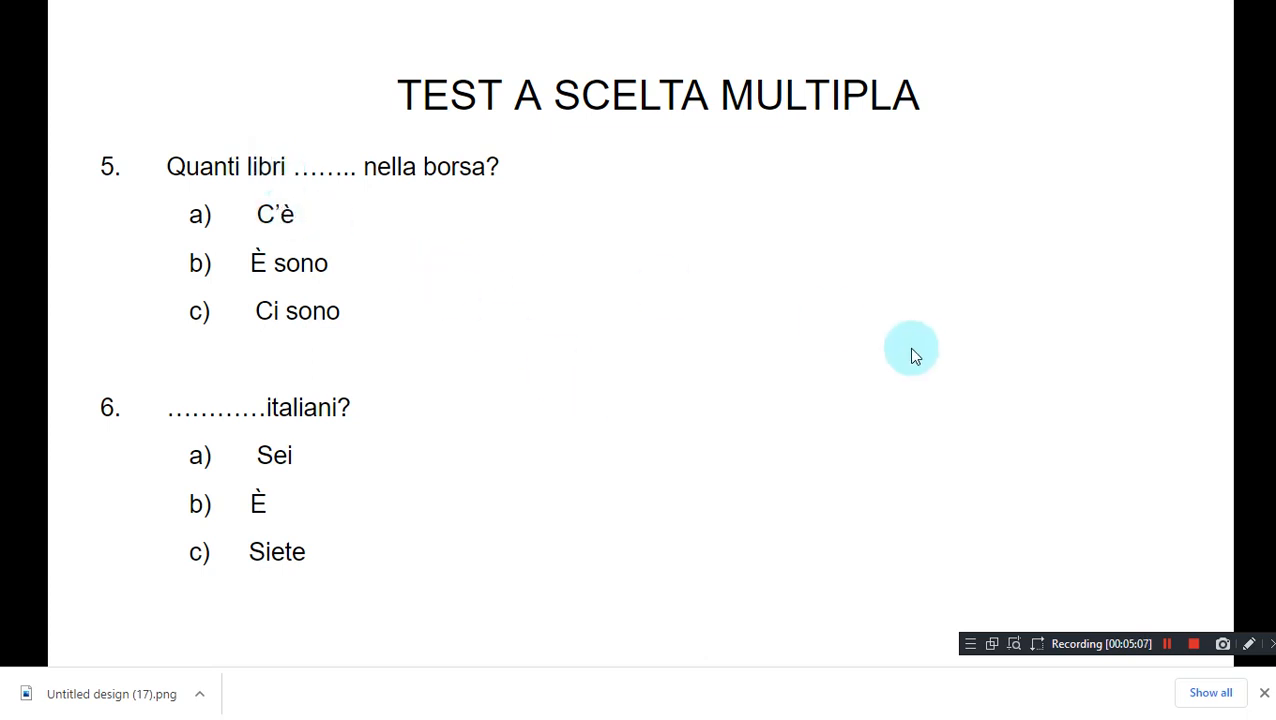
Bring back the drawing tools and set the highlighter colour to green.
click(1248, 644)
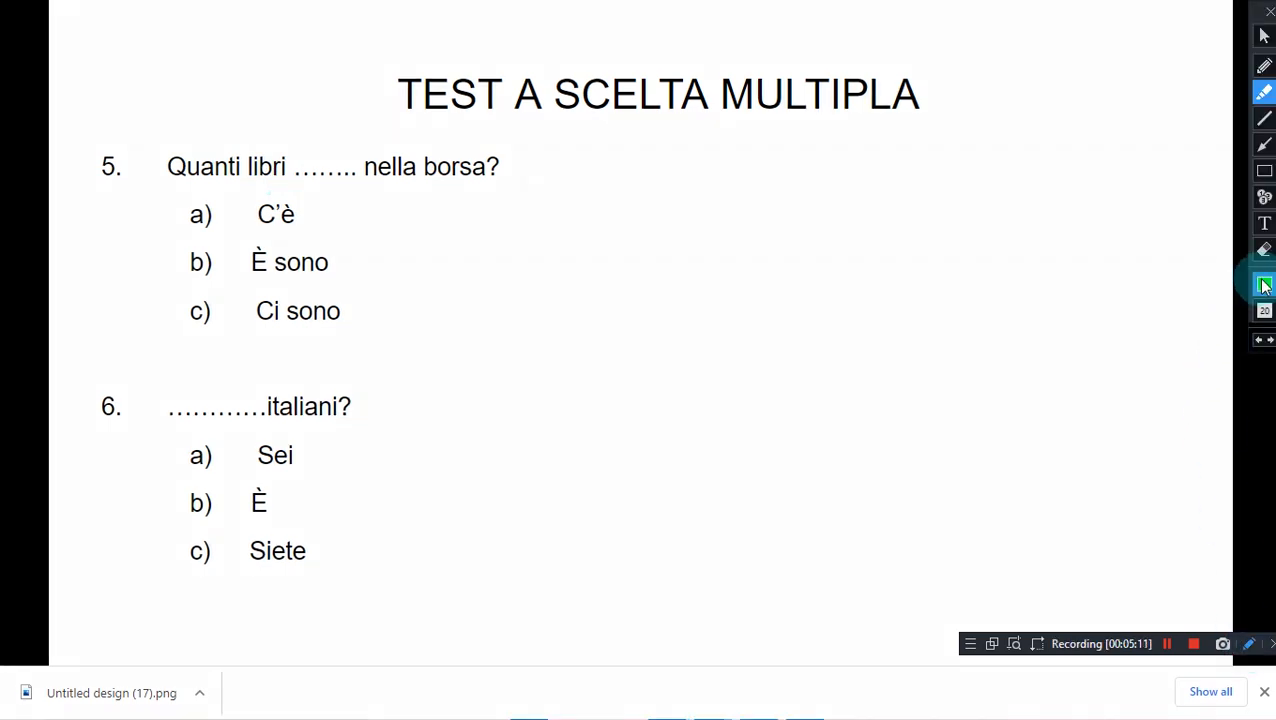
click(1264, 284)
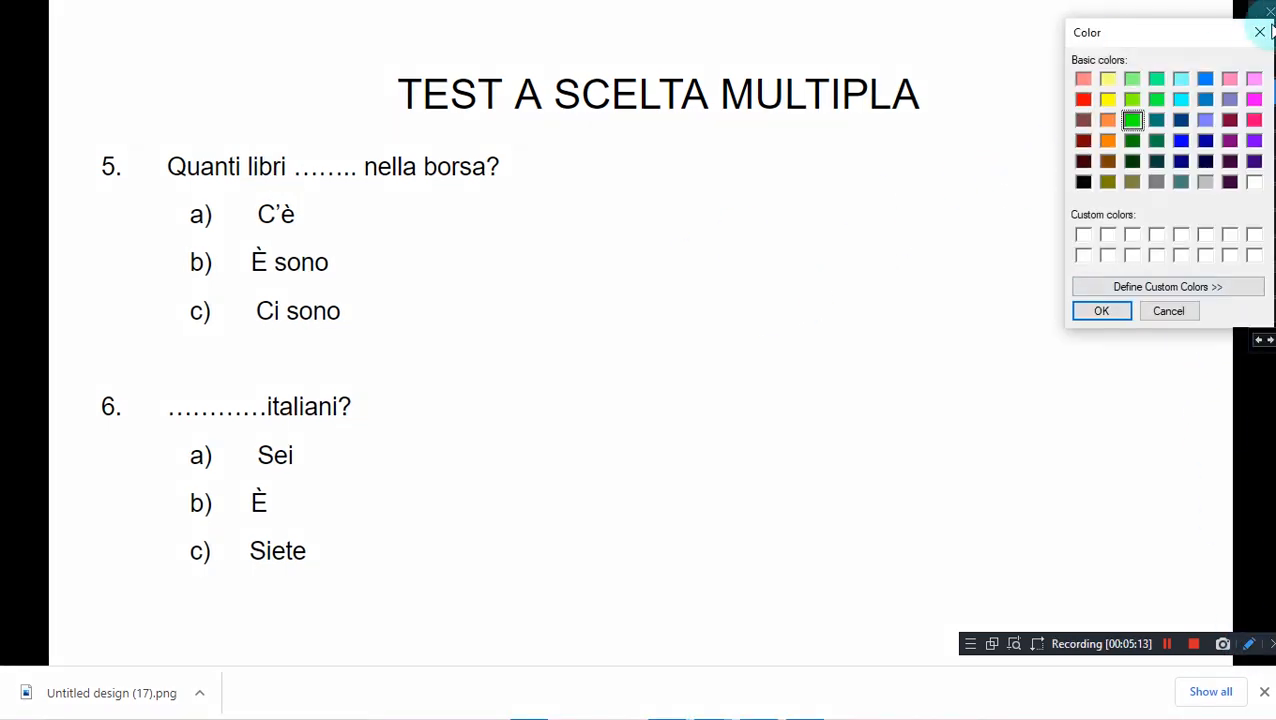
click(1100, 310)
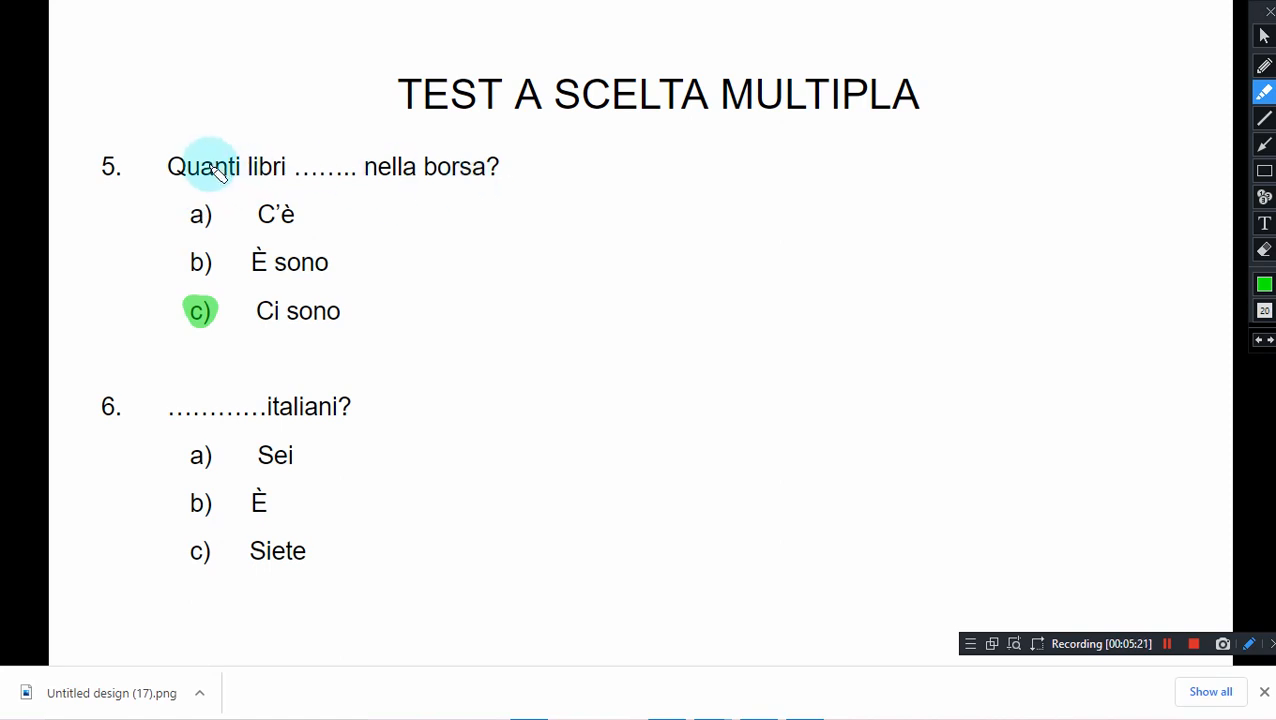
mouse_move(390, 176)
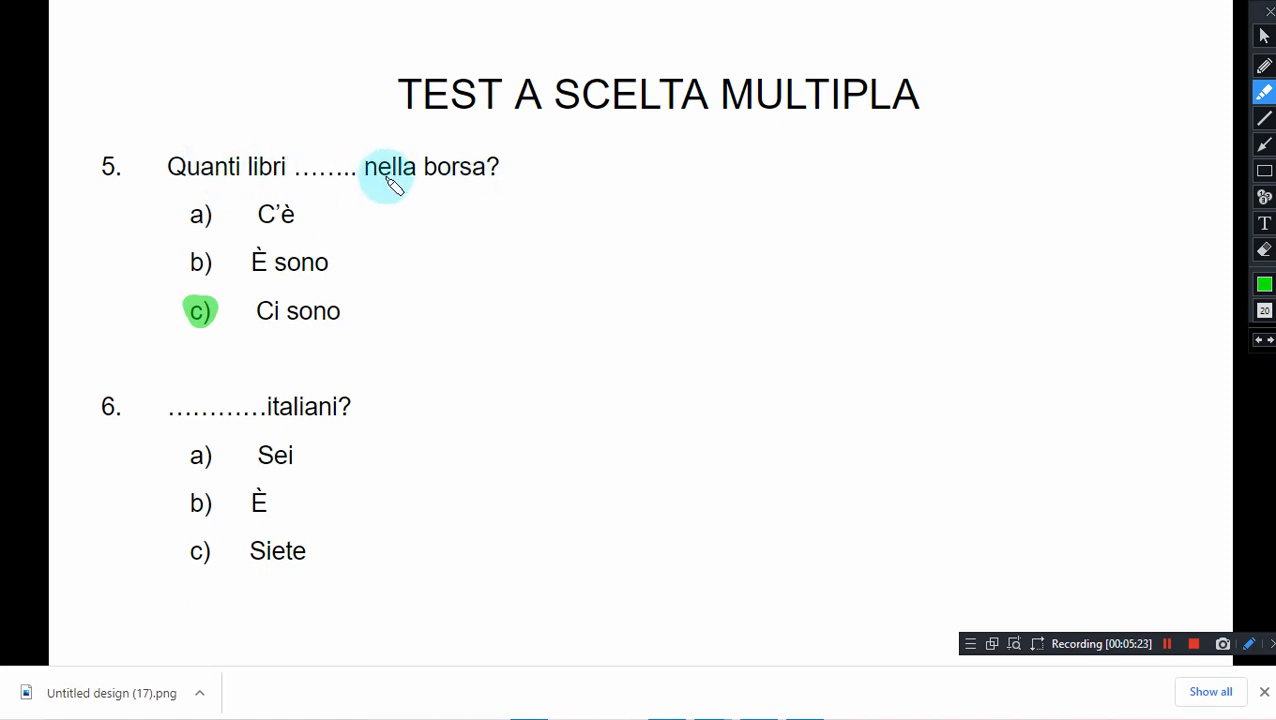
mouse_move(296, 216)
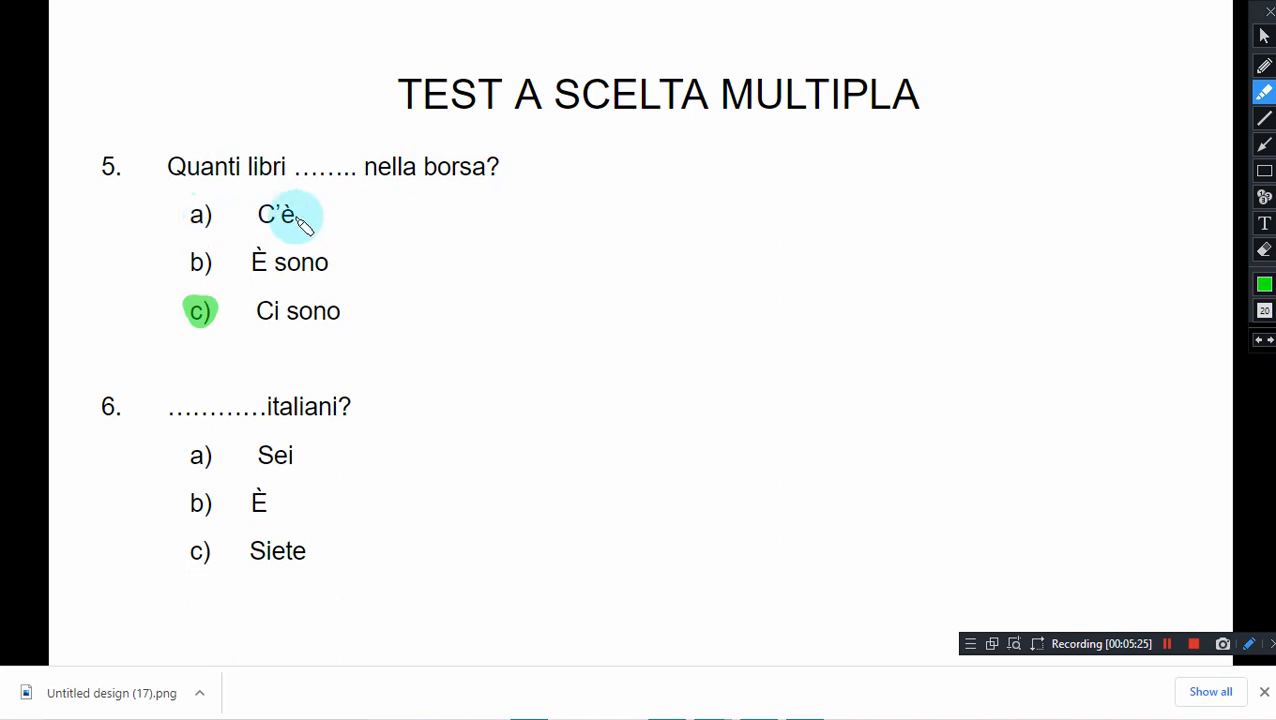
mouse_move(356, 356)
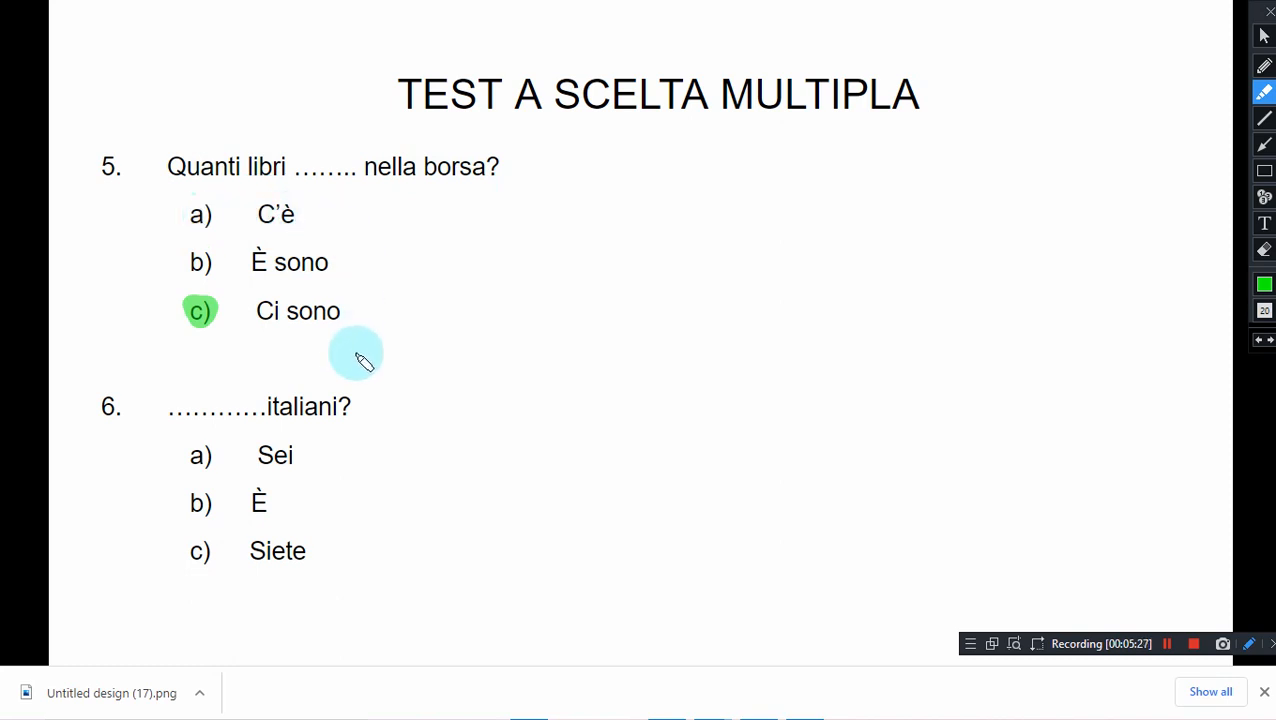
mouse_move(310, 216)
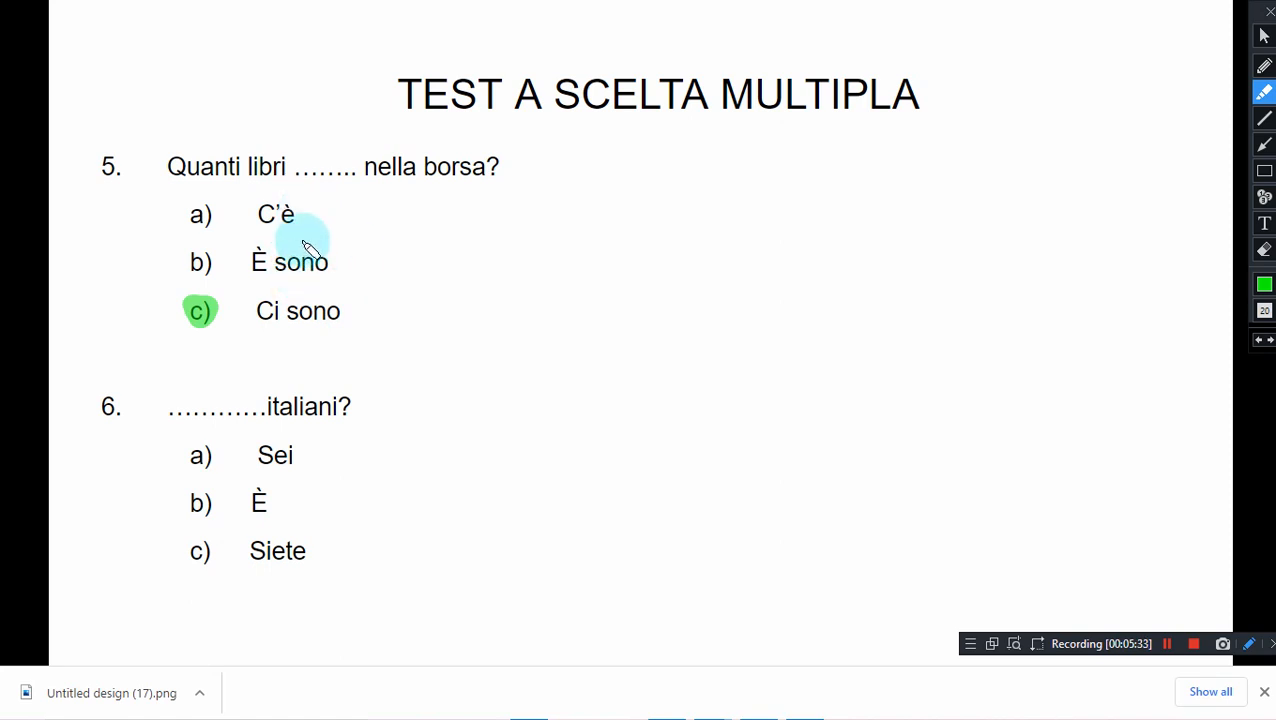
mouse_move(356, 268)
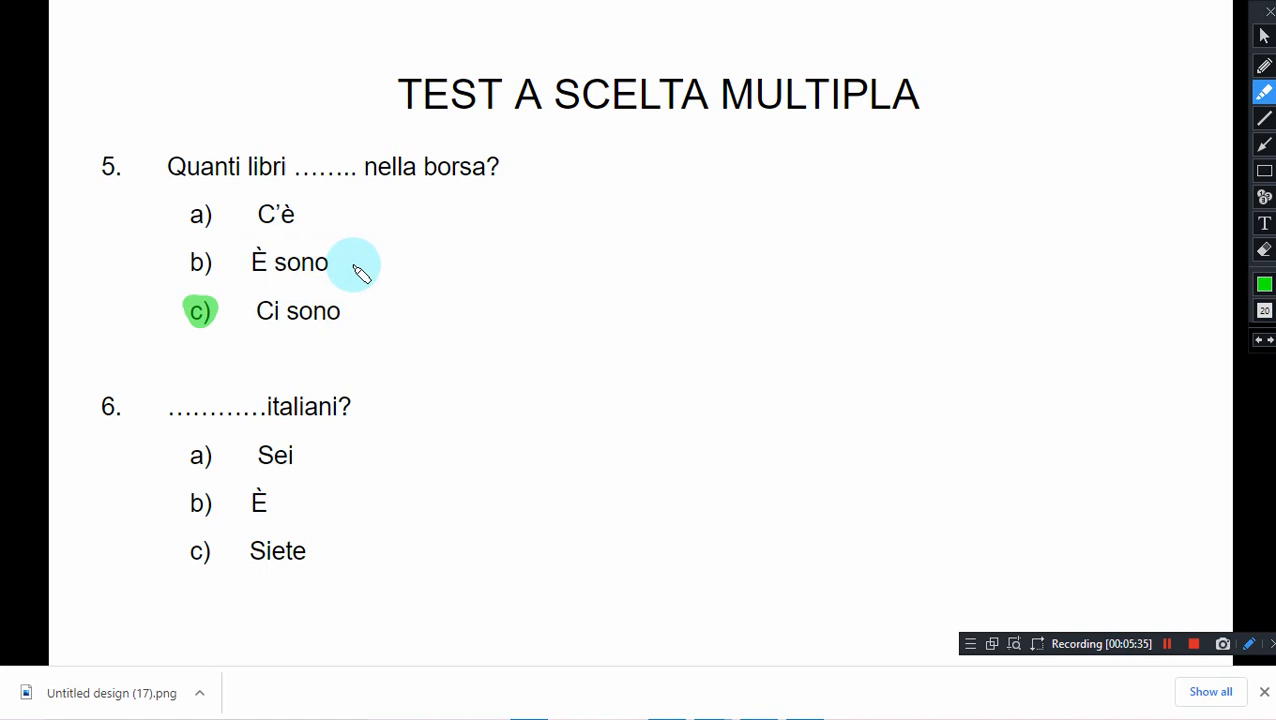
mouse_move(258, 308)
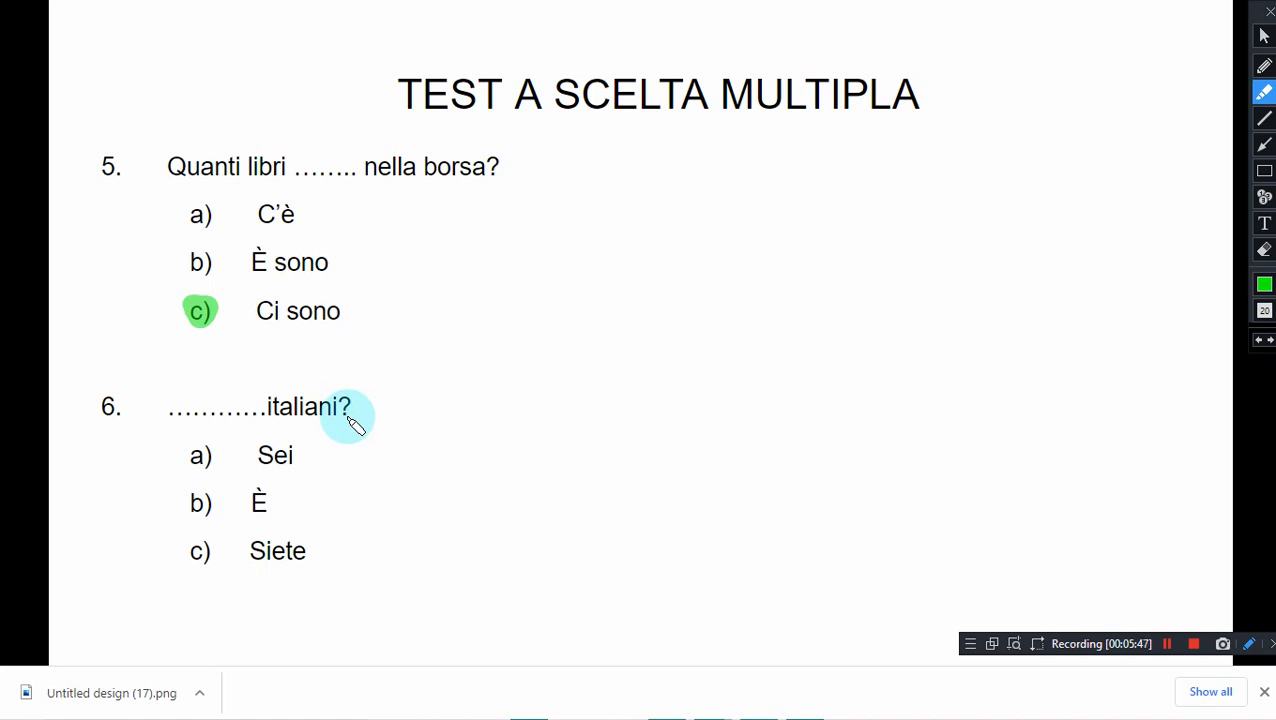
mouse_move(180, 430)
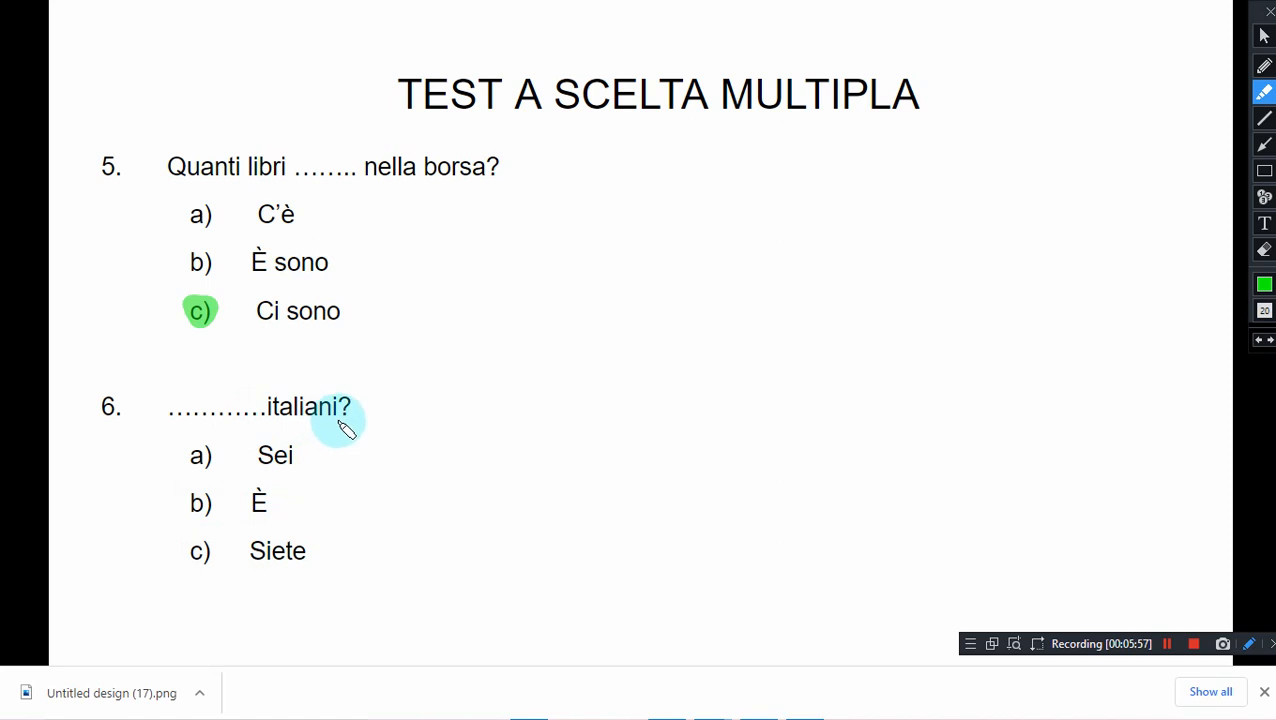
mouse_move(336, 430)
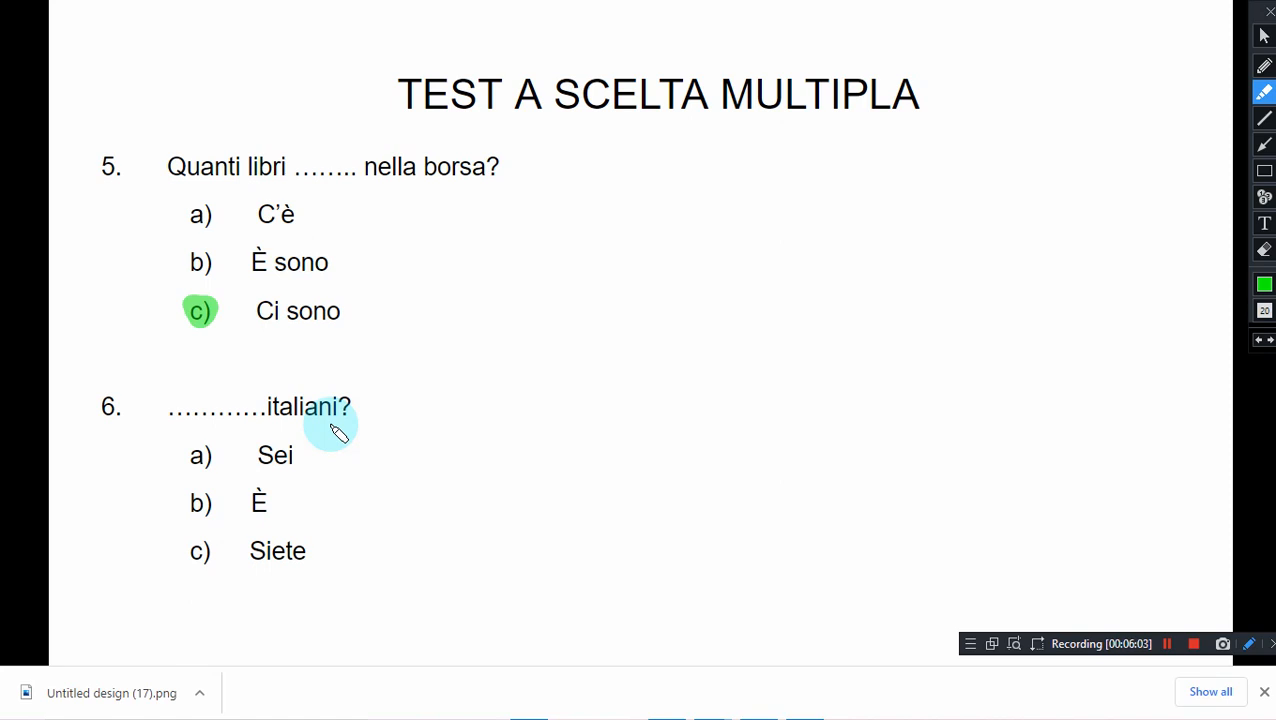
mouse_move(244, 418)
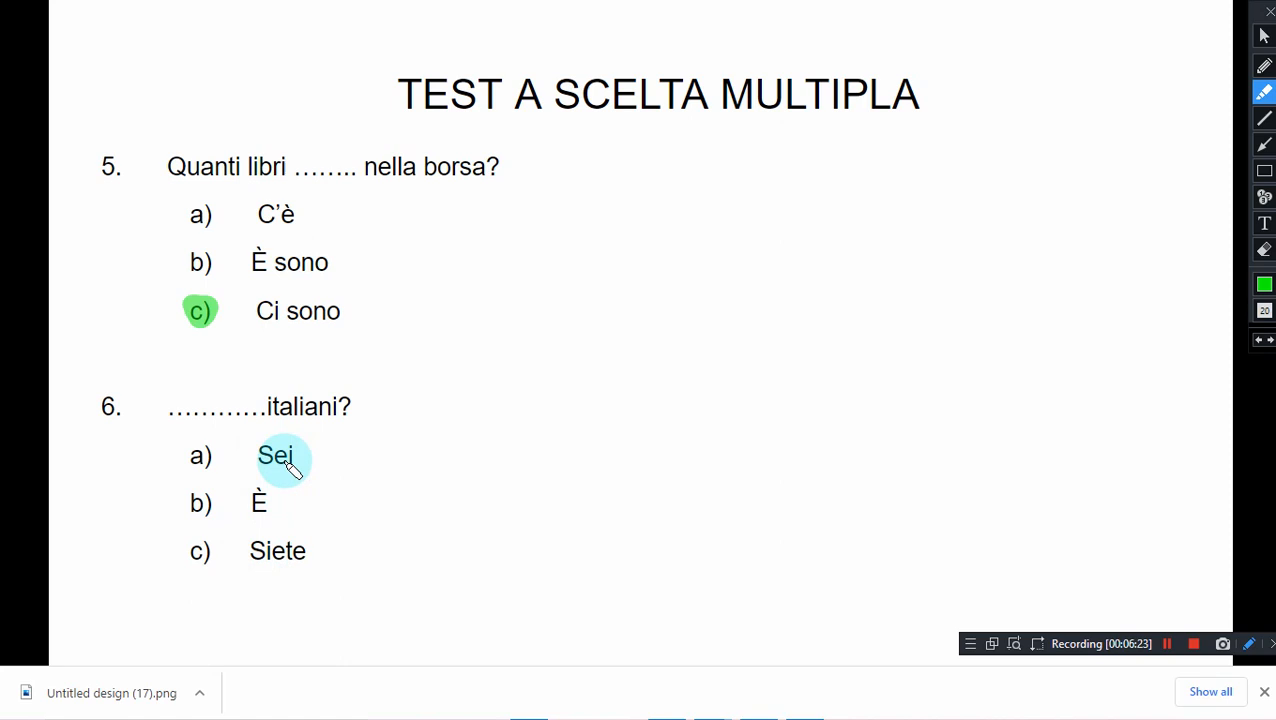
mouse_move(276, 552)
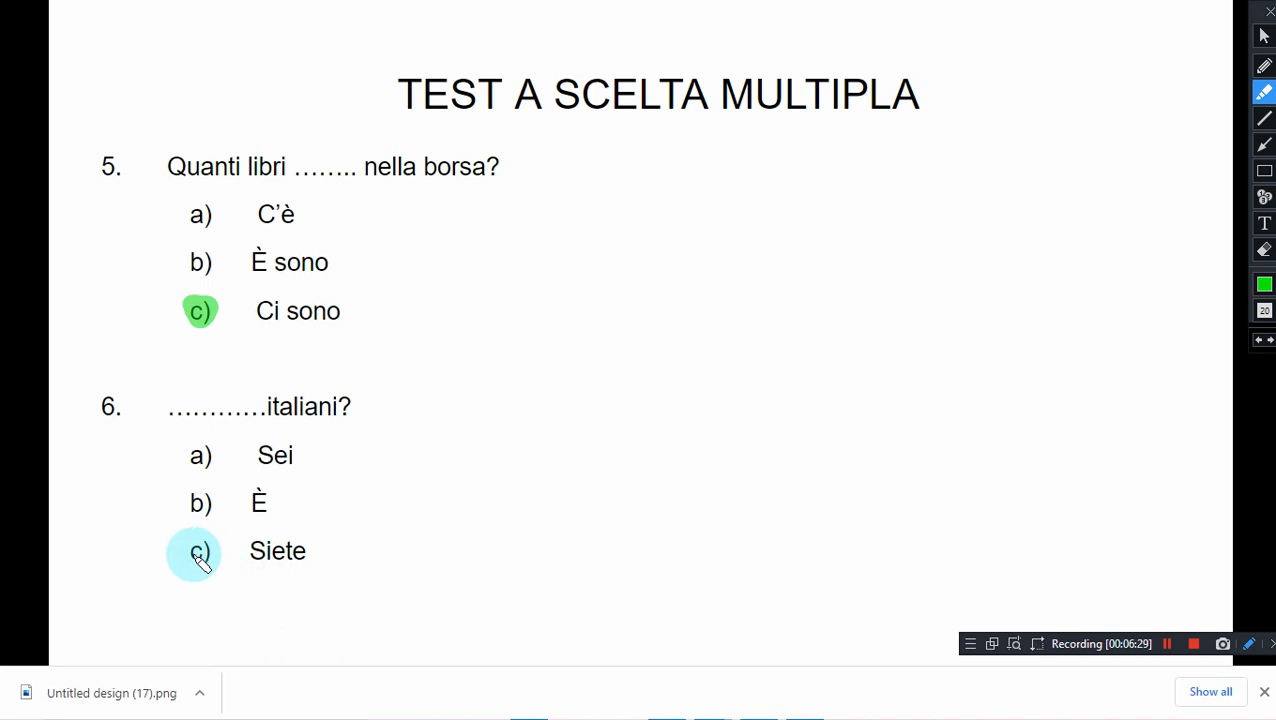
Circle option c) Siete in green as the answer to question 6.
click(198, 552)
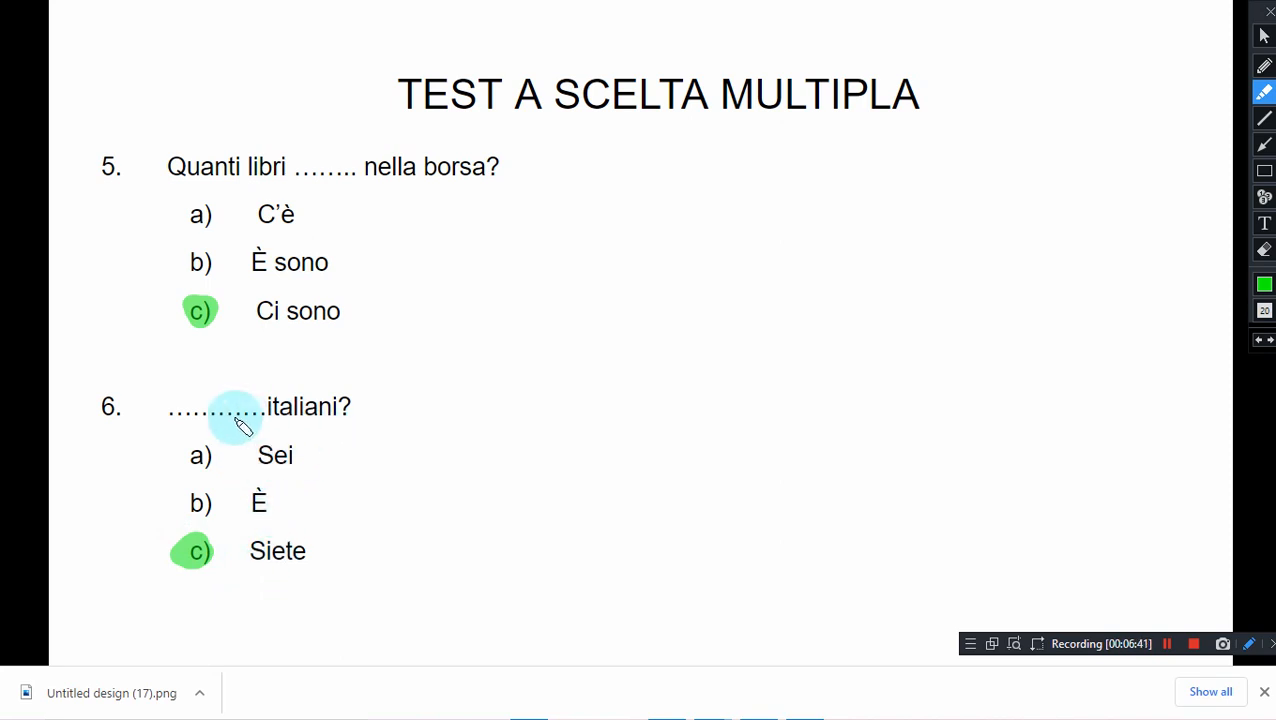
mouse_move(318, 424)
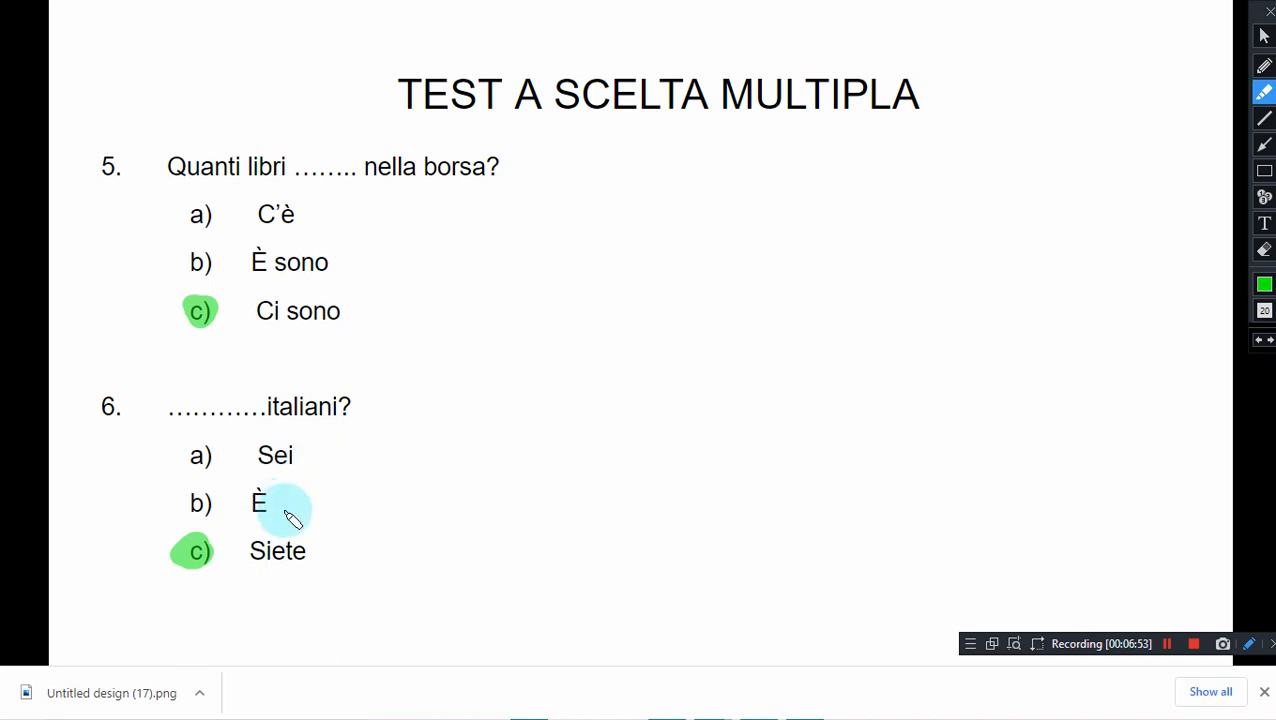
mouse_move(560, 464)
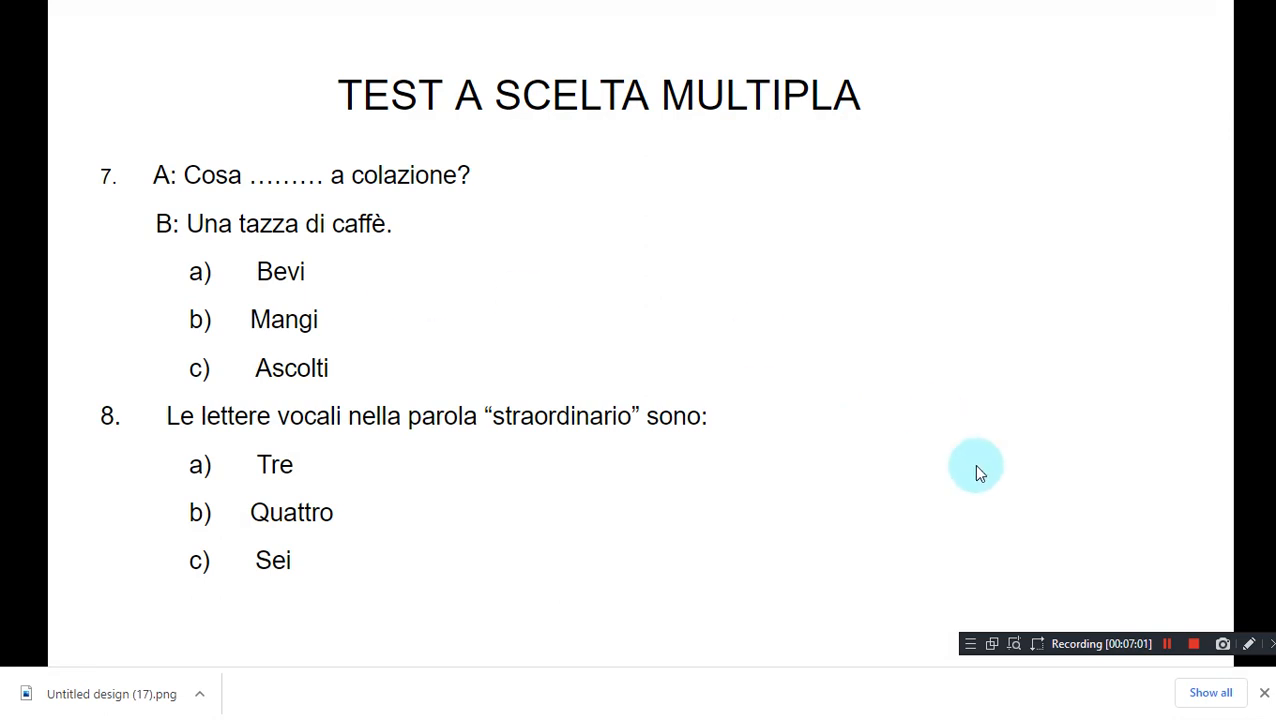
mouse_move(176, 220)
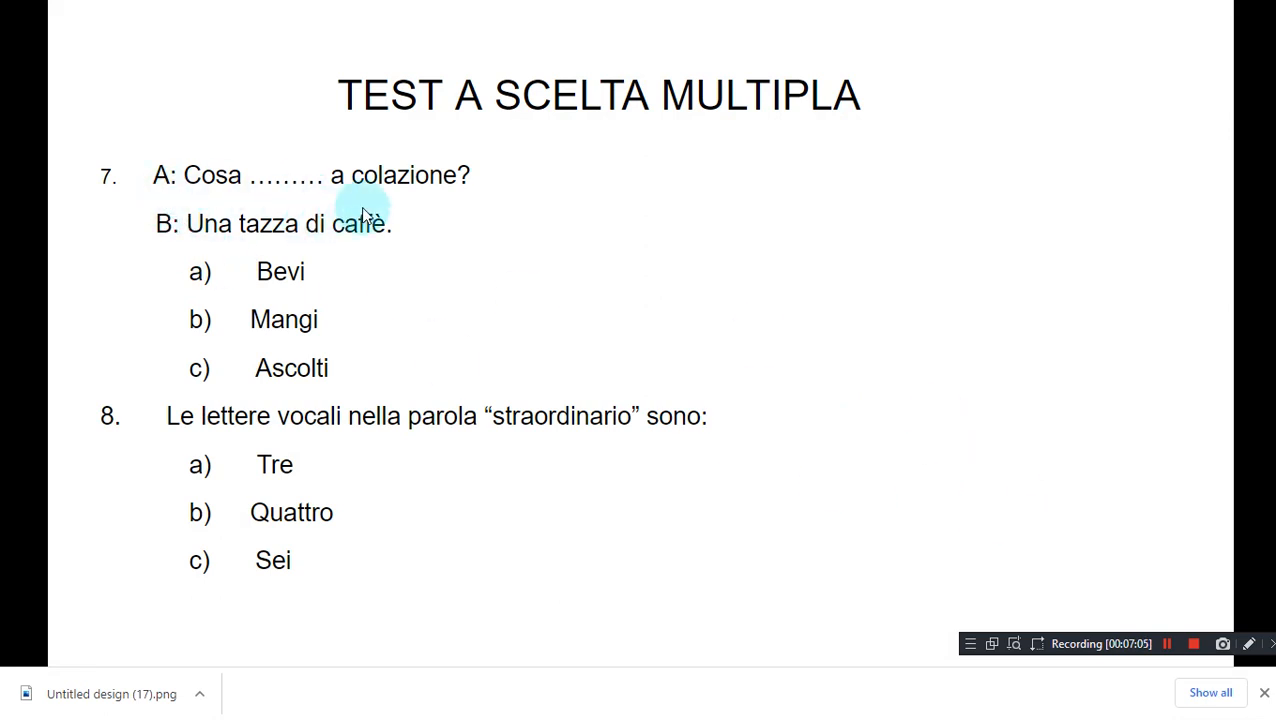
mouse_move(190, 190)
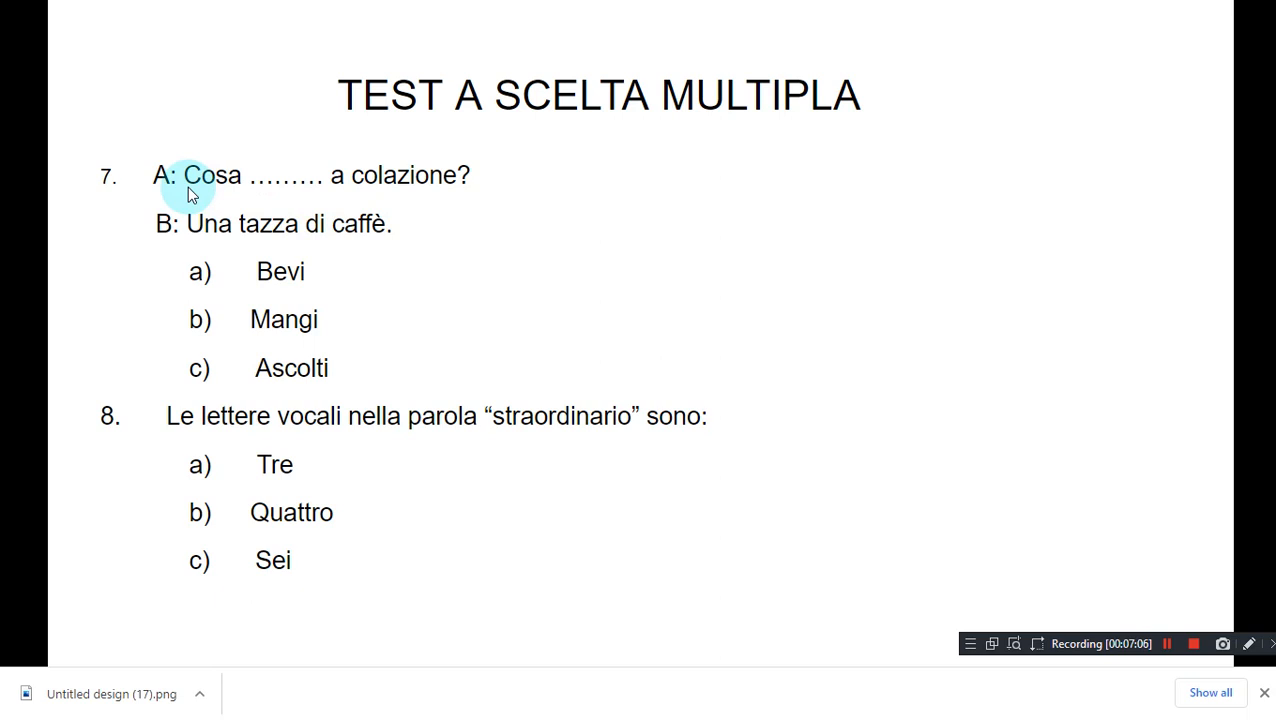
mouse_move(362, 184)
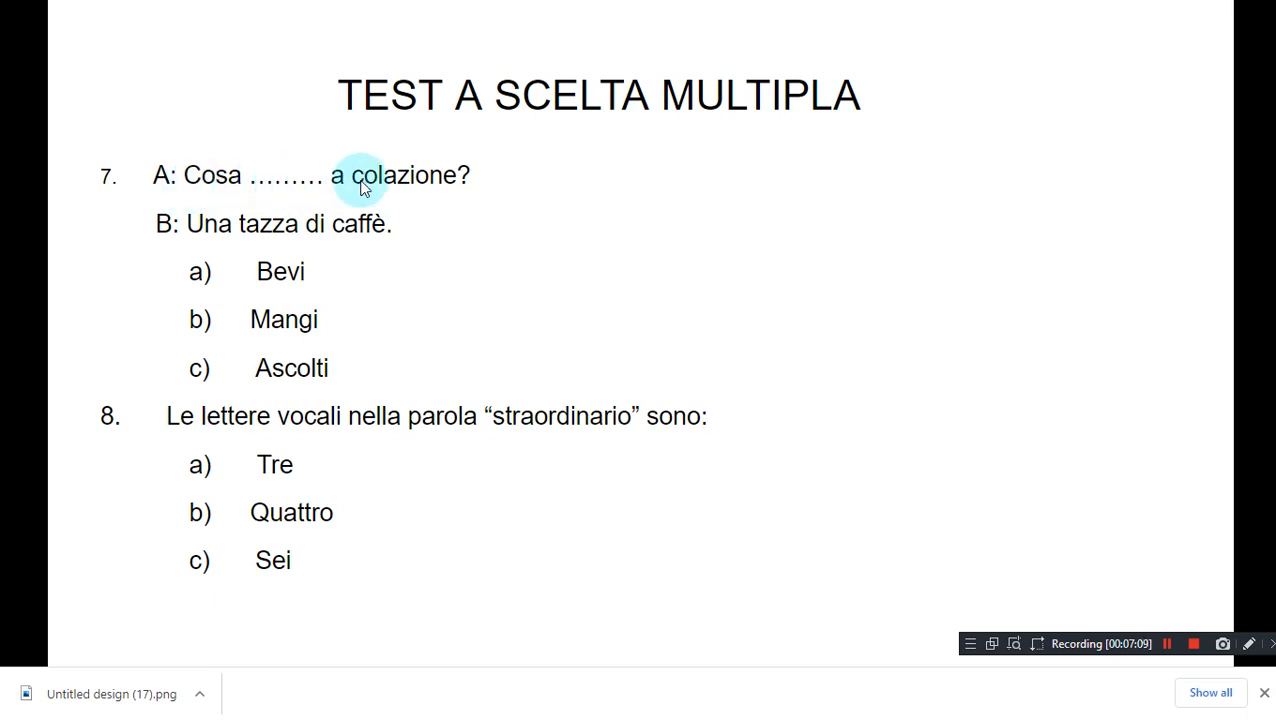
mouse_move(270, 176)
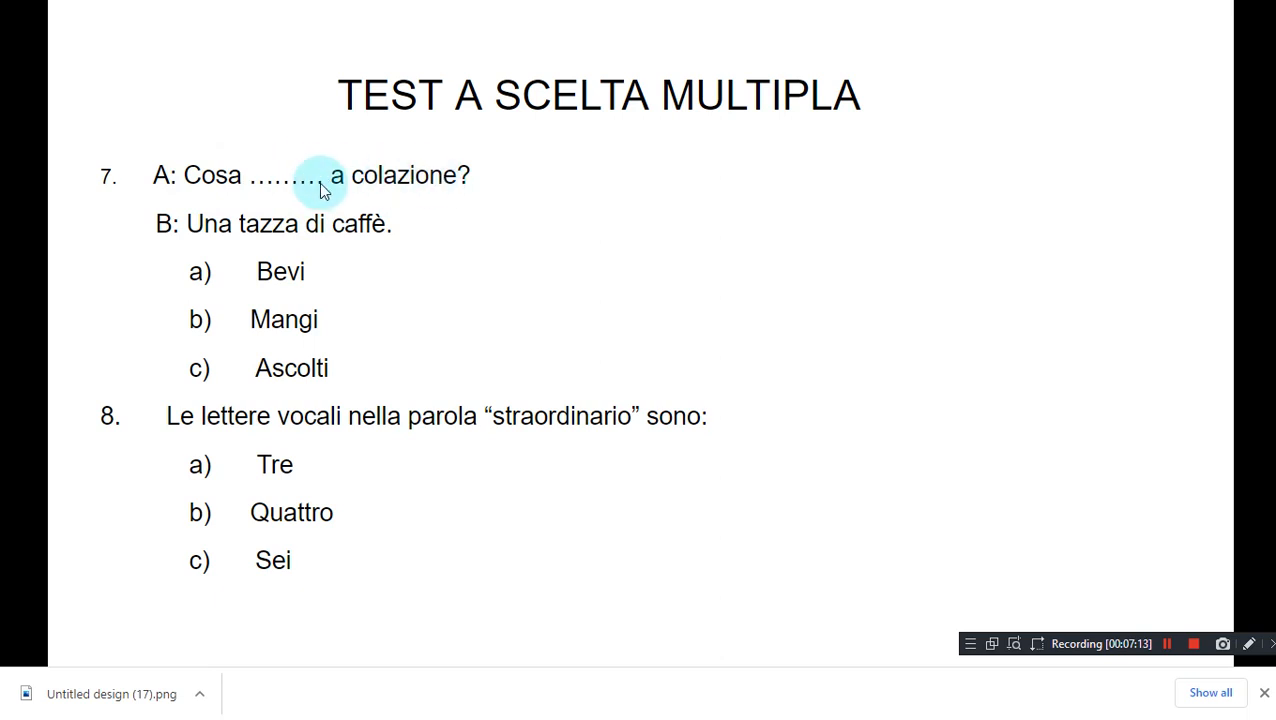
mouse_move(232, 196)
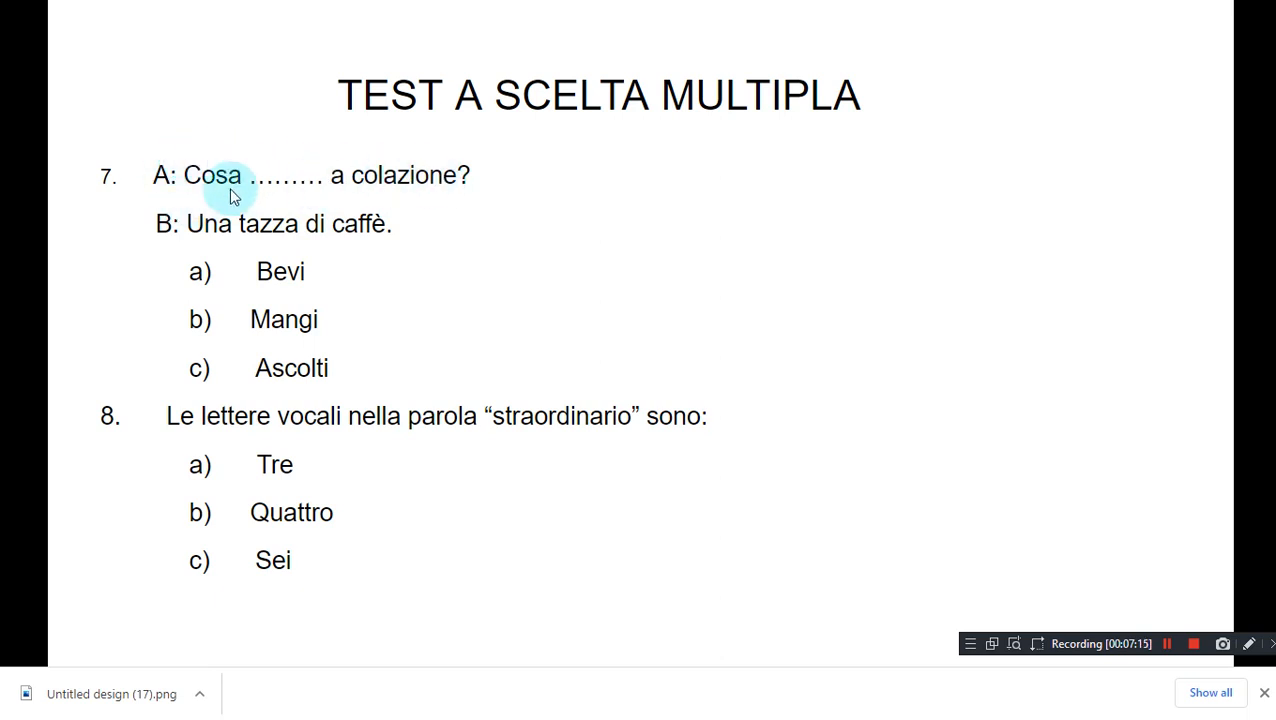
mouse_move(366, 204)
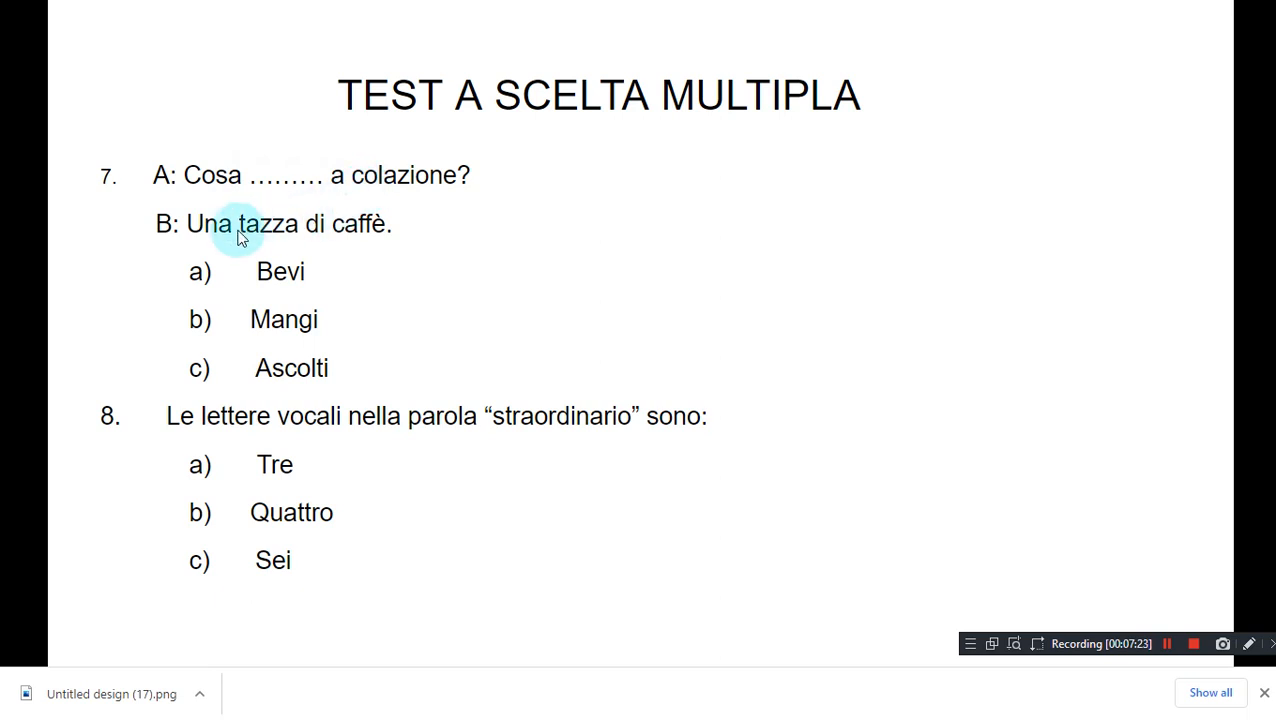
mouse_move(164, 236)
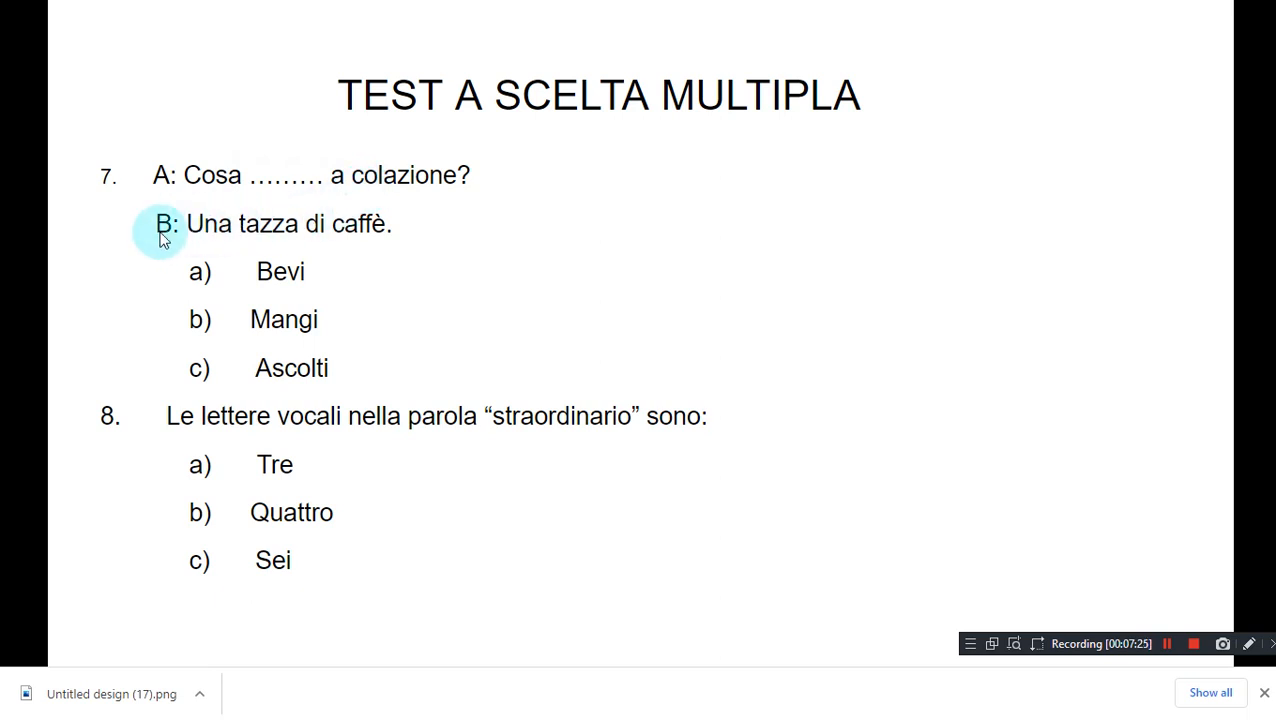
mouse_move(304, 232)
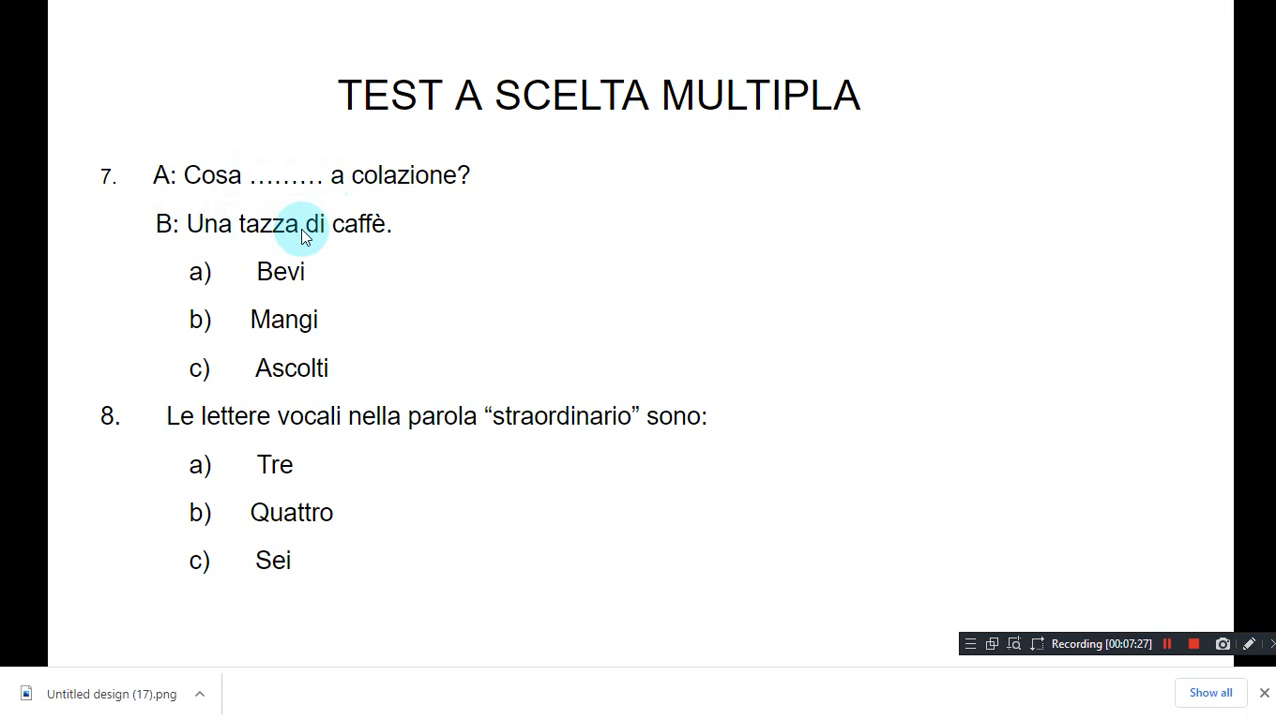
mouse_move(370, 236)
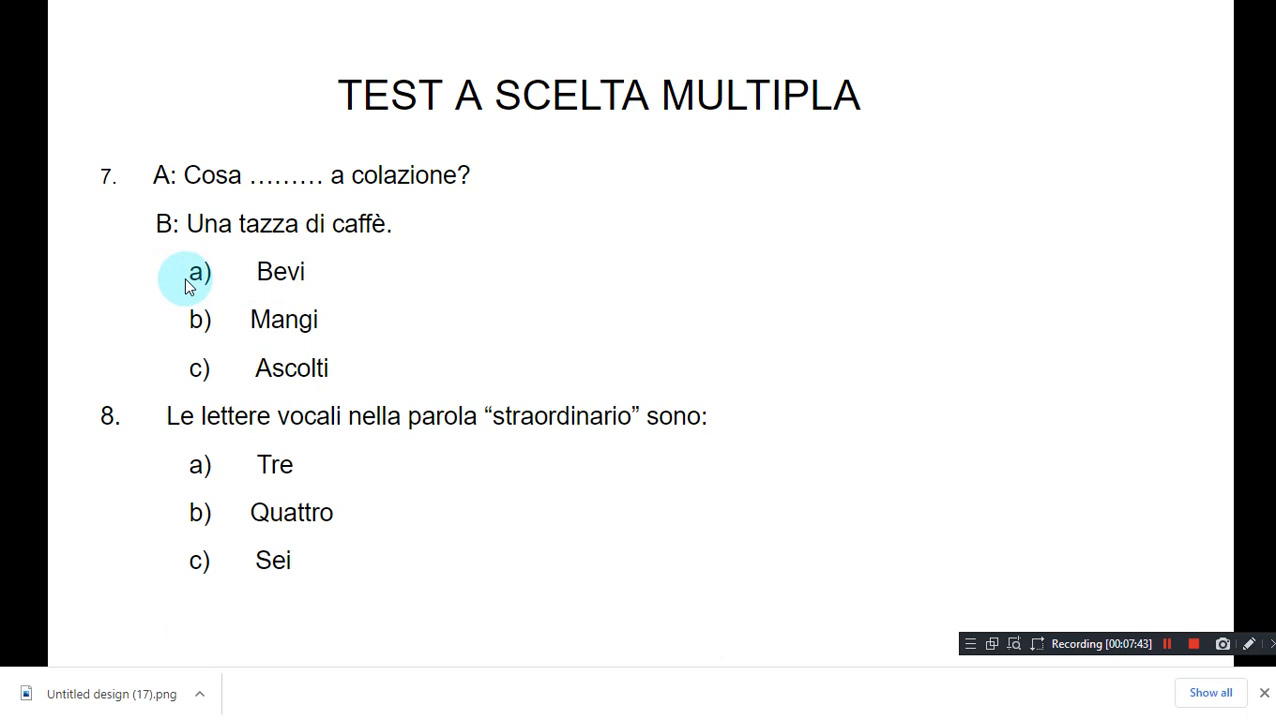
mouse_move(310, 280)
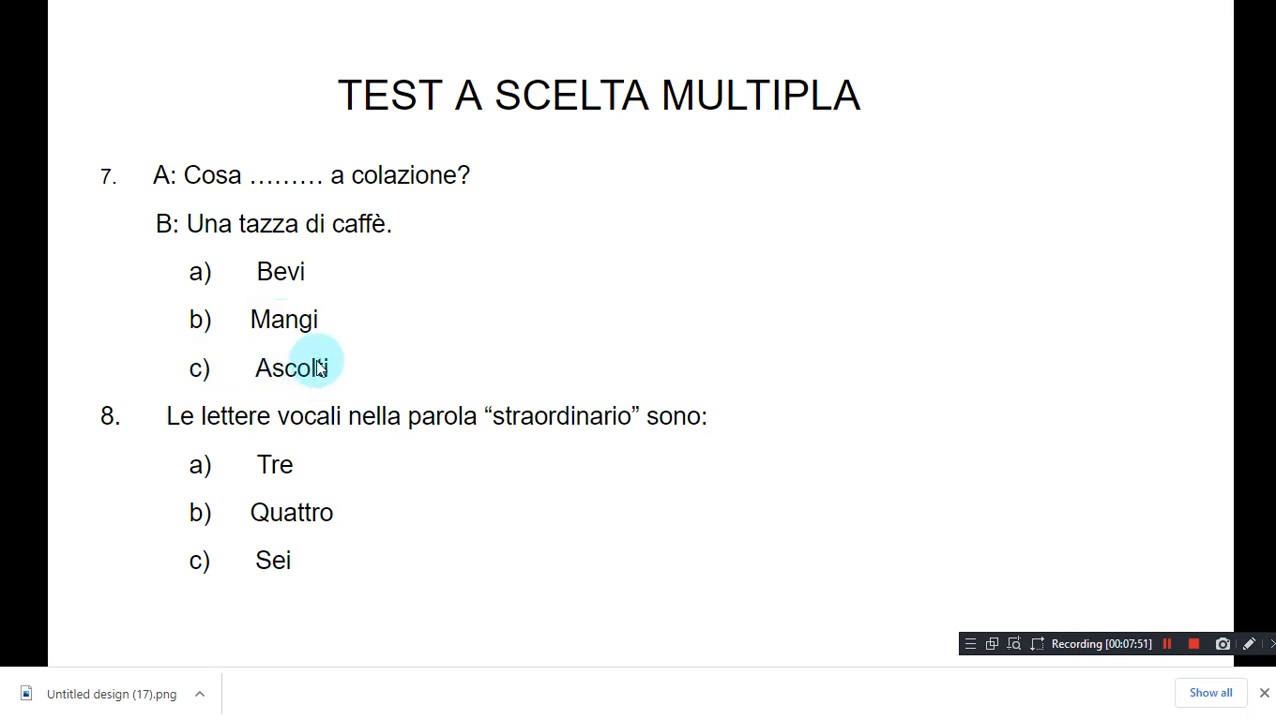
mouse_move(276, 288)
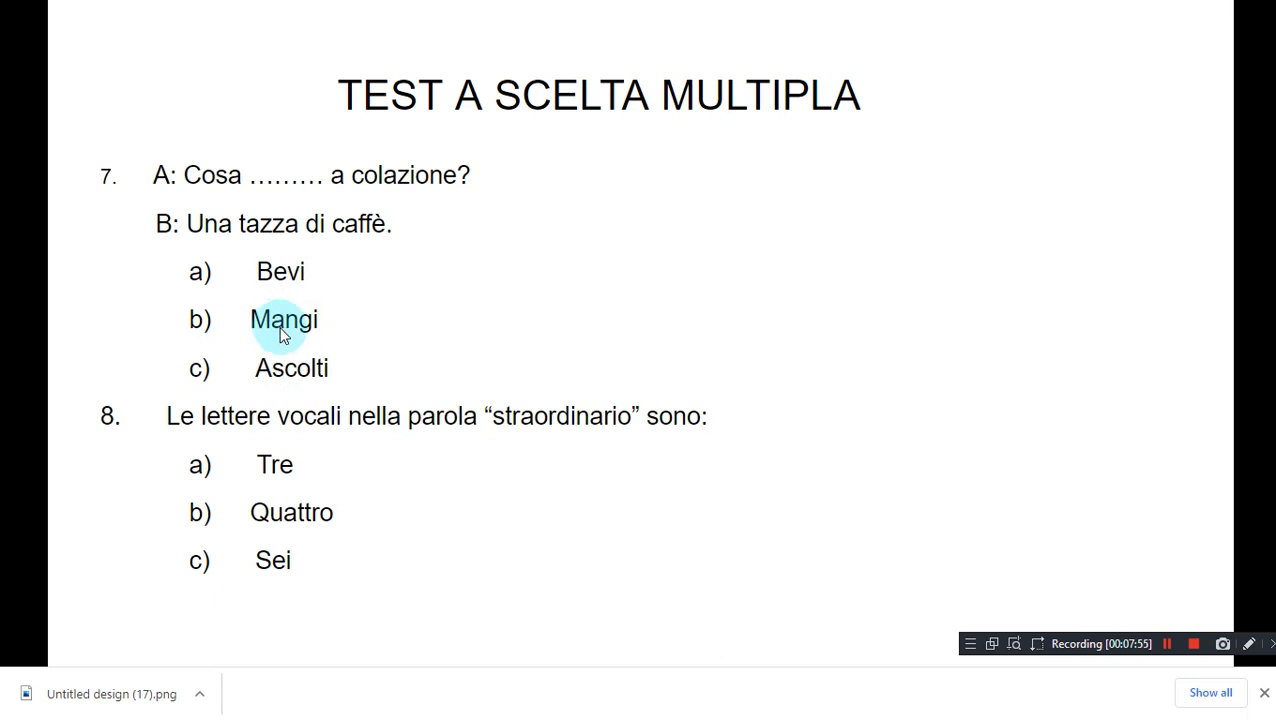
mouse_move(290, 380)
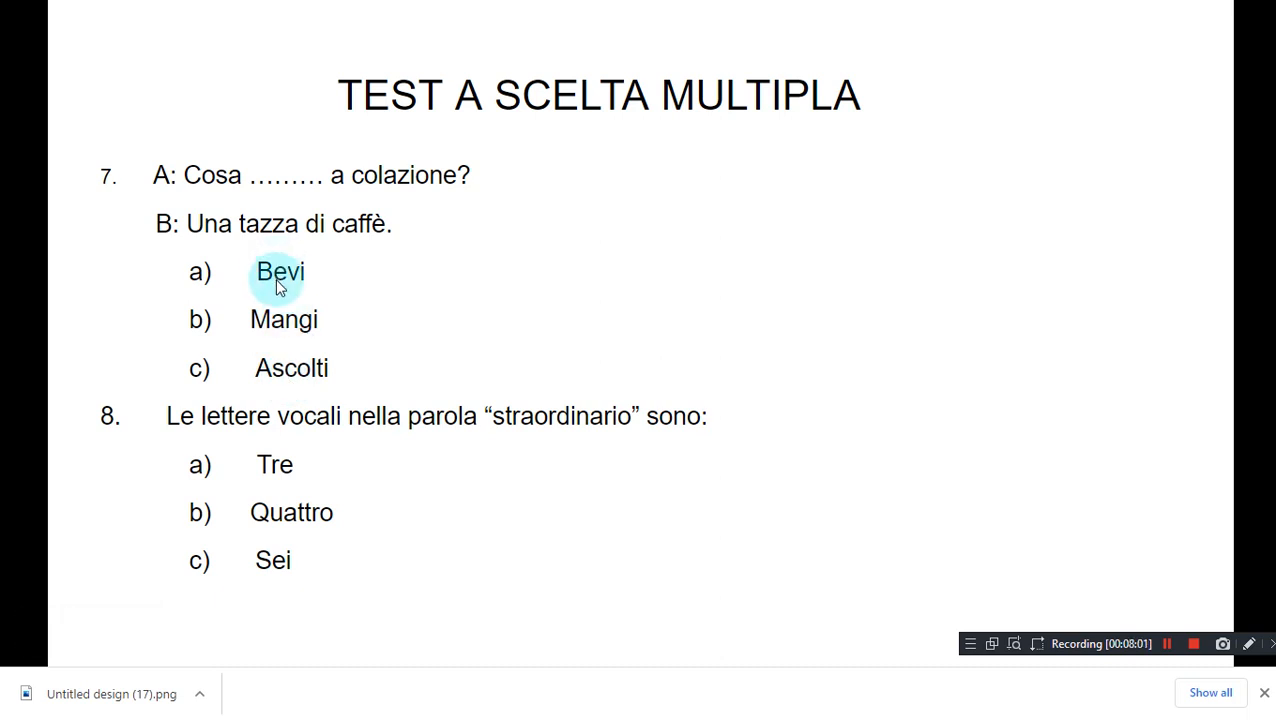
mouse_move(210, 190)
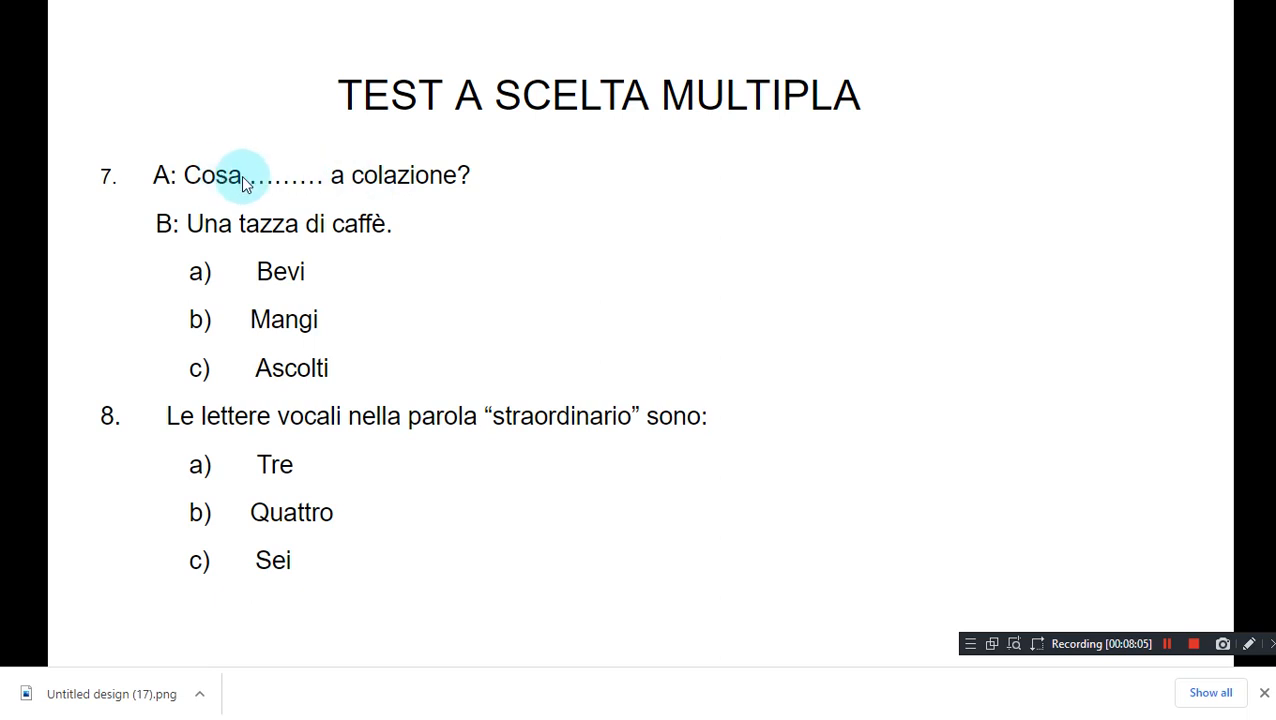
mouse_move(1008, 384)
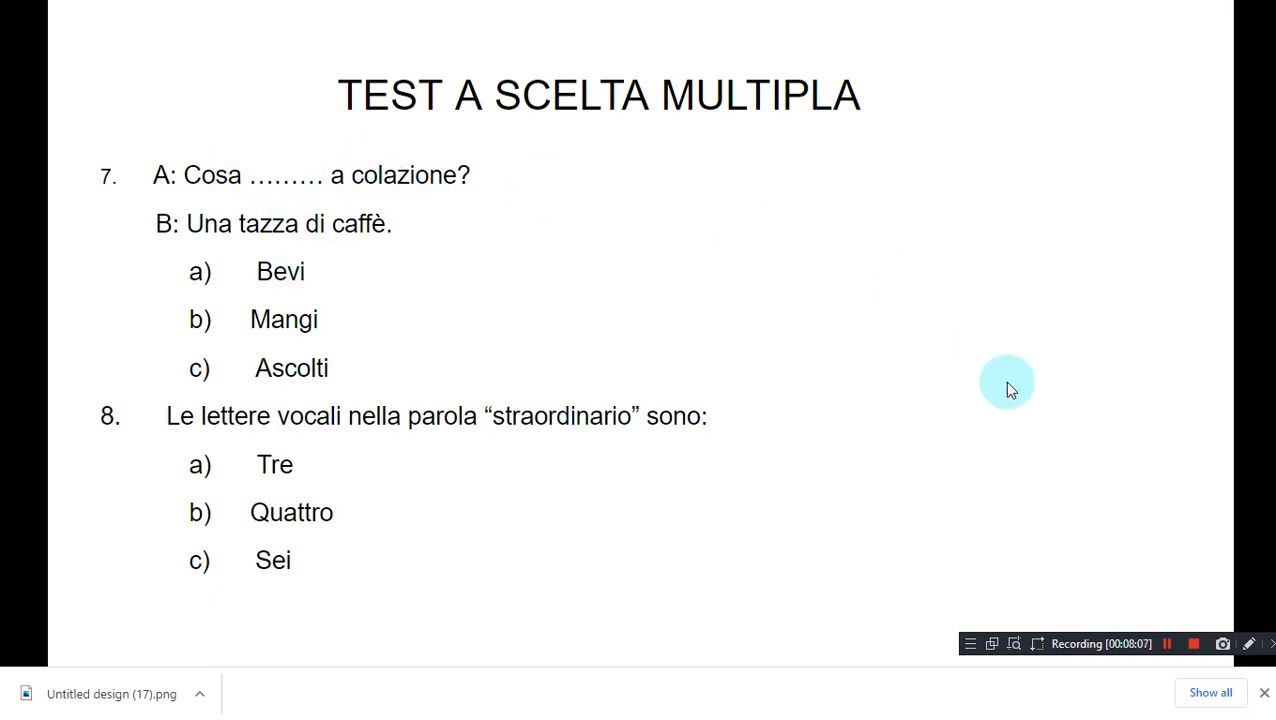
click(1248, 644)
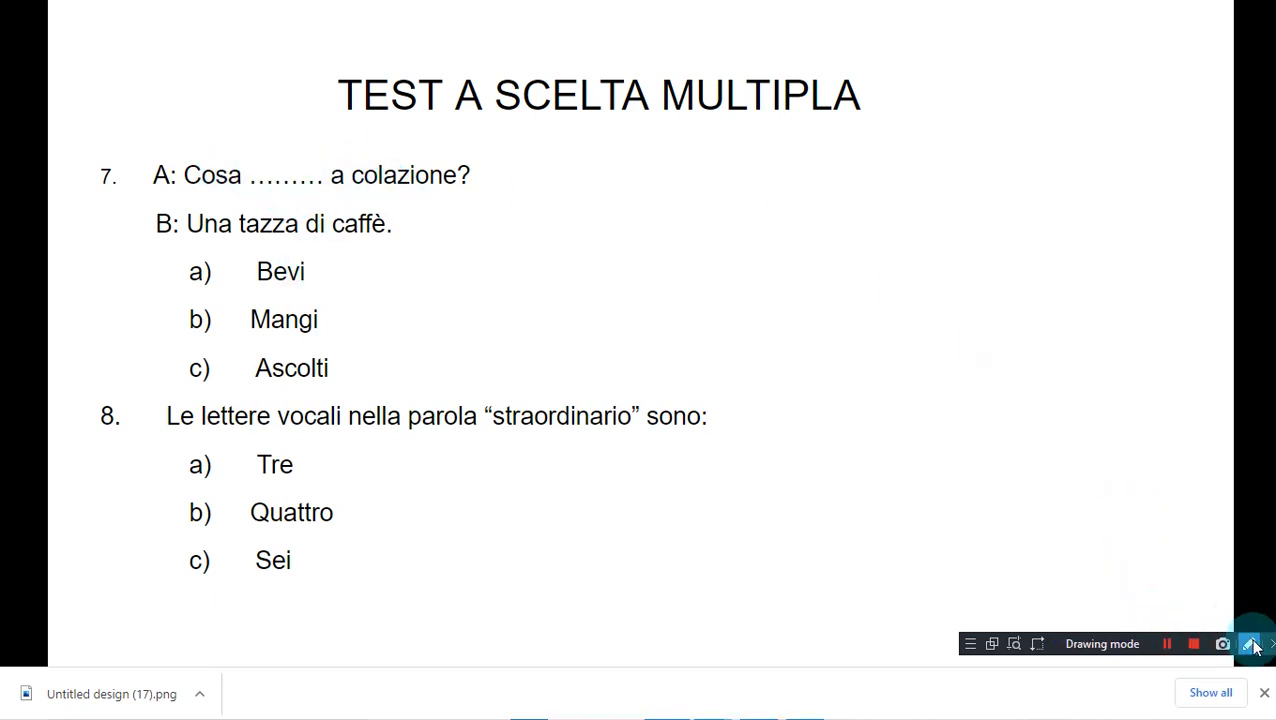
Circle option a) Bevi in green for question 7 and mark the second answer on the slide.
click(1252, 644)
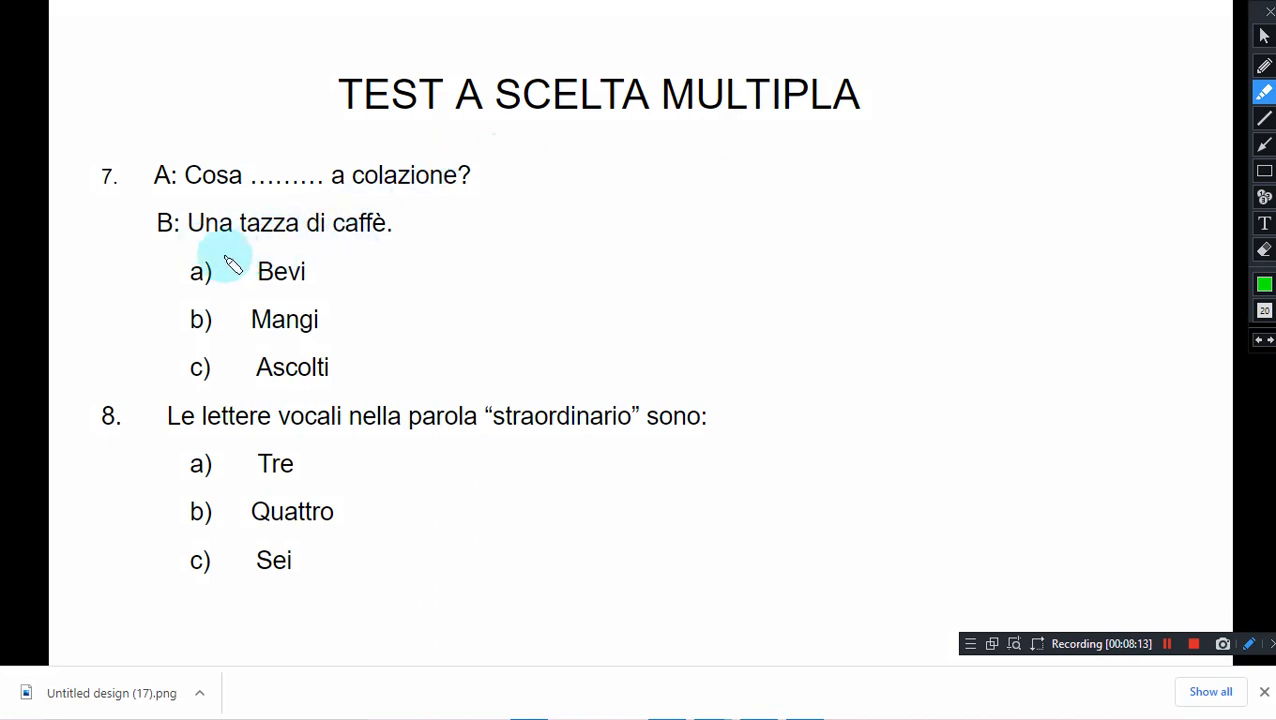
click(200, 272)
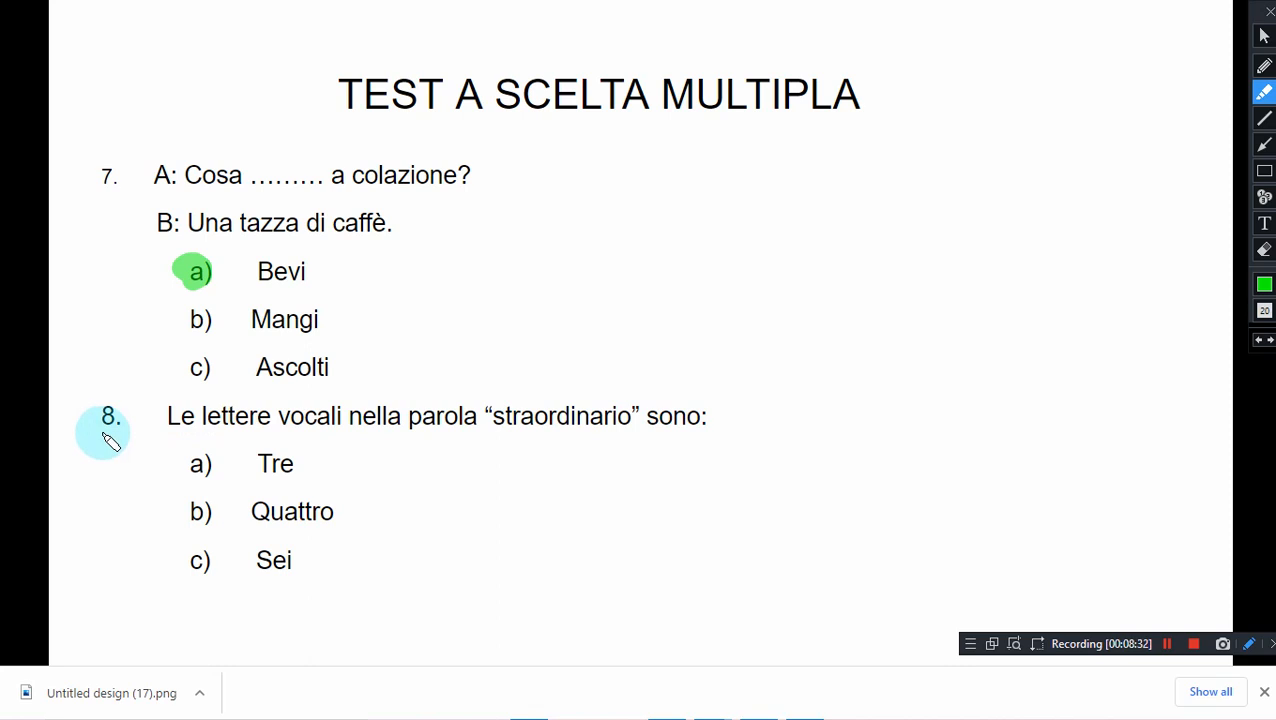
mouse_move(324, 444)
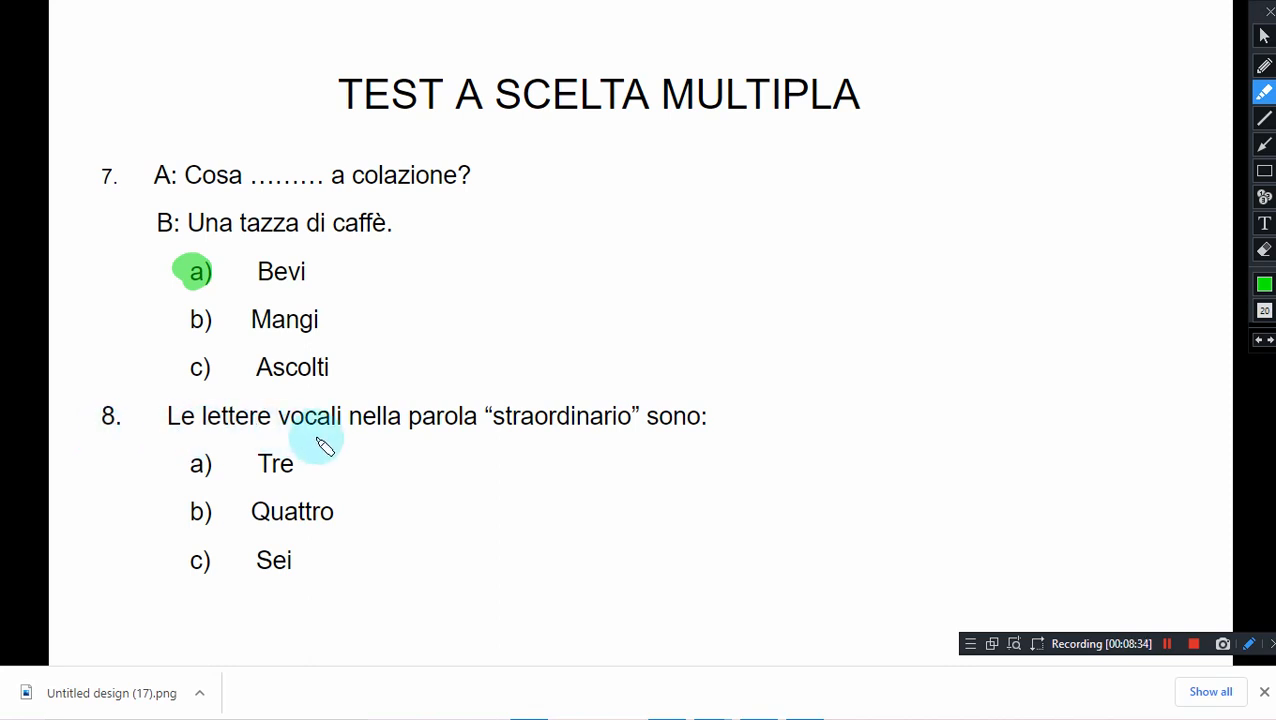
mouse_move(544, 440)
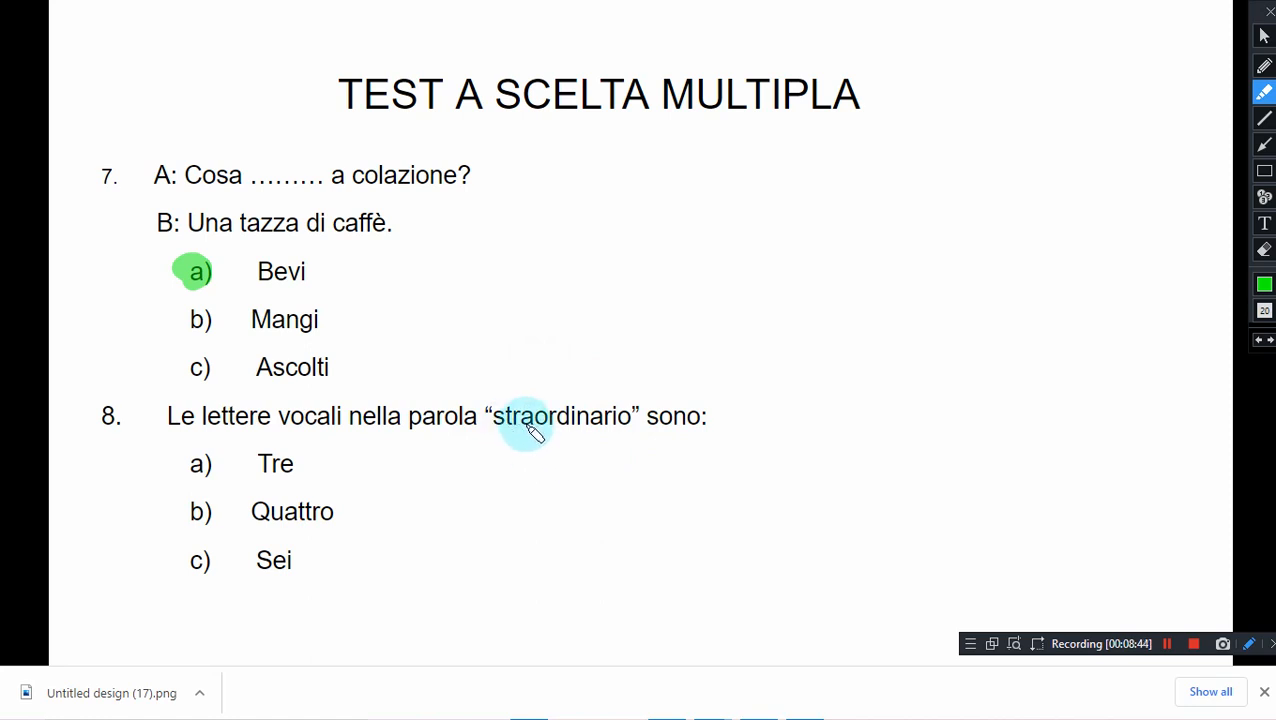
mouse_move(510, 424)
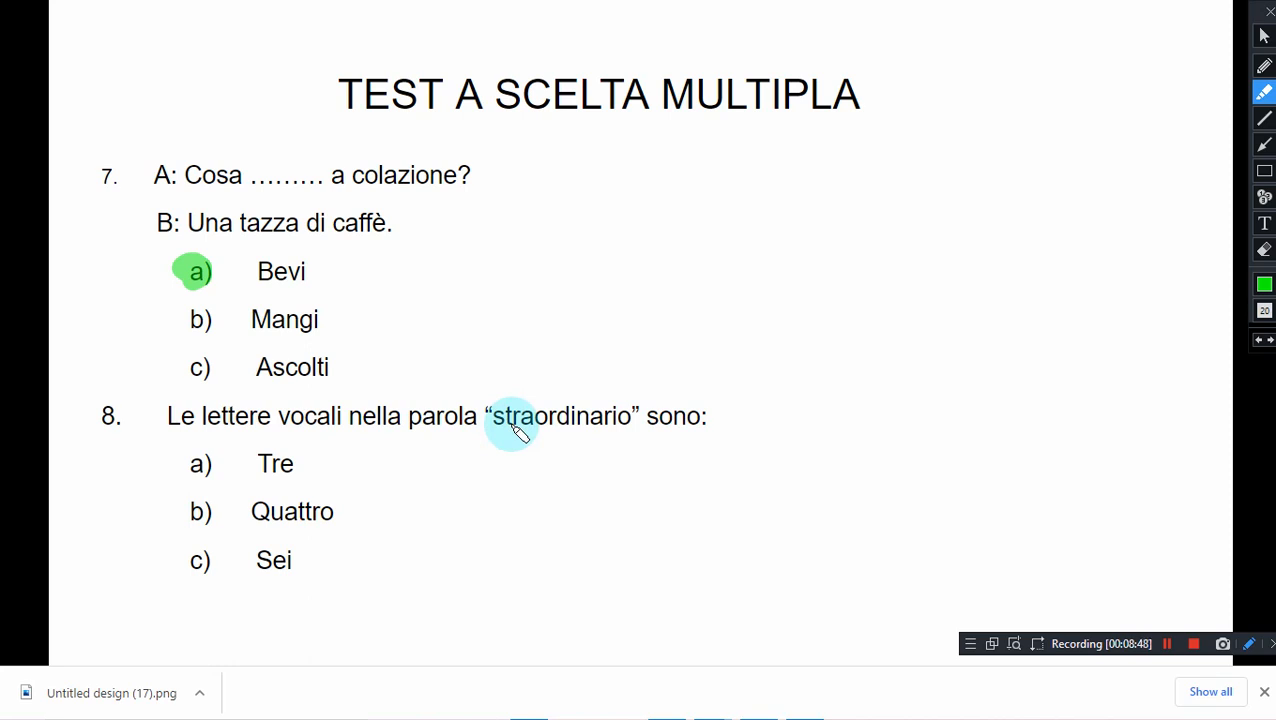
mouse_move(540, 430)
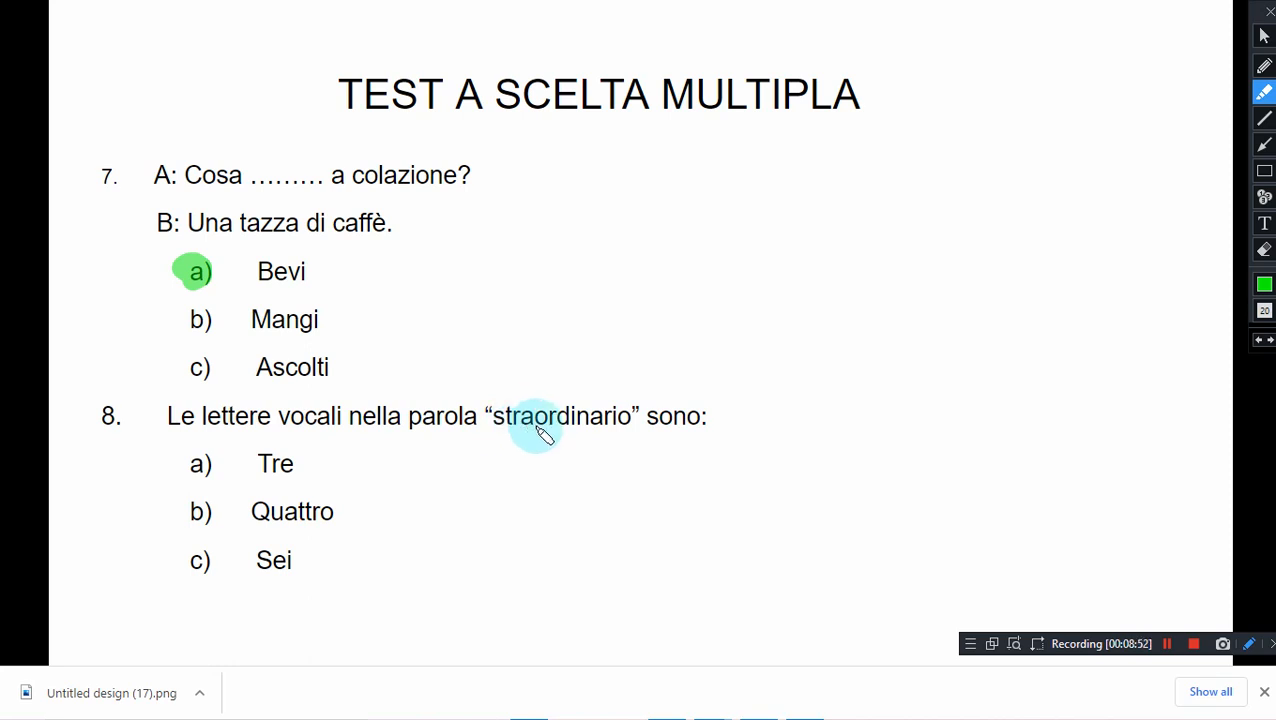
mouse_move(590, 440)
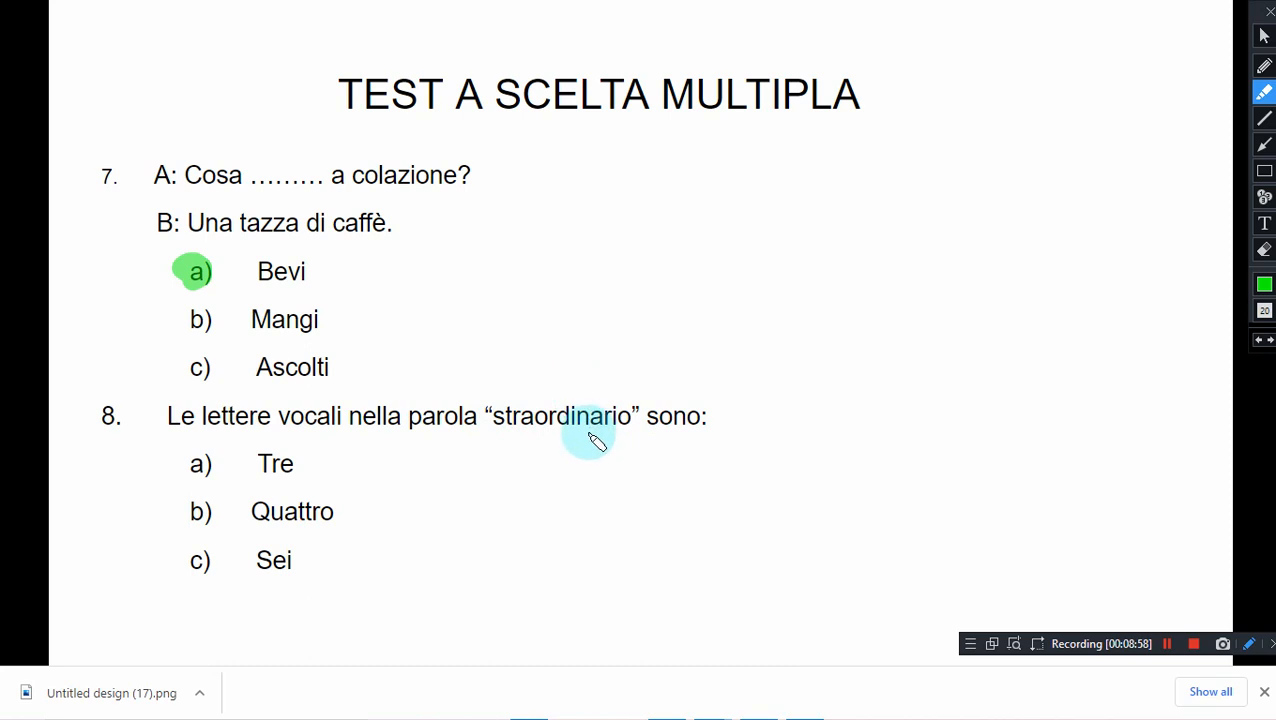
mouse_move(520, 464)
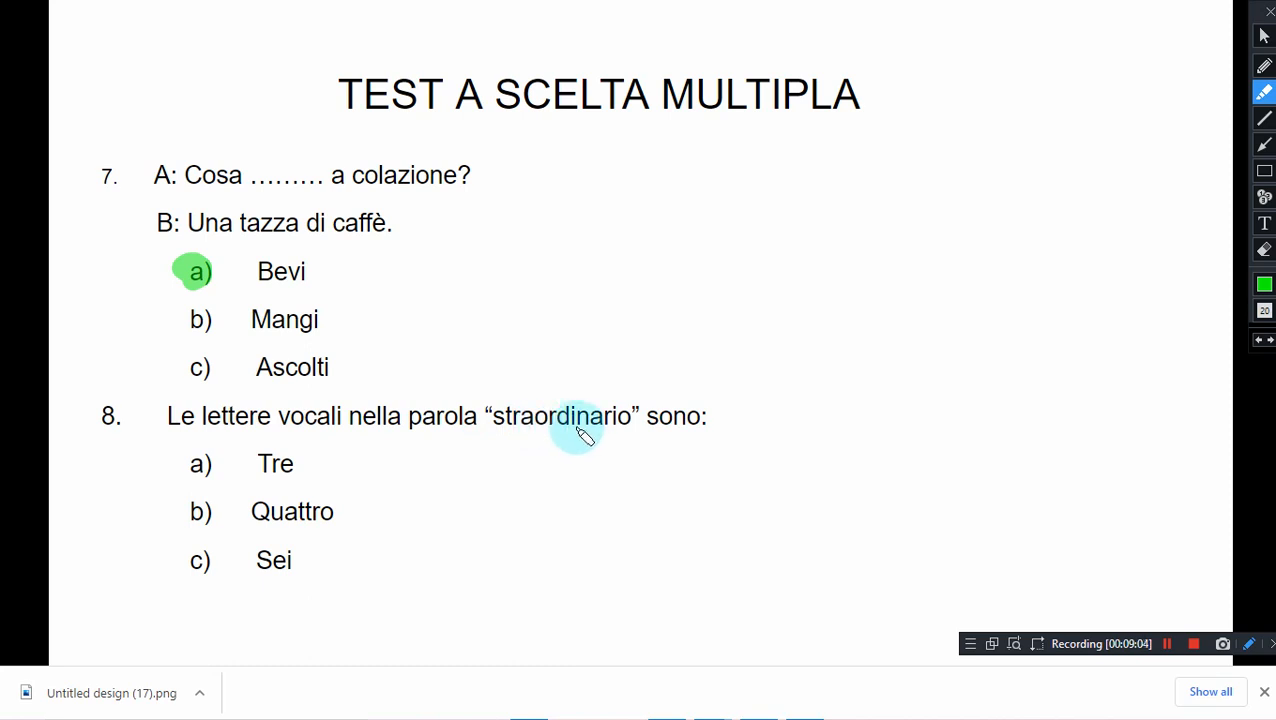
mouse_move(590, 424)
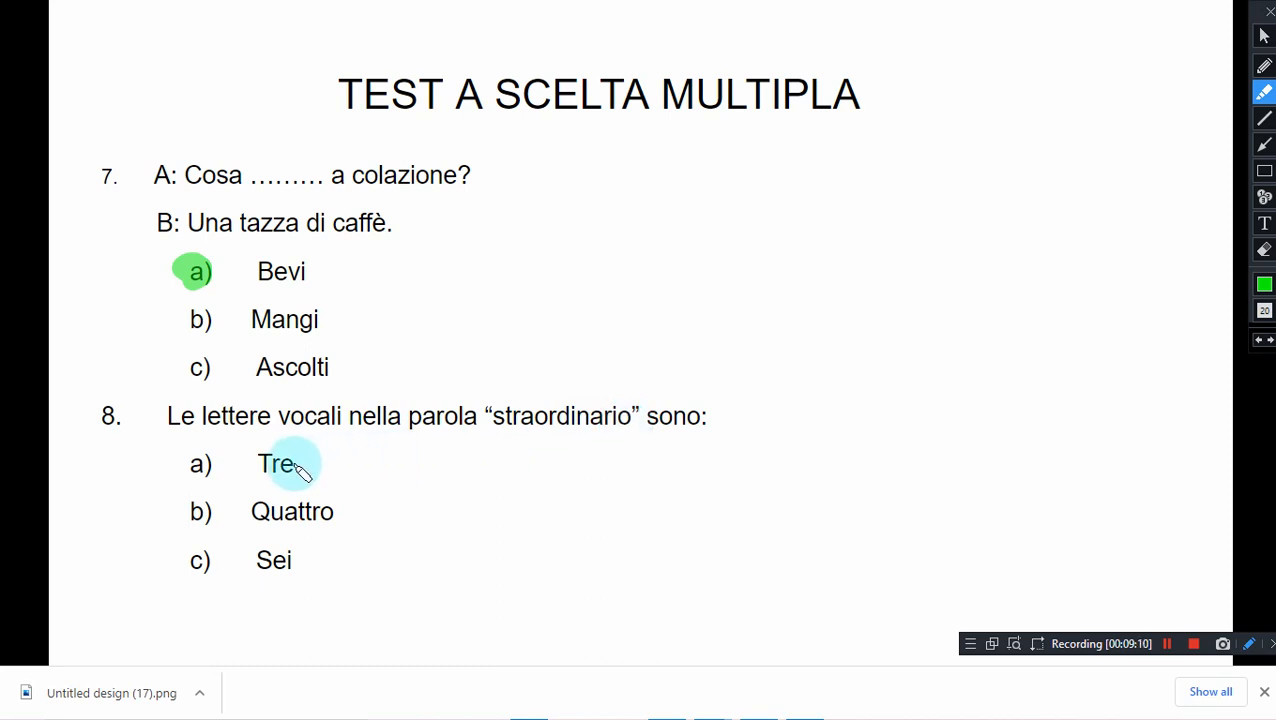
mouse_move(318, 478)
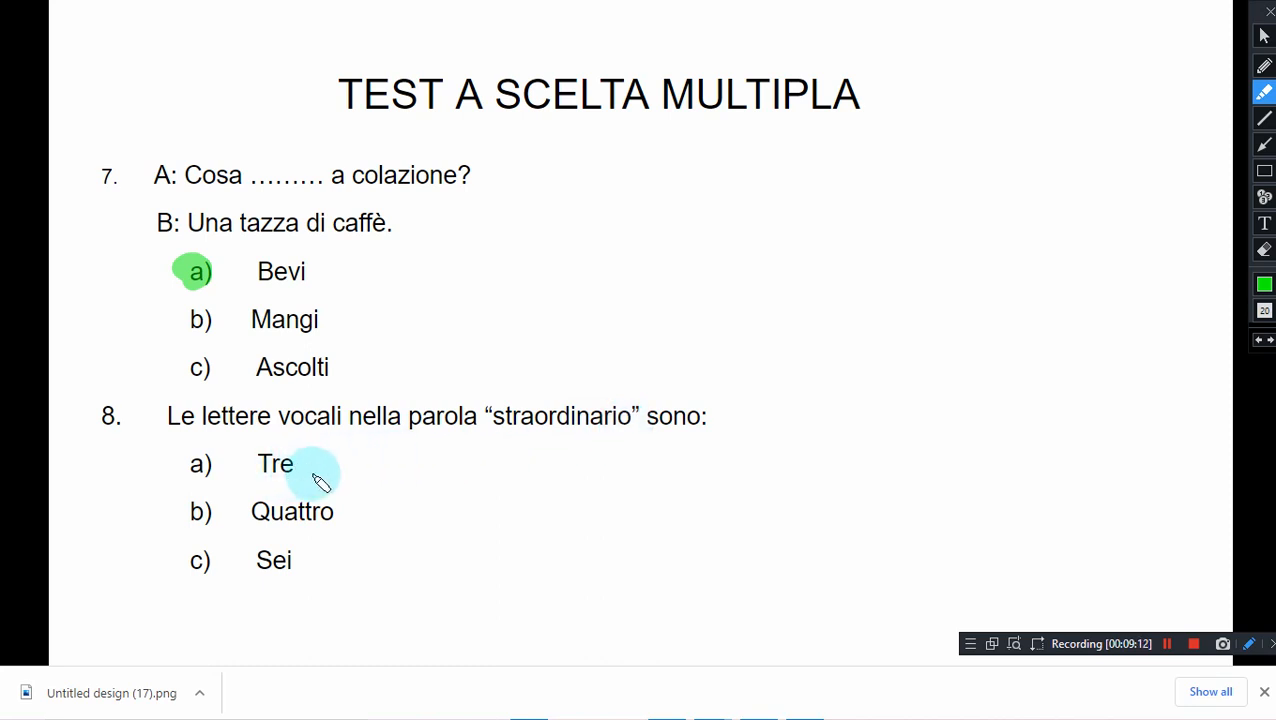
mouse_move(320, 536)
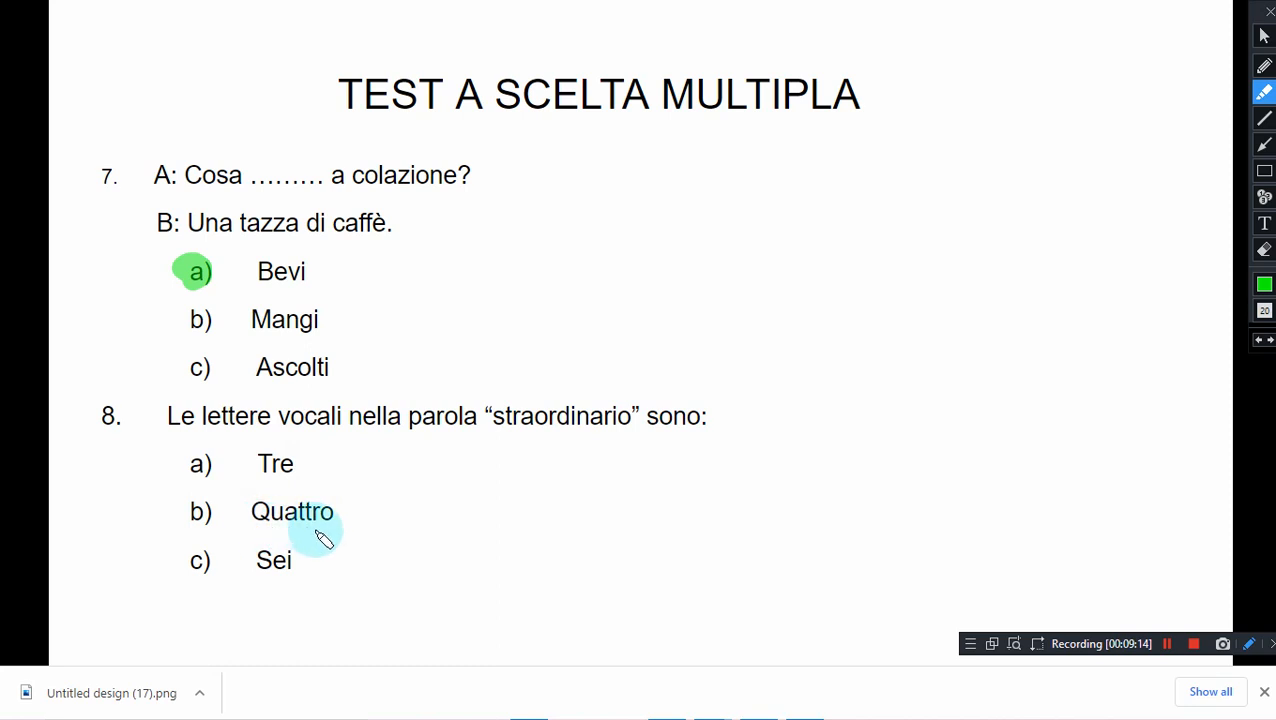
mouse_move(304, 556)
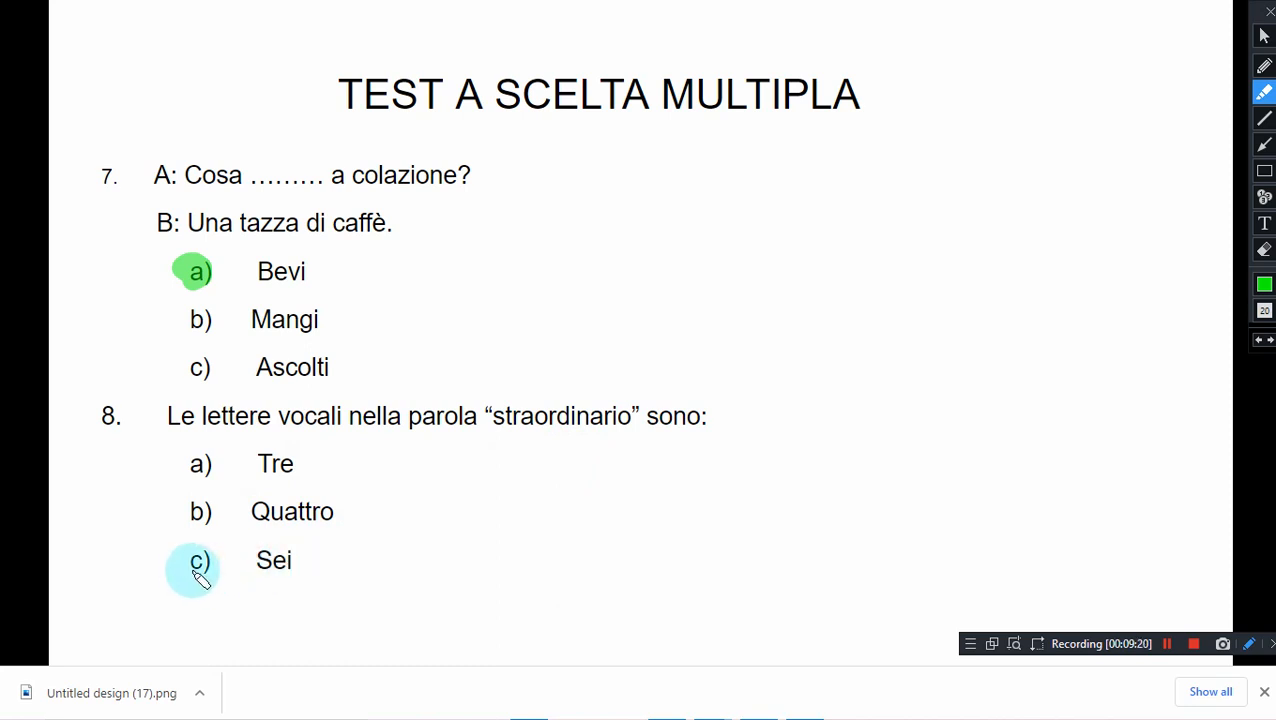
click(198, 560)
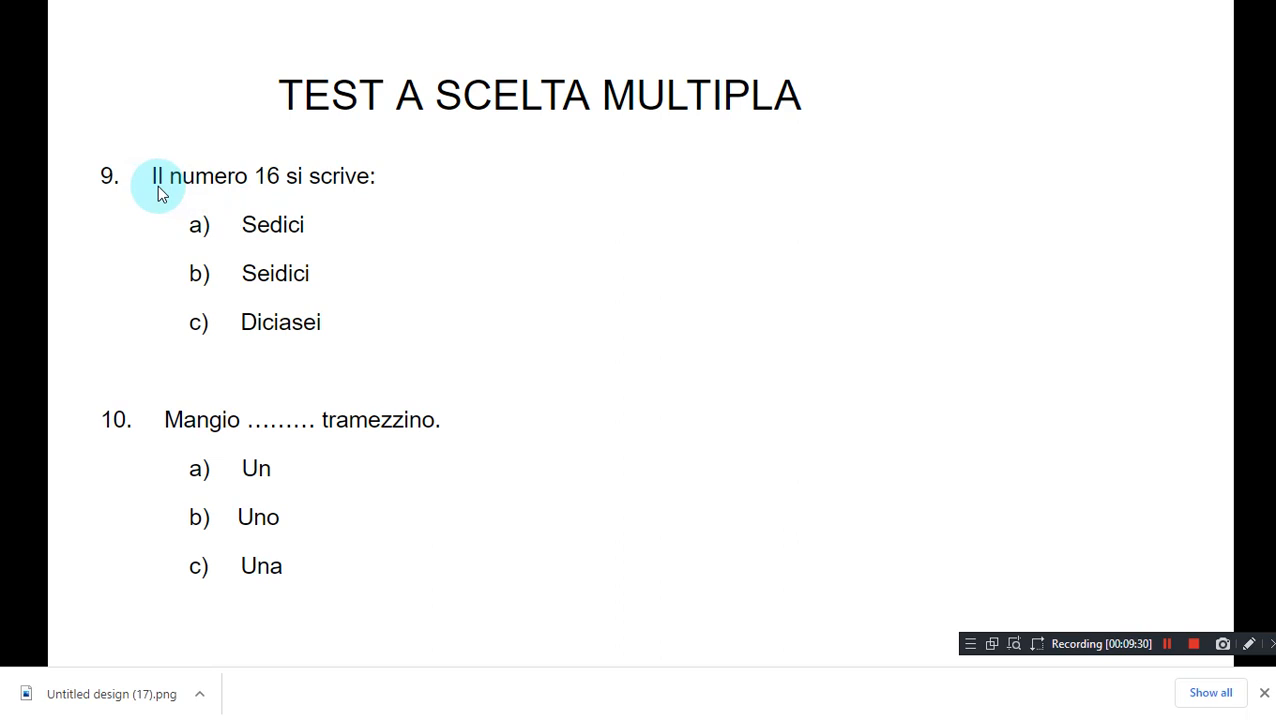
mouse_move(268, 196)
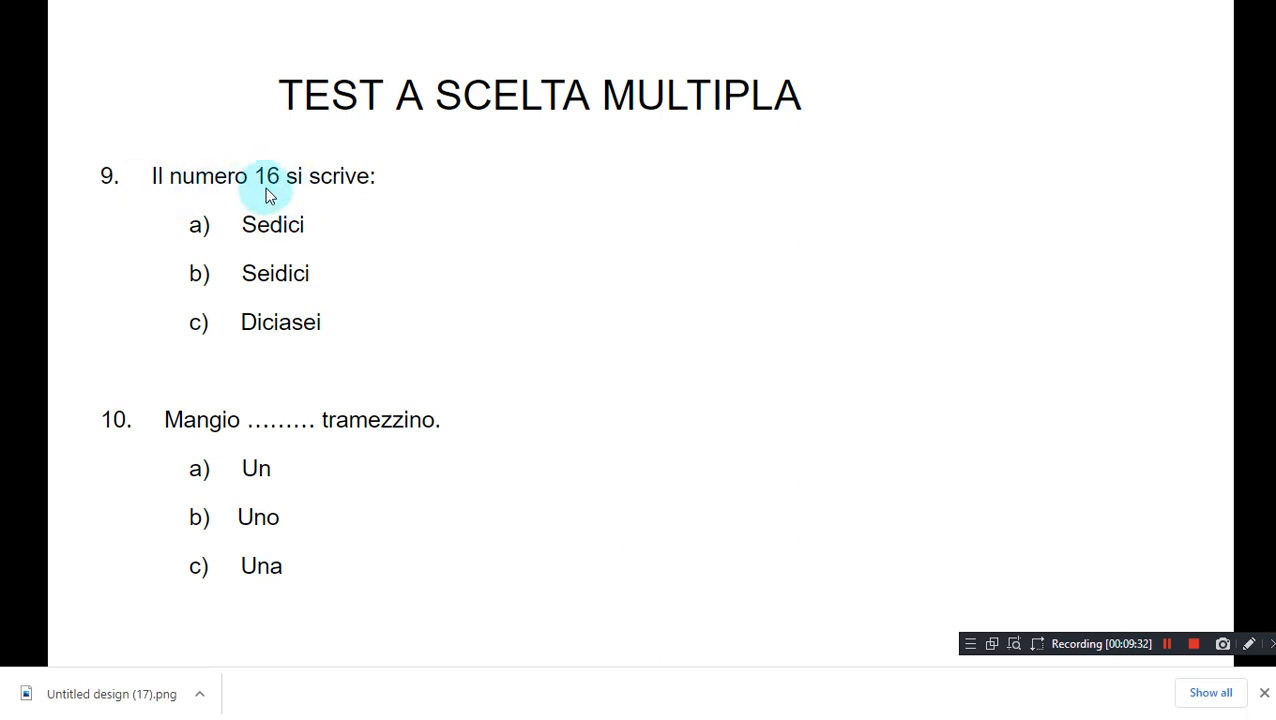
mouse_move(284, 192)
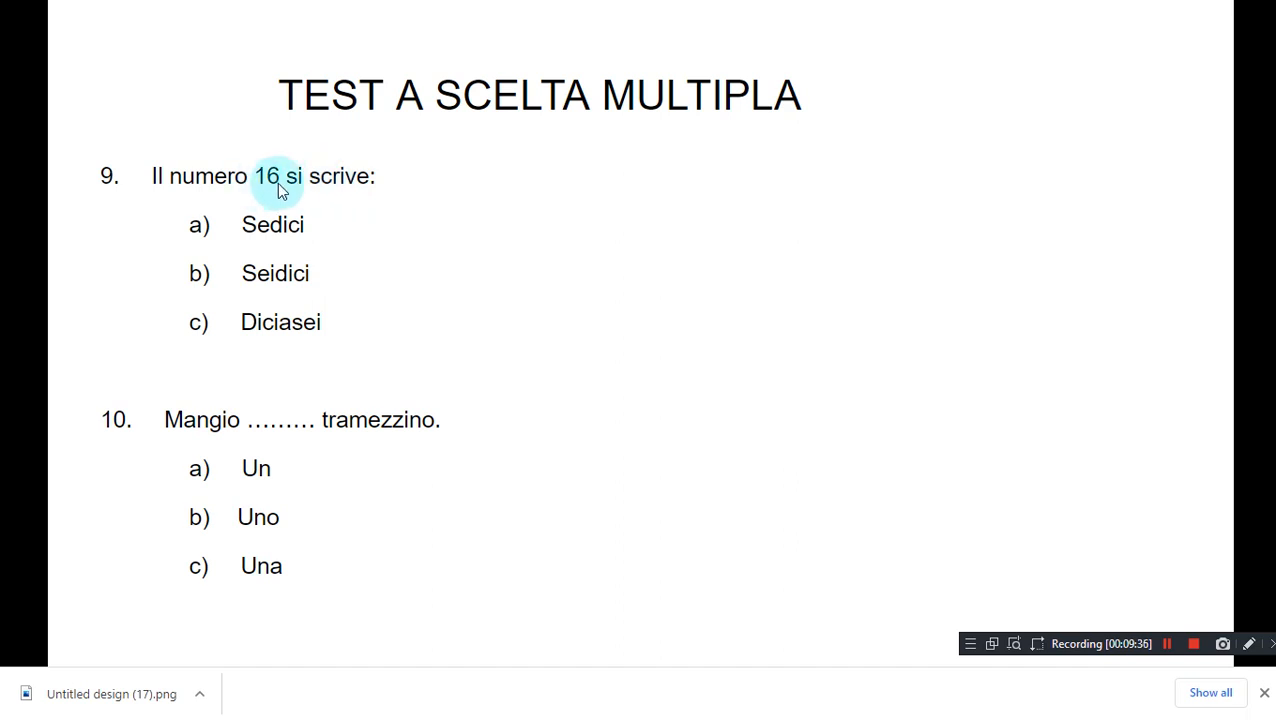
mouse_move(268, 194)
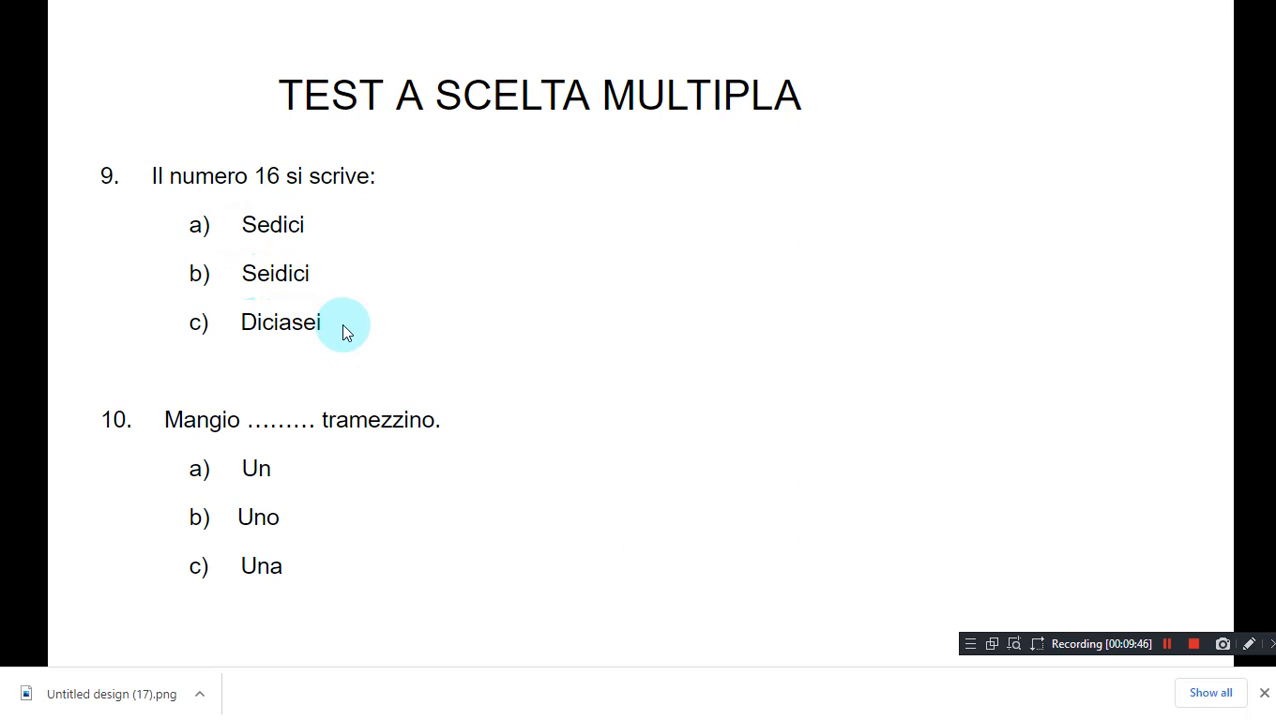
mouse_move(322, 302)
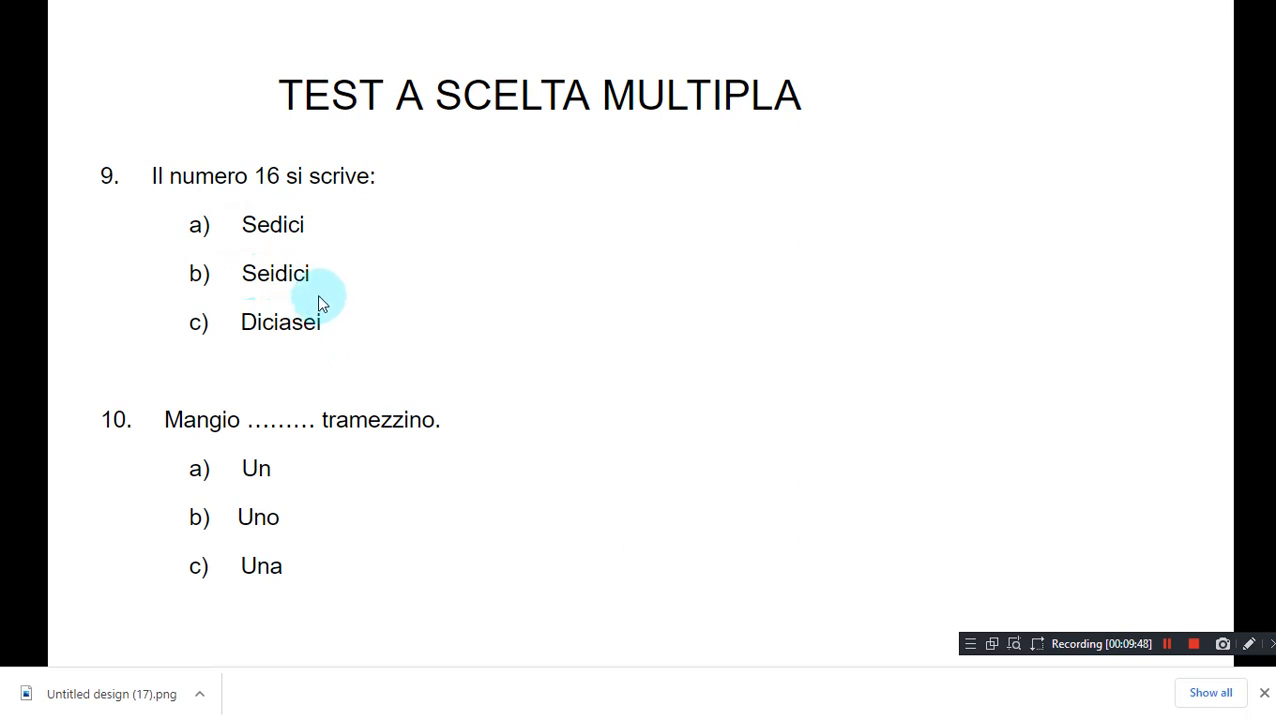
mouse_move(760, 340)
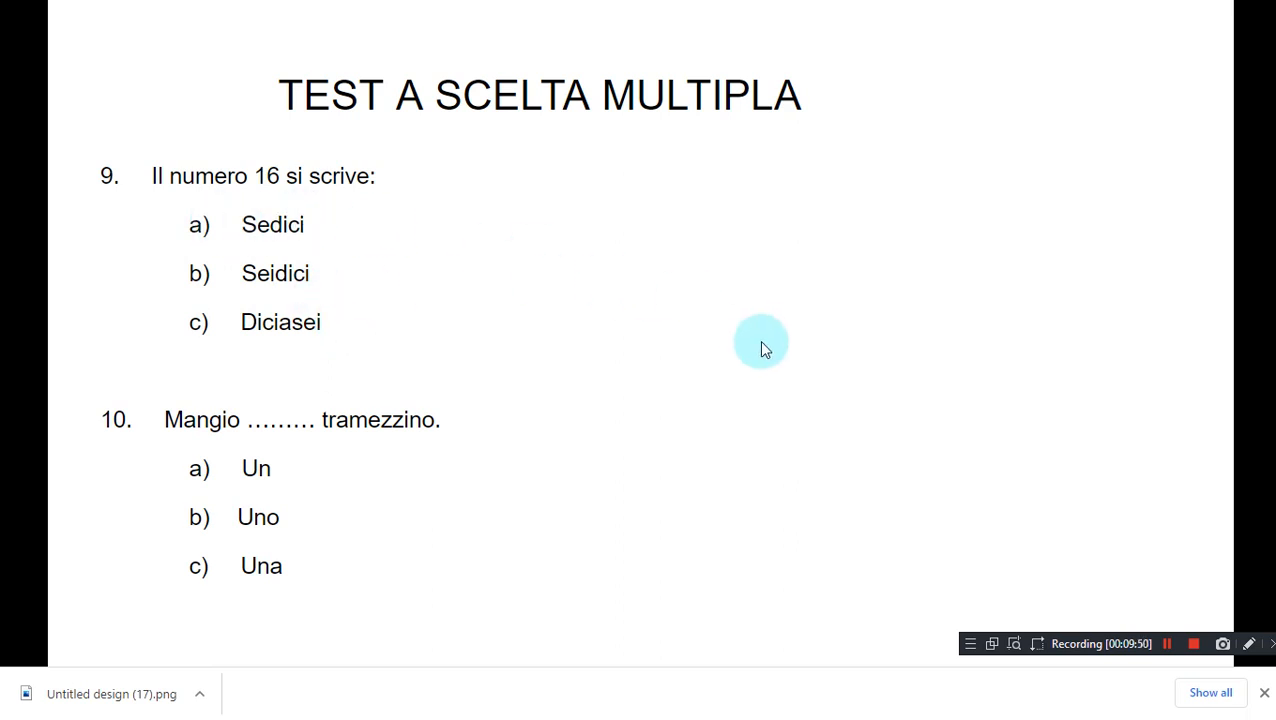
Circle option a) Sedici in green as the answer to question 9.
click(1248, 644)
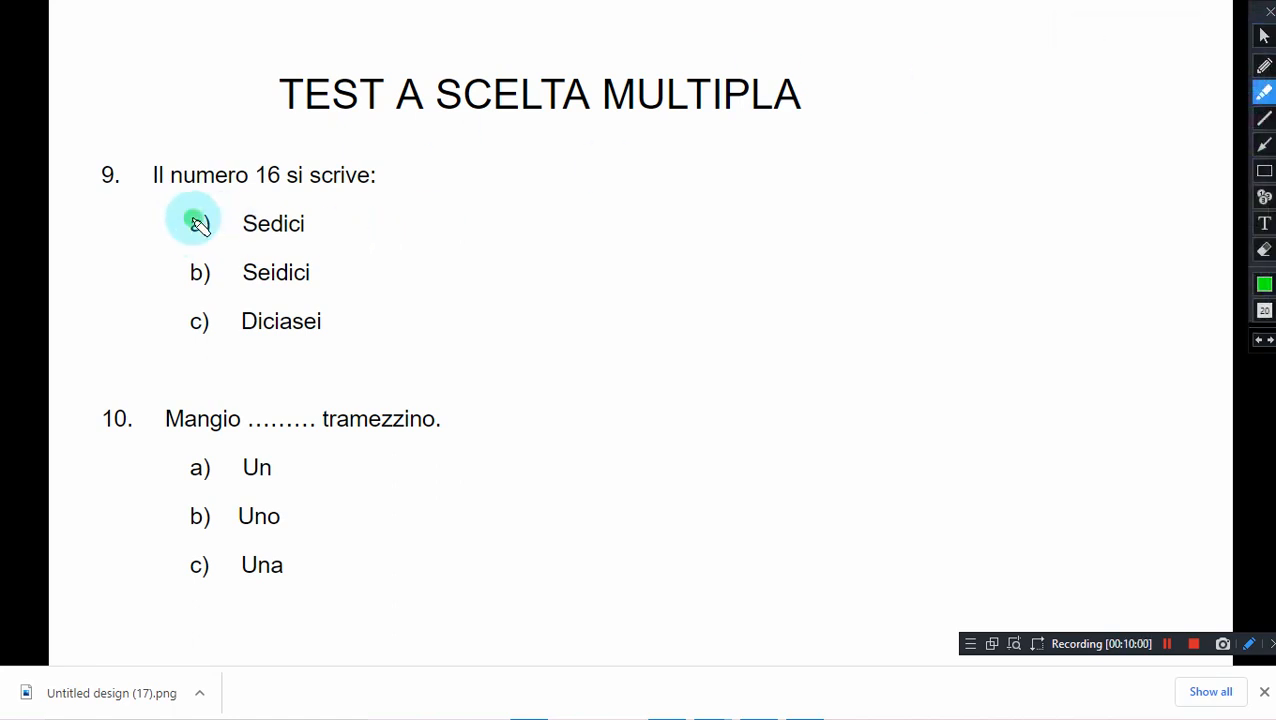
click(200, 224)
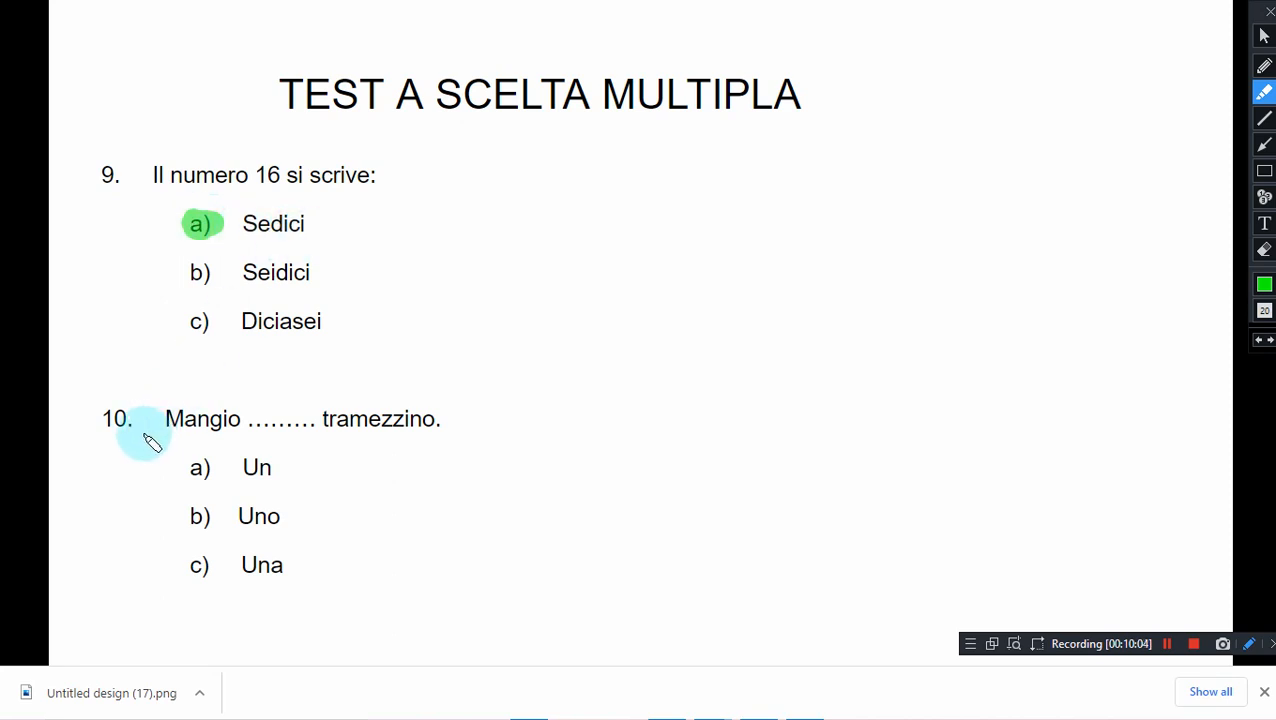
mouse_move(220, 444)
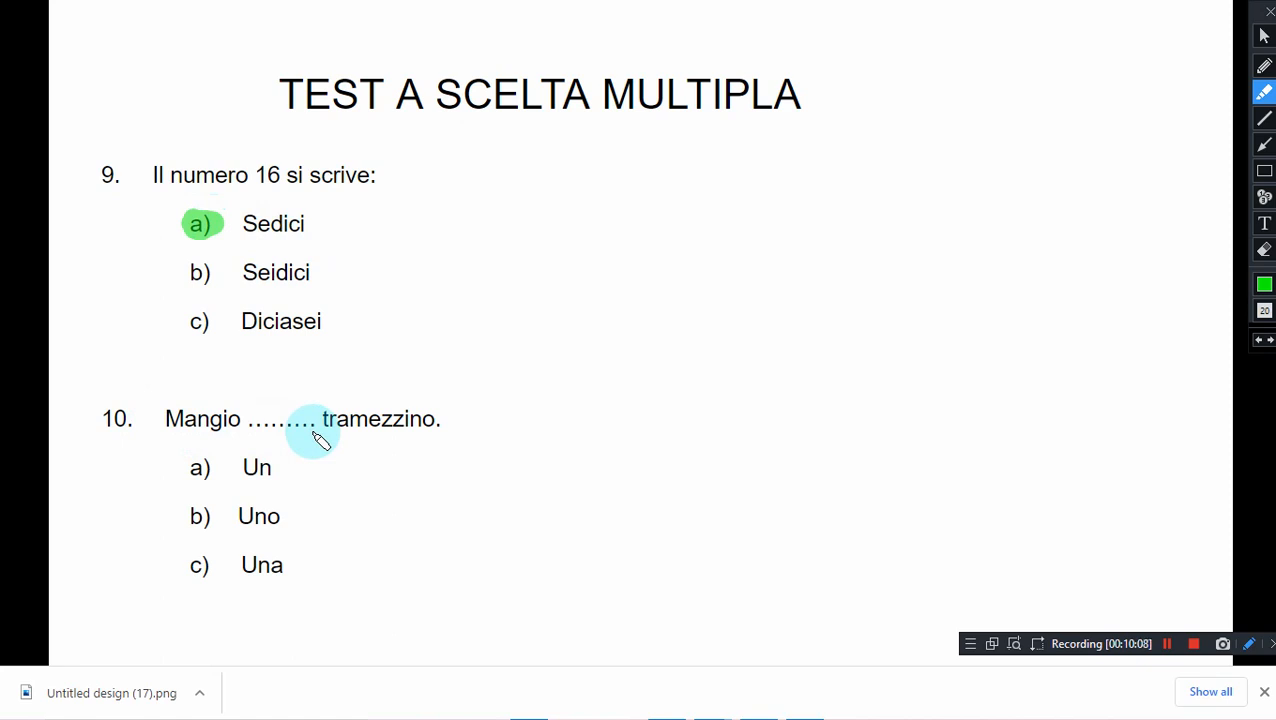
mouse_move(440, 436)
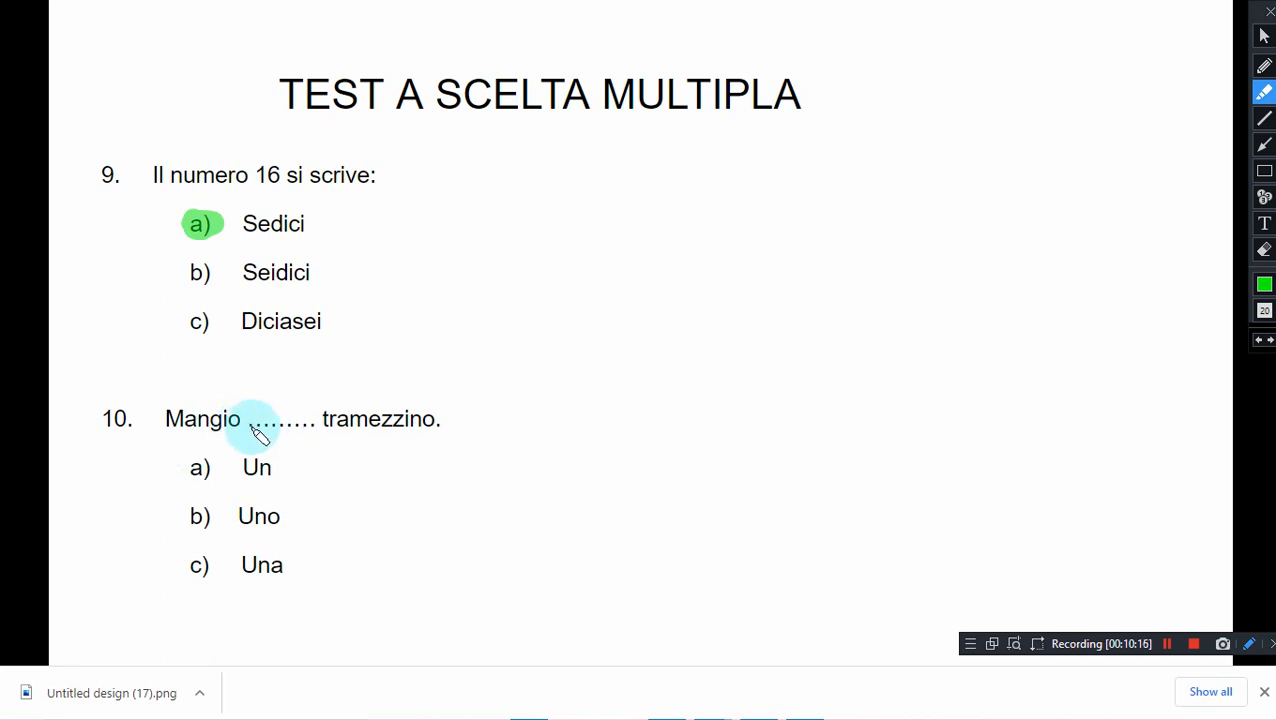
mouse_move(434, 444)
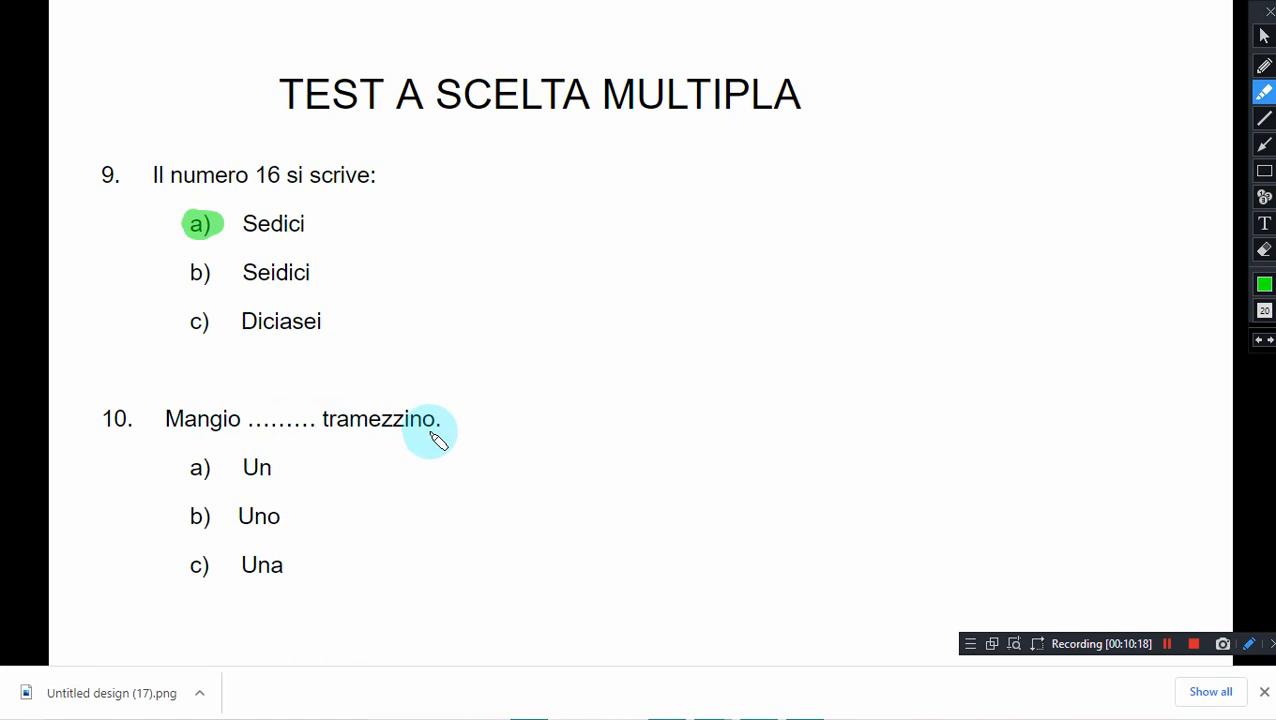
mouse_move(350, 470)
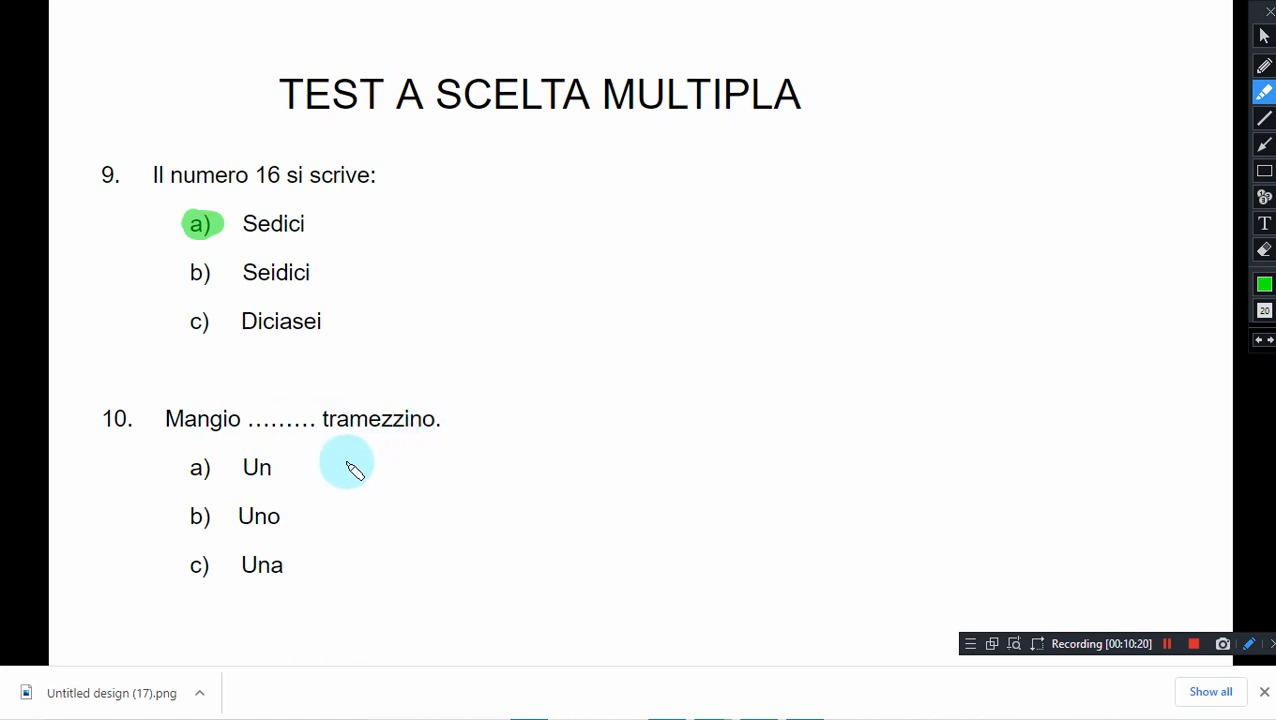
mouse_move(222, 512)
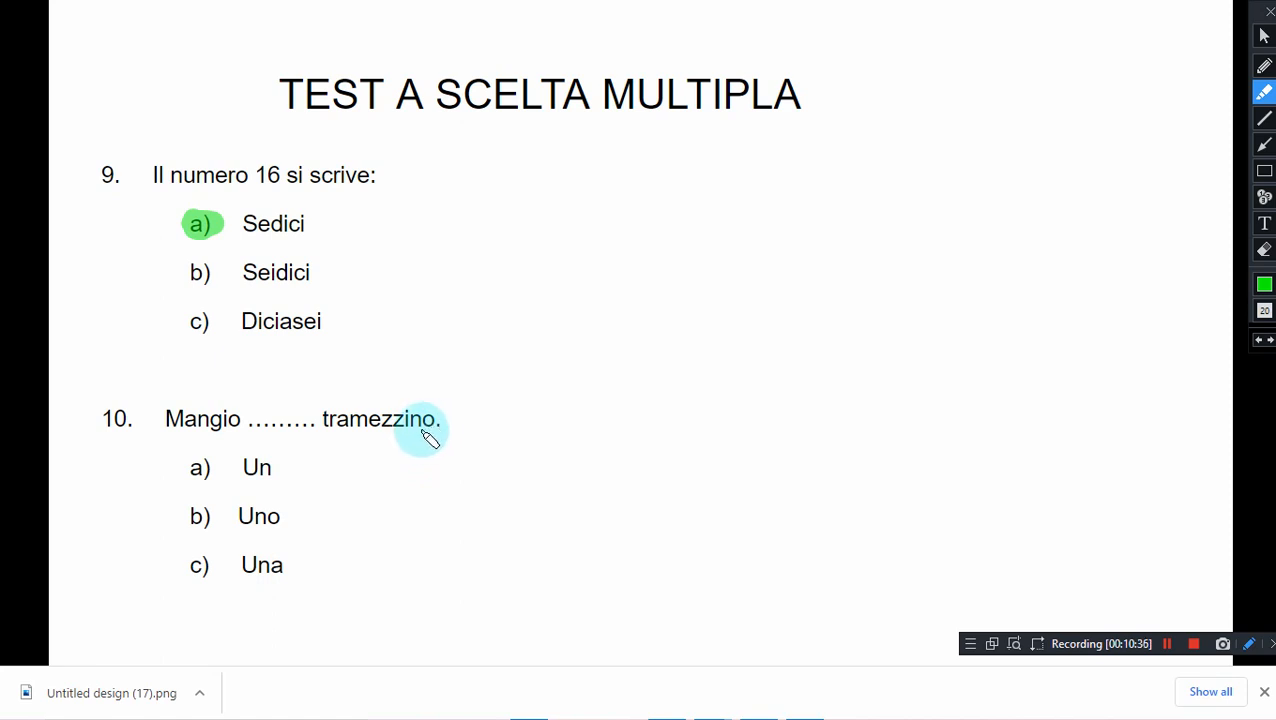
mouse_move(240, 490)
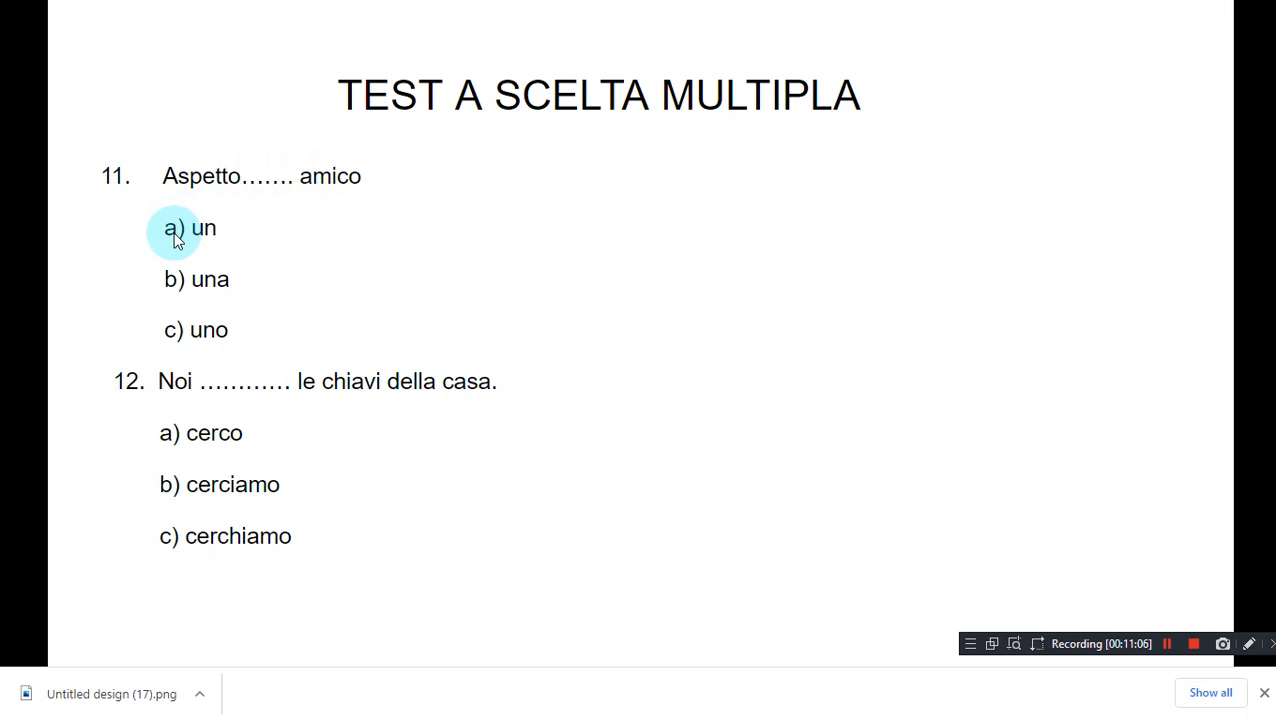
mouse_move(944, 436)
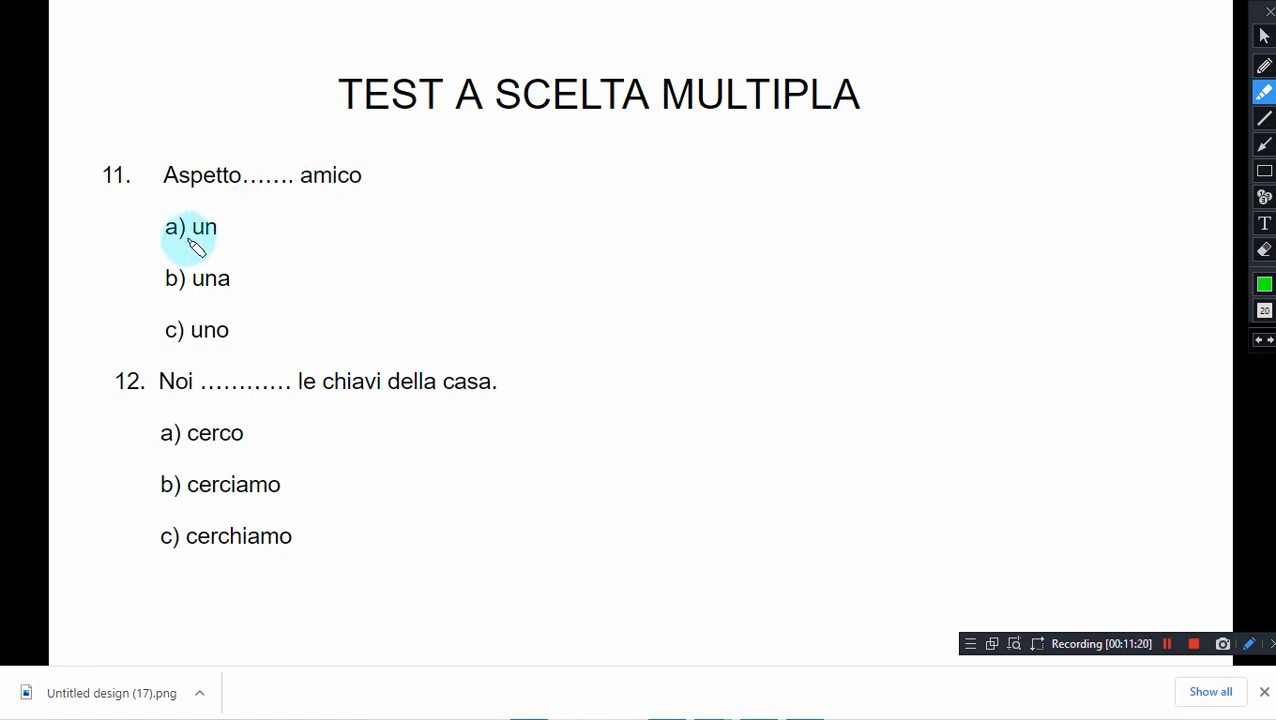
mouse_move(236, 244)
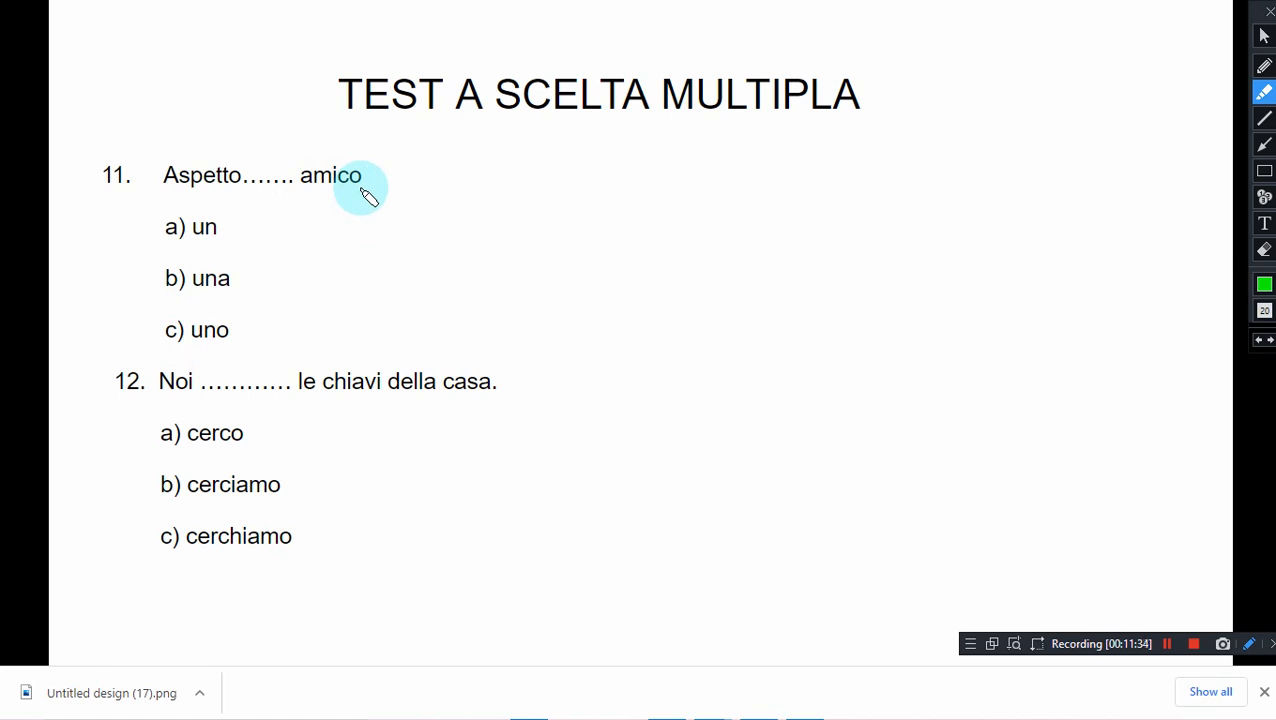
mouse_move(320, 210)
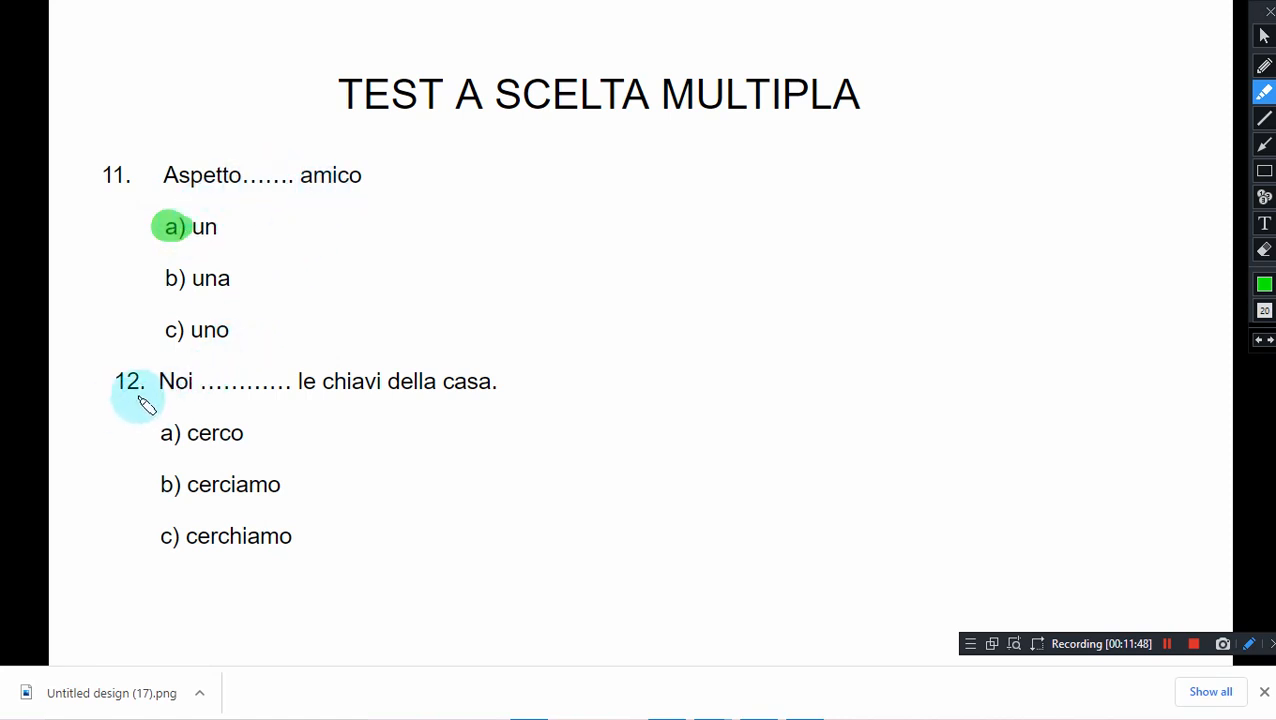
mouse_move(200, 404)
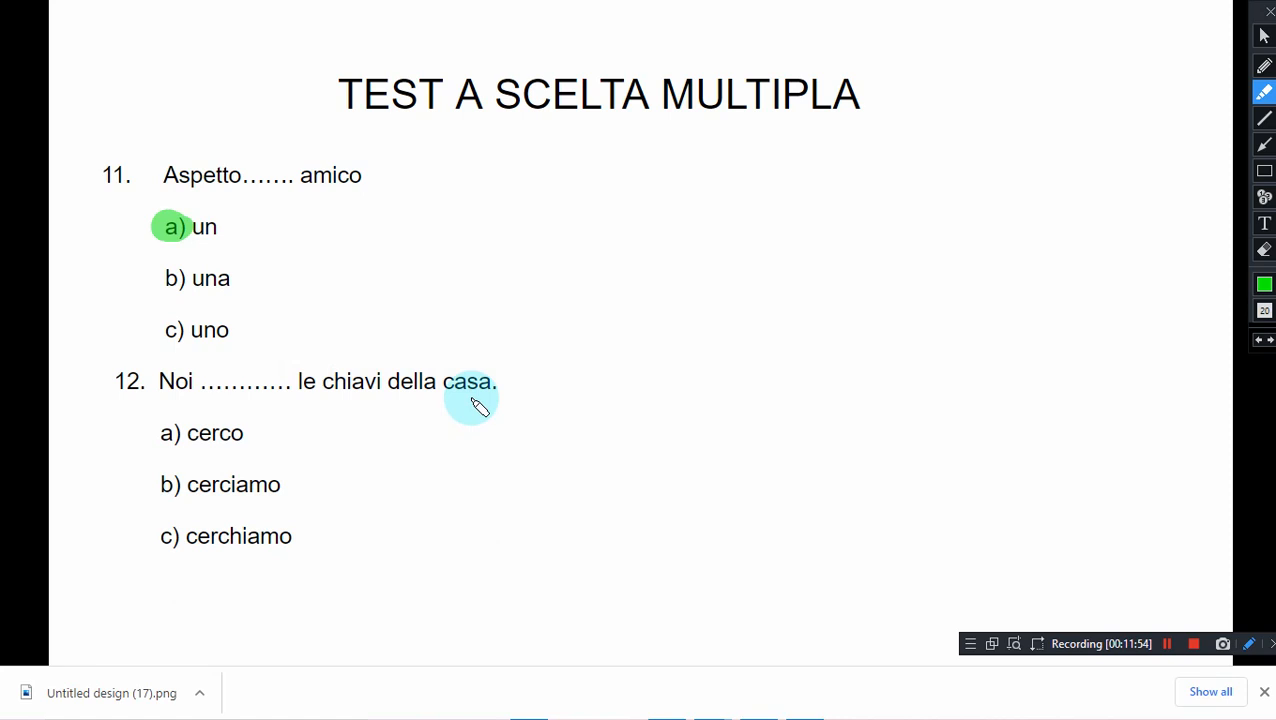
mouse_move(220, 396)
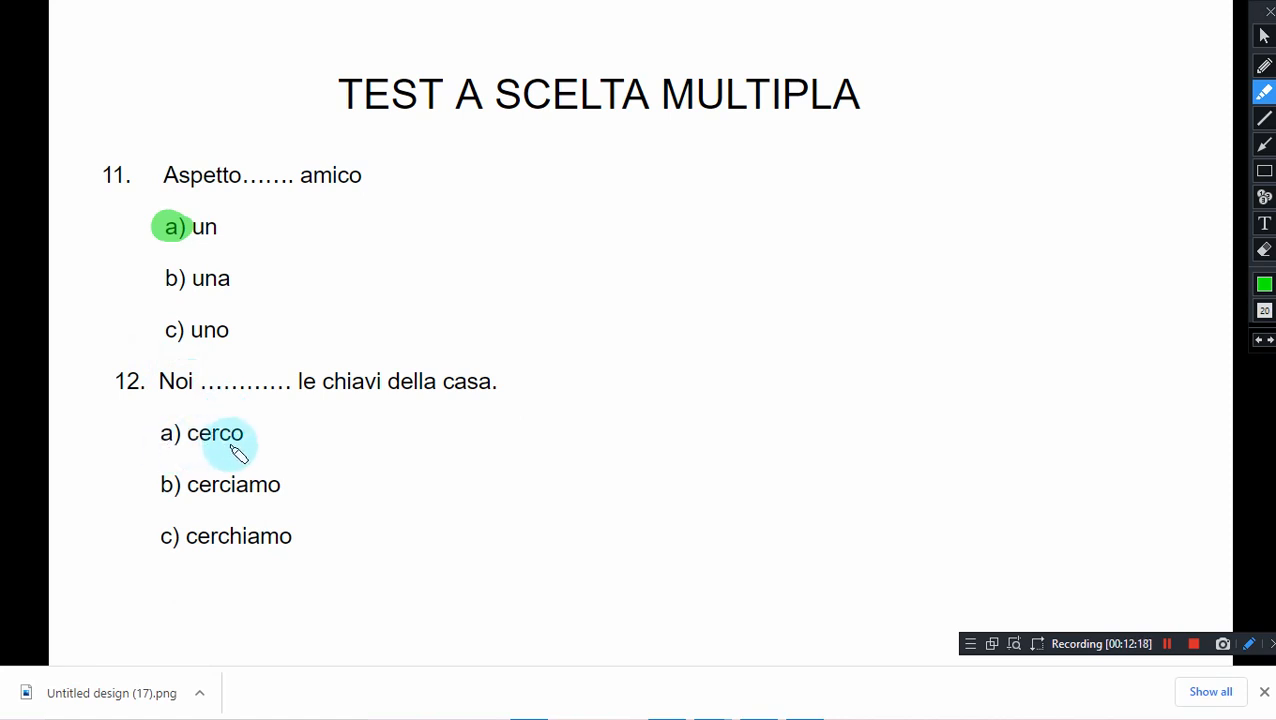
mouse_move(244, 500)
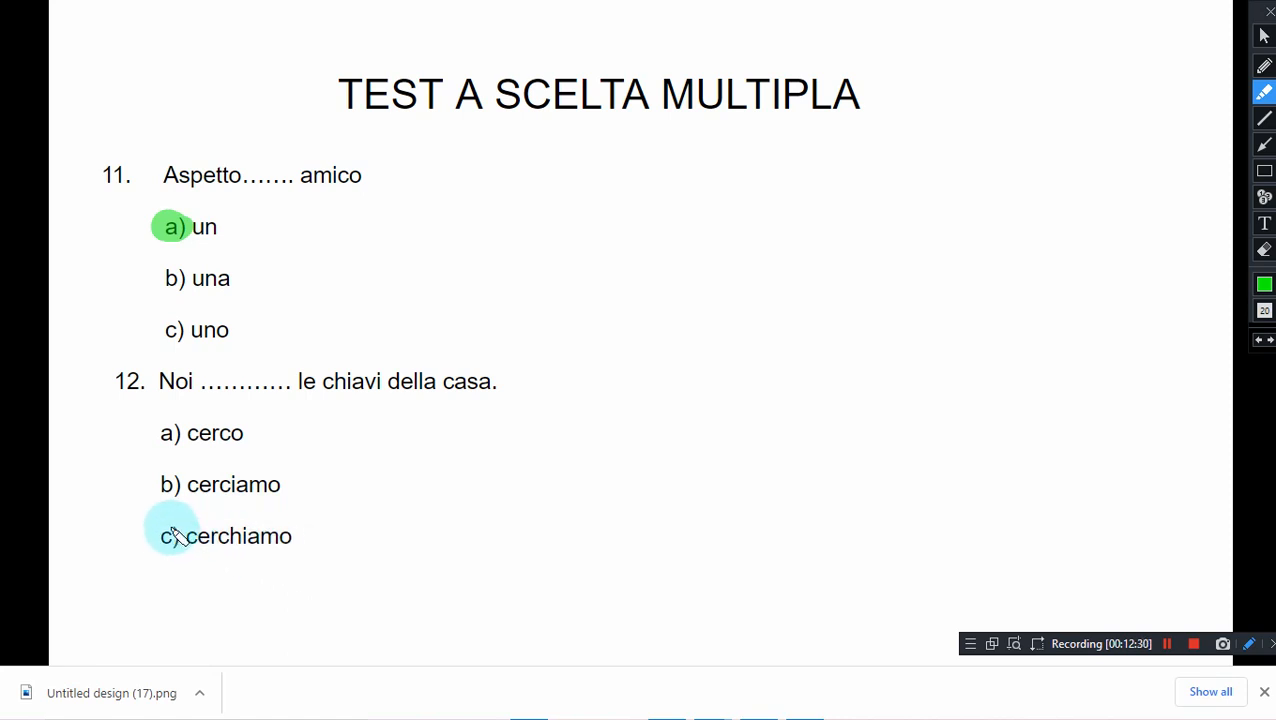
Circle option c) cerchiamo in green as the answer to question 12.
click(170, 536)
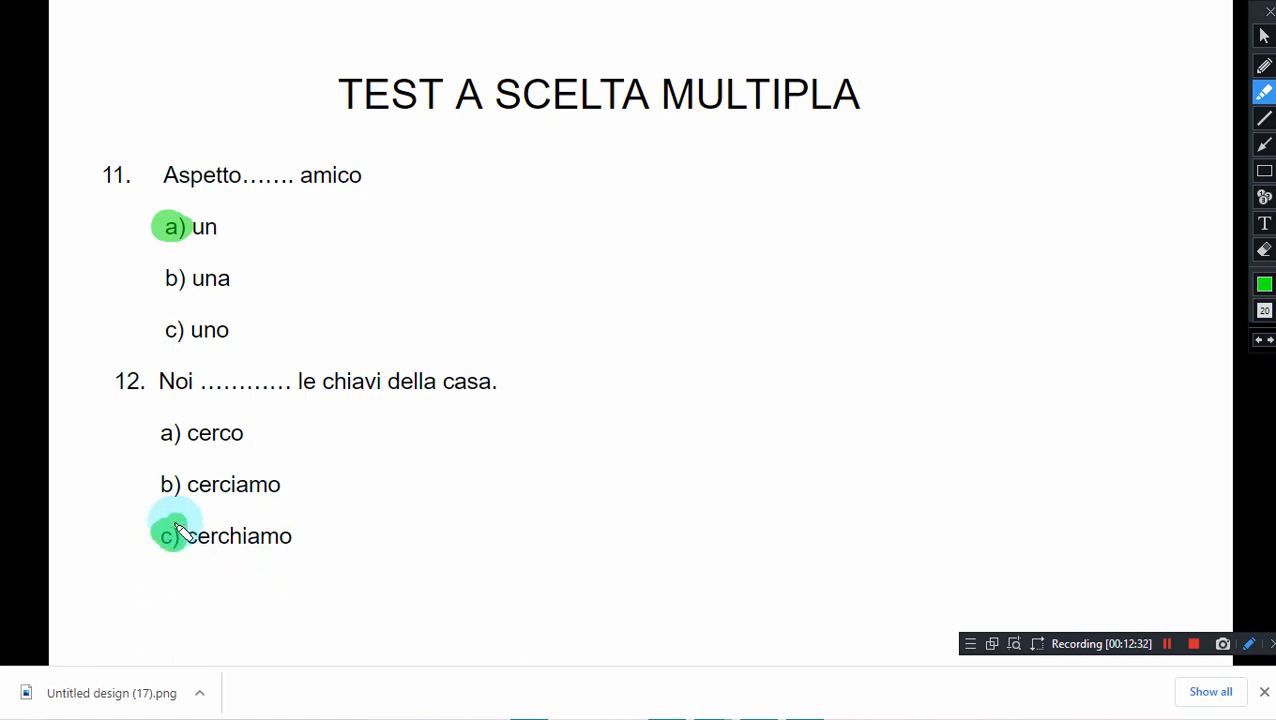
mouse_move(656, 410)
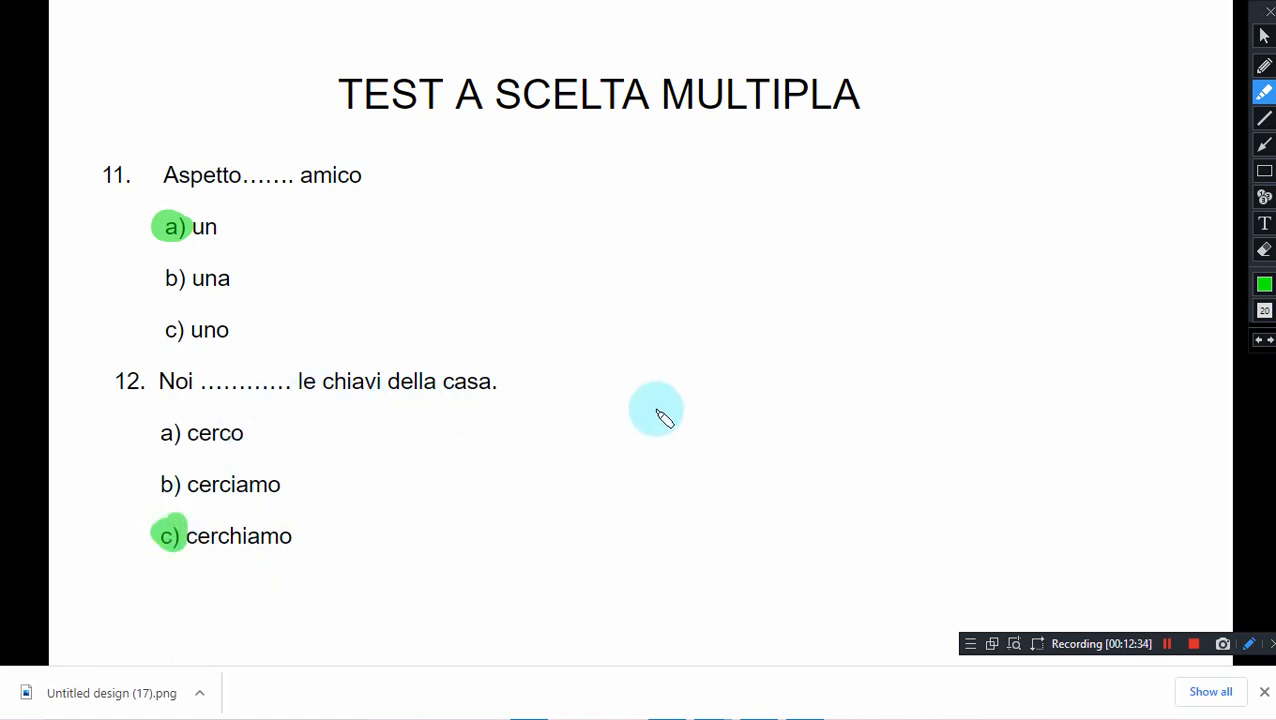
mouse_move(900, 336)
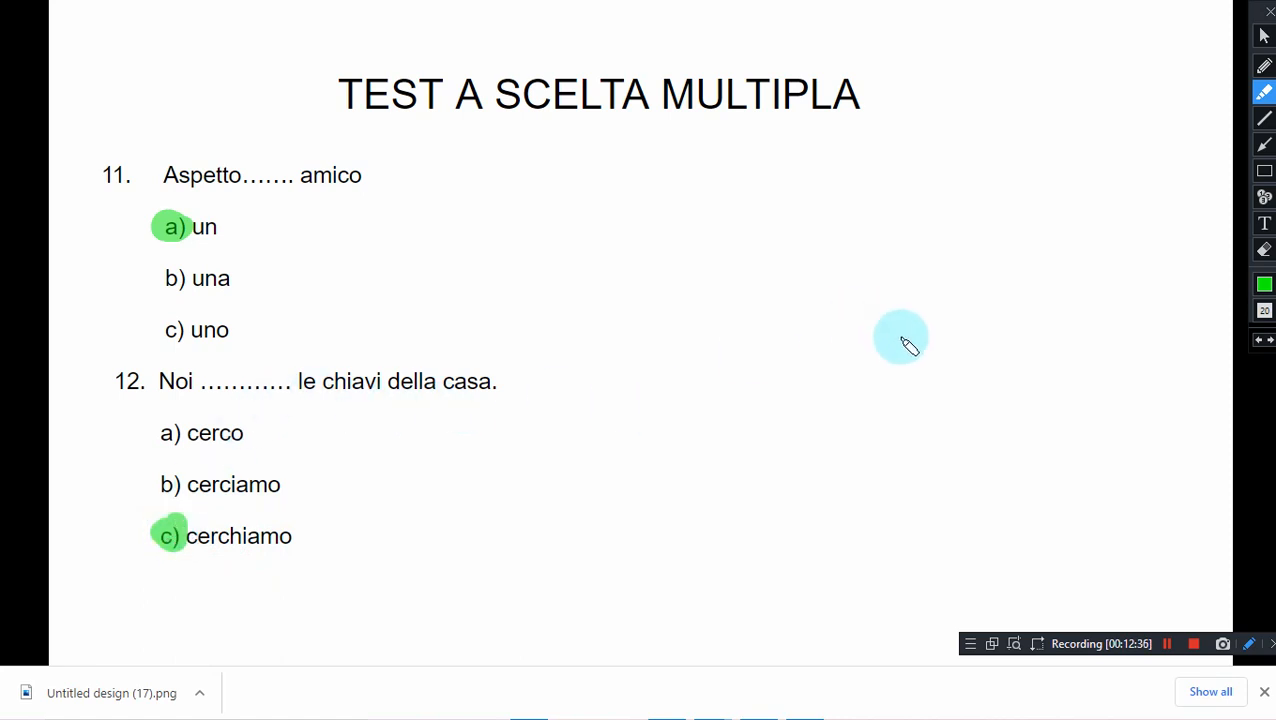